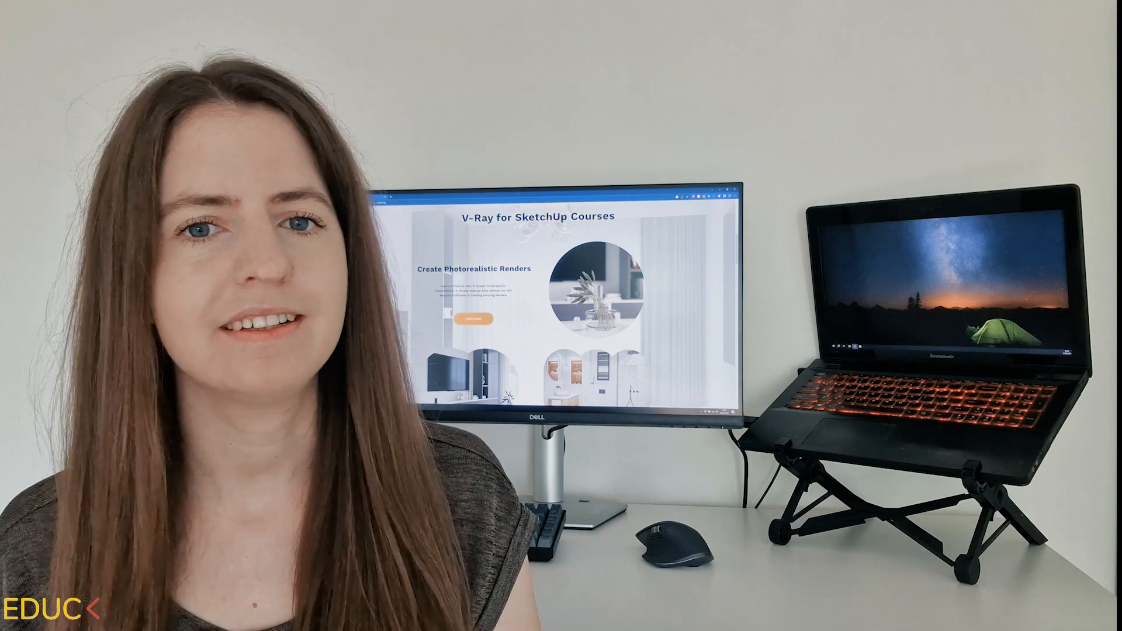
Confirm in Task Manager that GPU 0 is a GTX 1070 with 8 GB dedicated memory, then close it
key(ctrl+shift+esc)
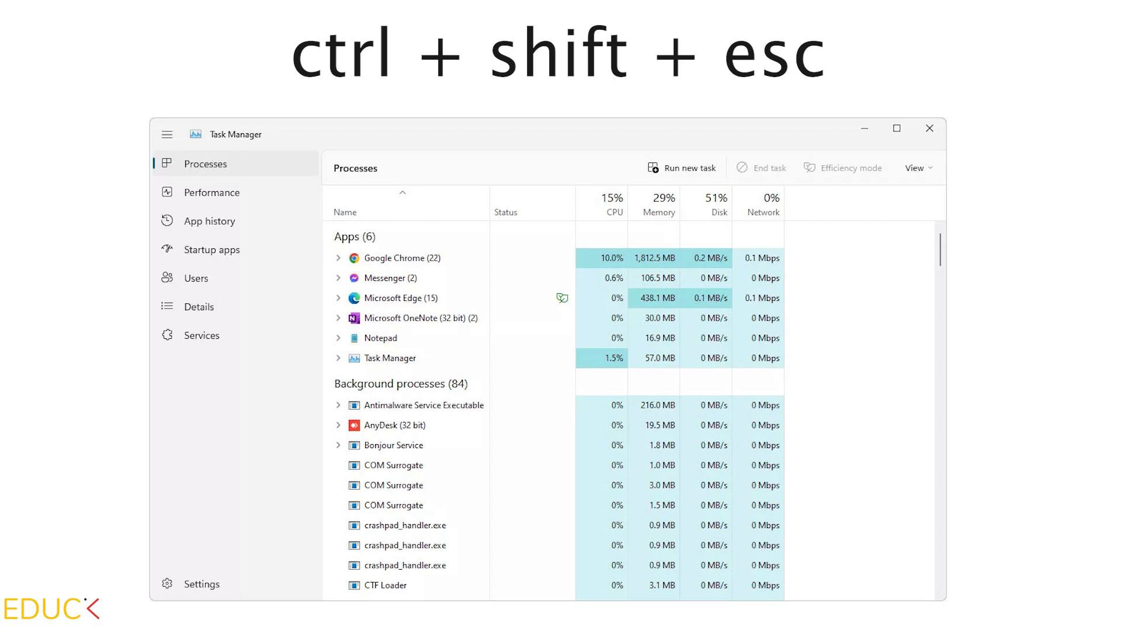
click(211, 192)
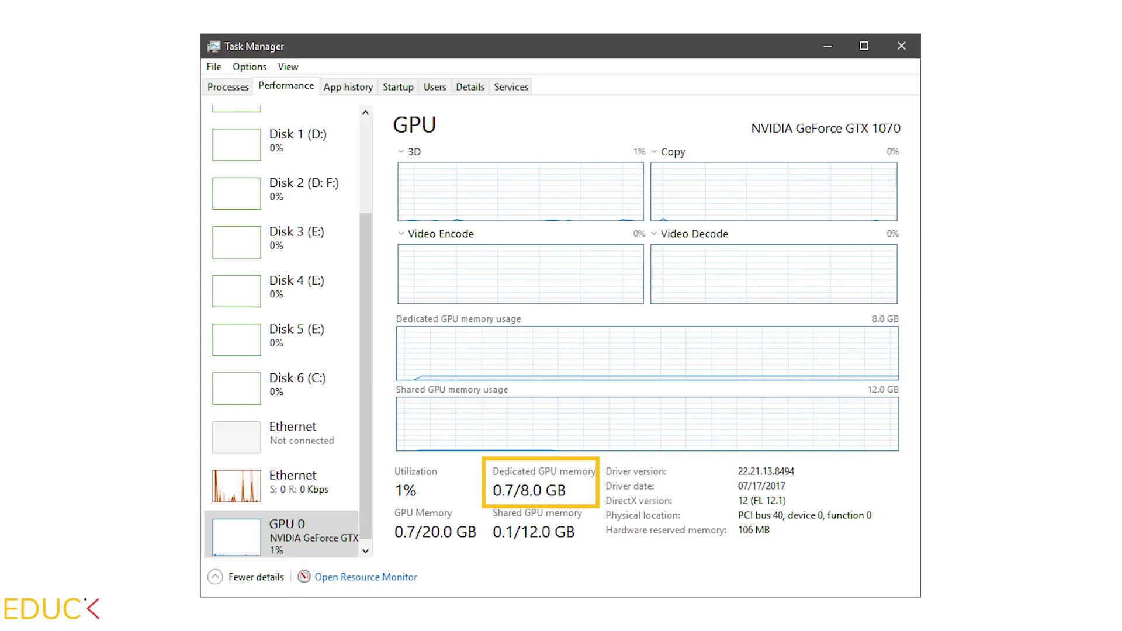
click(902, 45)
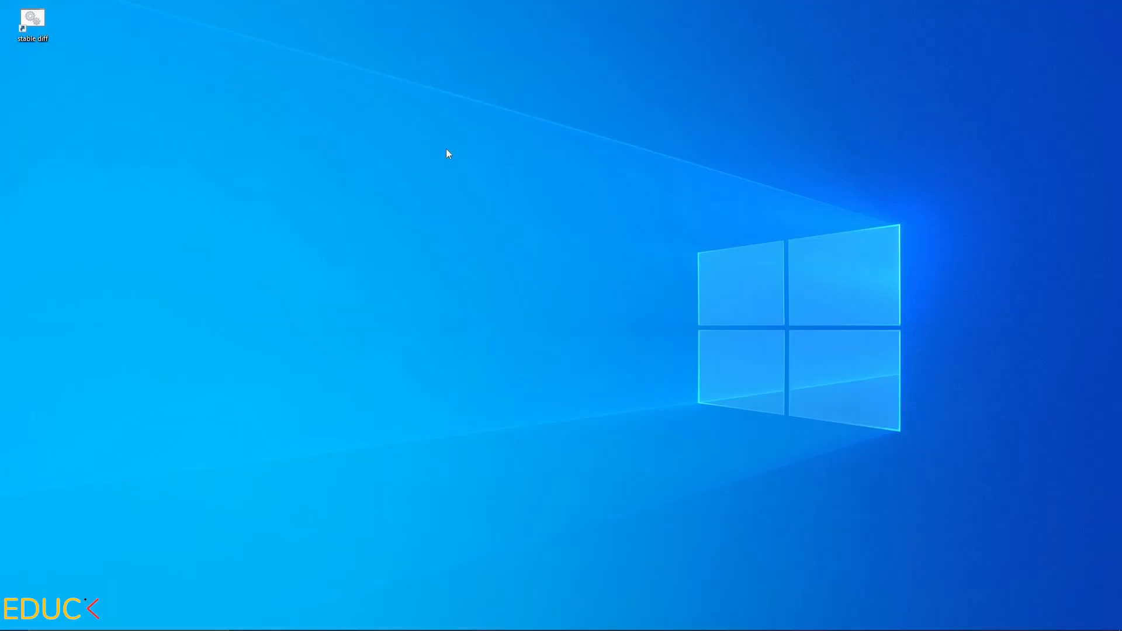
mouse_move(69, 40)
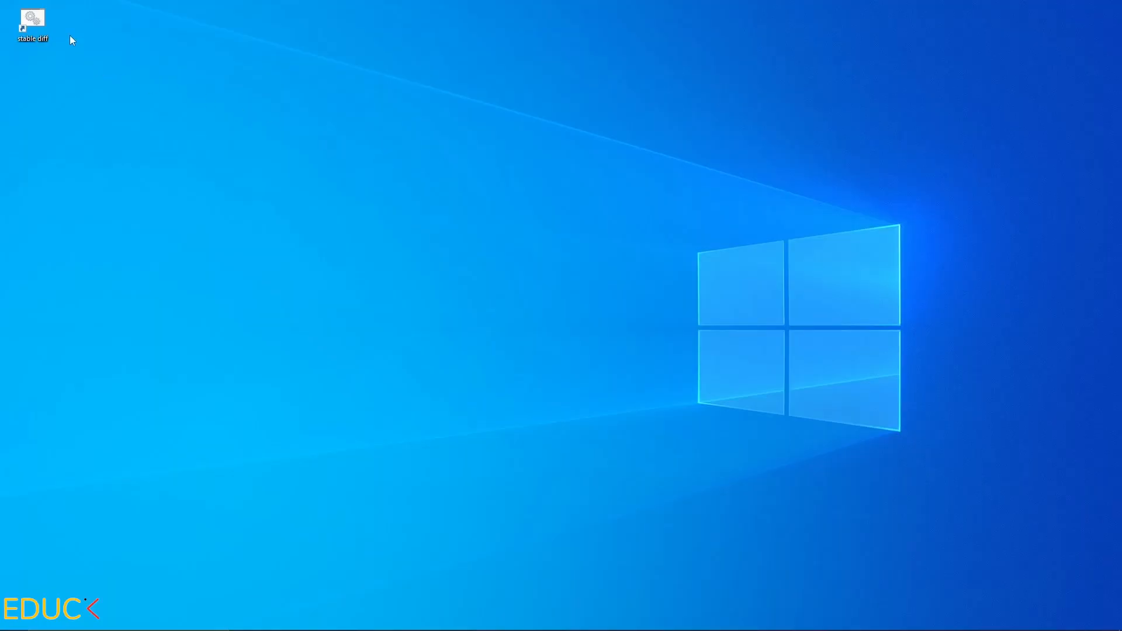
mouse_move(103, 68)
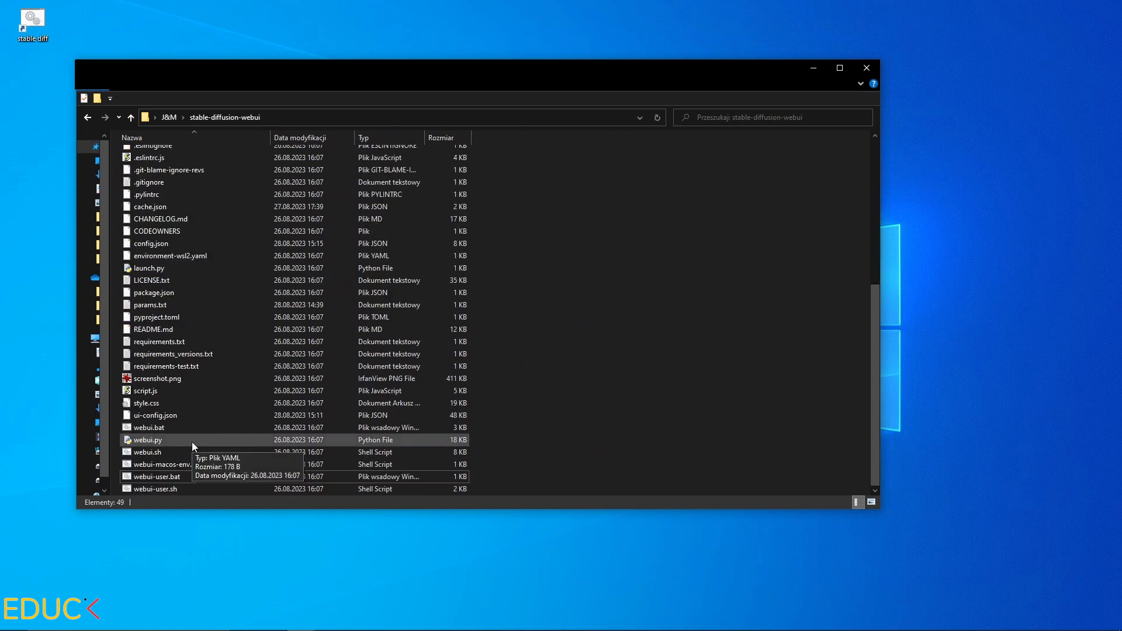
mouse_move(151, 483)
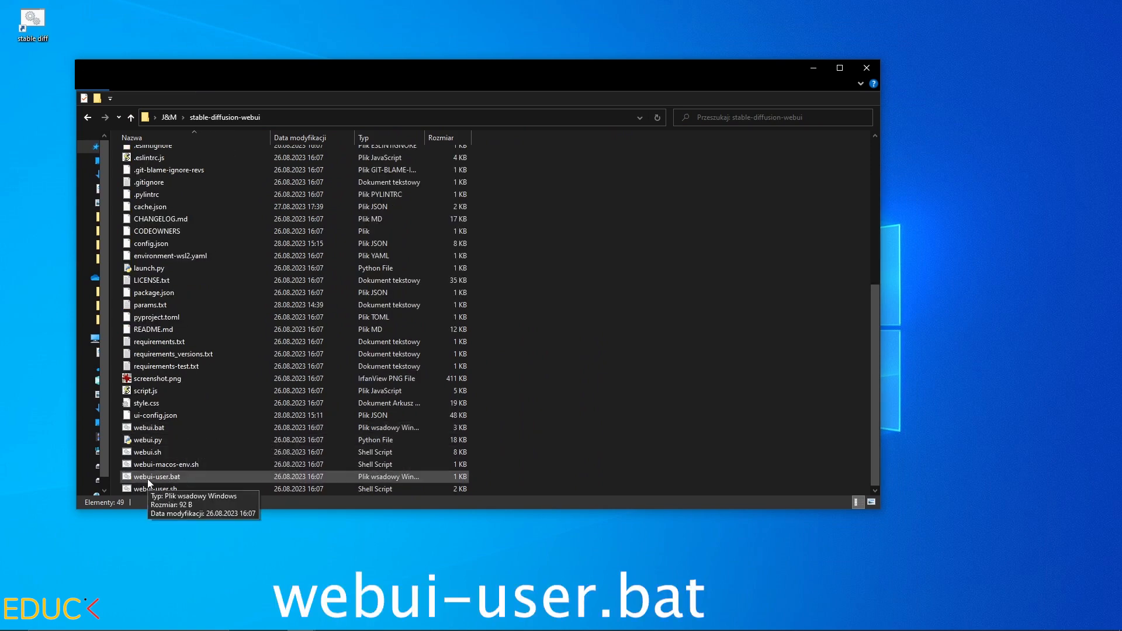
Run webui-user.bat from the stable-diffusion-webui folder to start the local server console
click(157, 476)
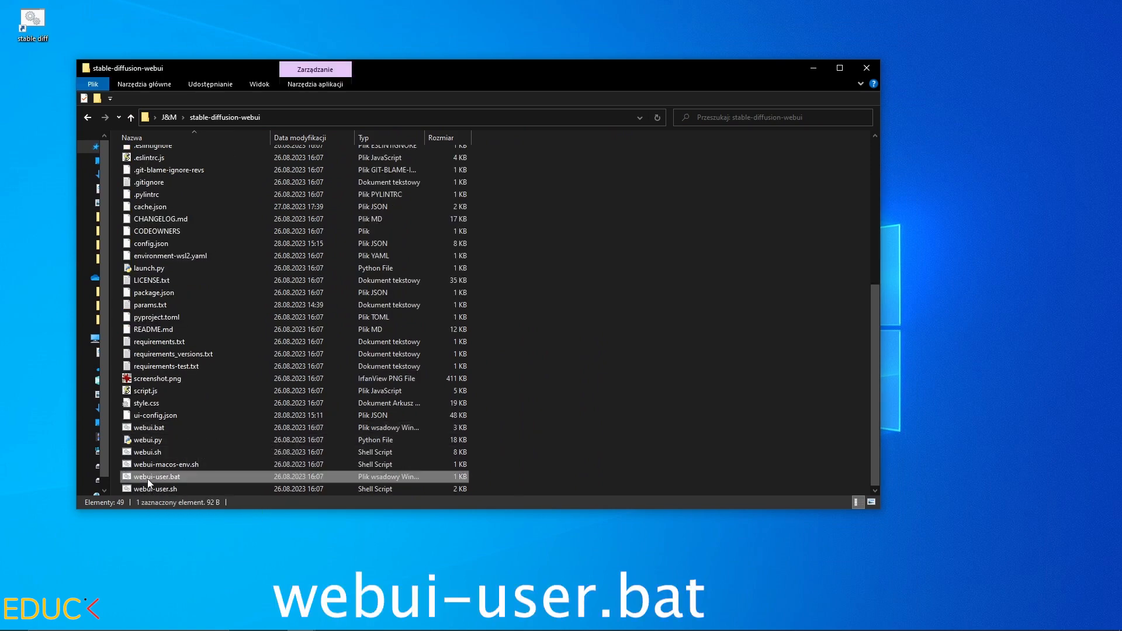
double_click(156, 476)
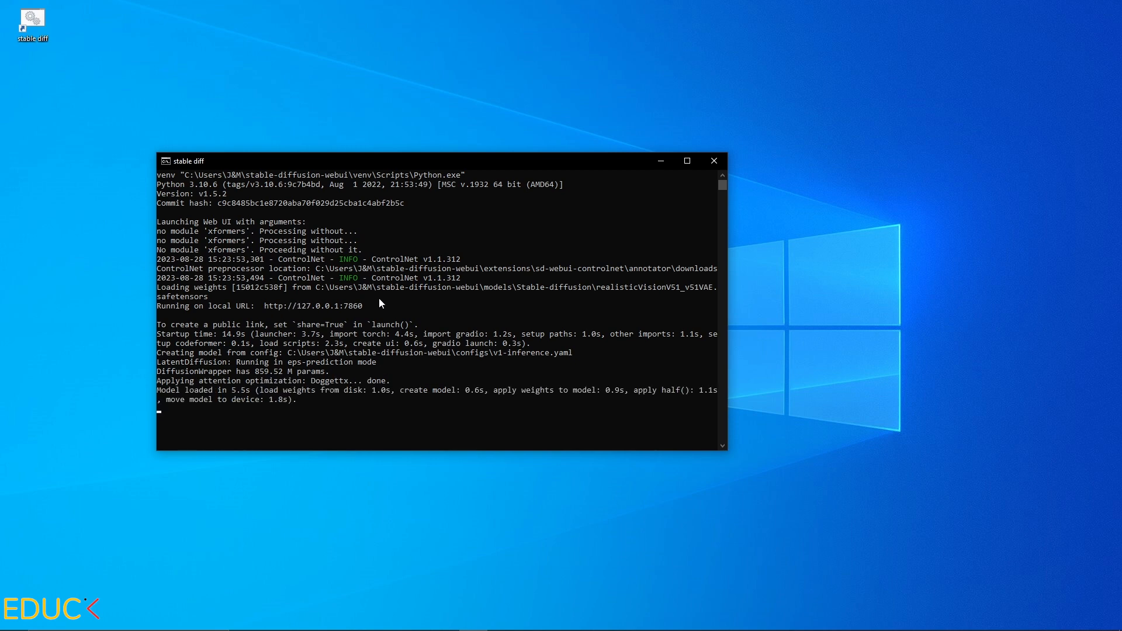
Bring up the txt2img web interface at 127.0.0.1:7860 in front of the console
double_click(313, 306)
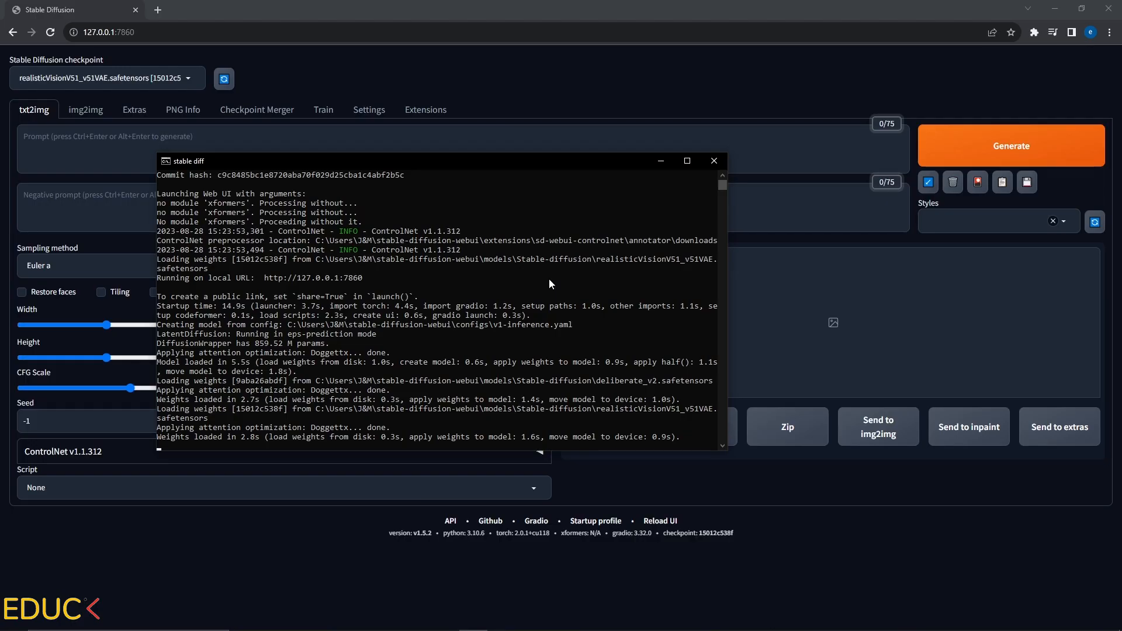
click(714, 161)
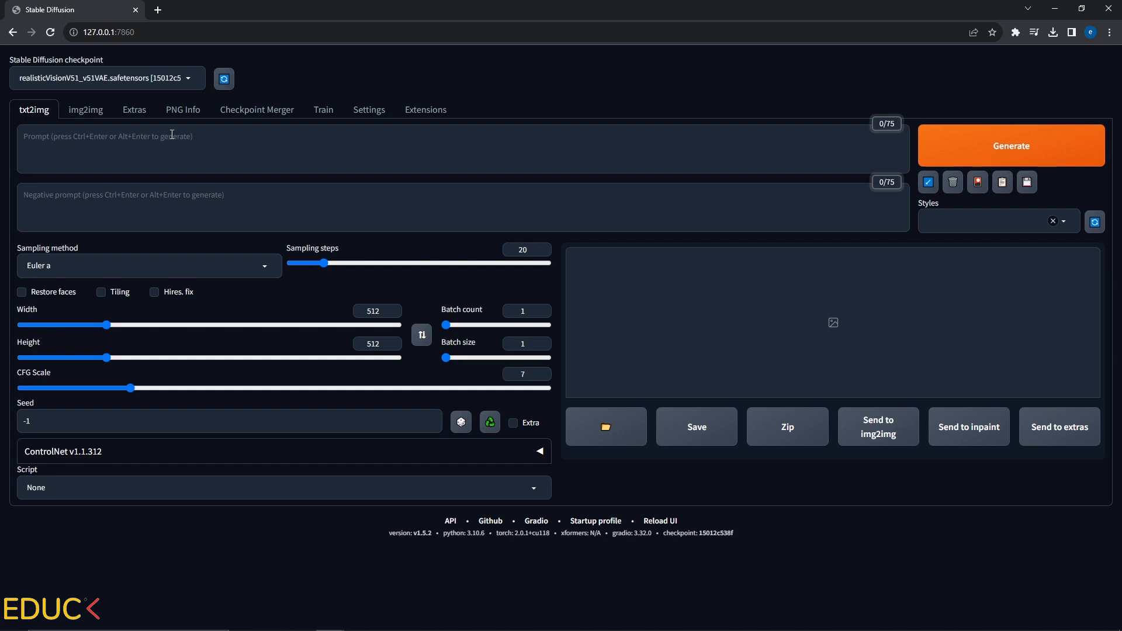
mouse_move(84, 67)
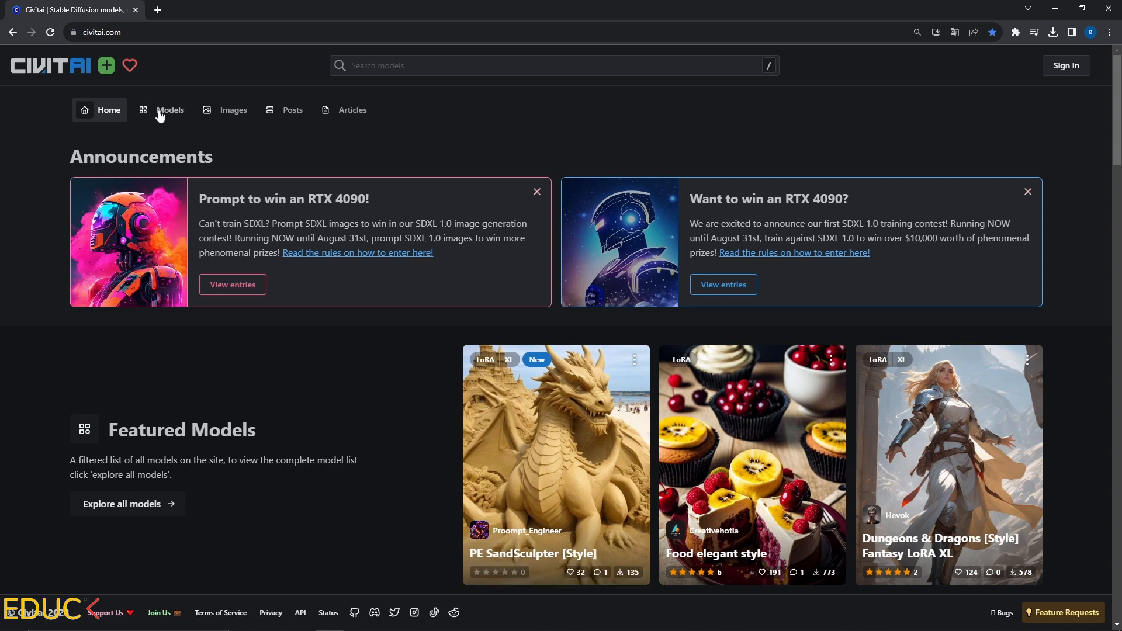
Search Civitai models for 'realistic vision' and open the Realistic Vision V5.1 page
click(170, 110)
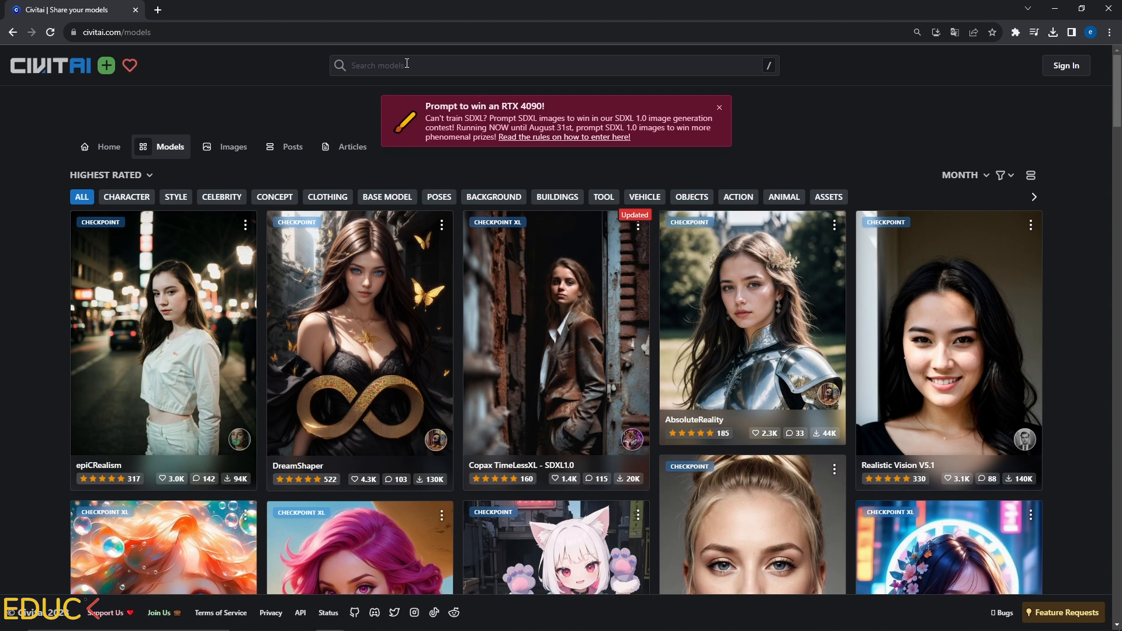
text(realistic vision)
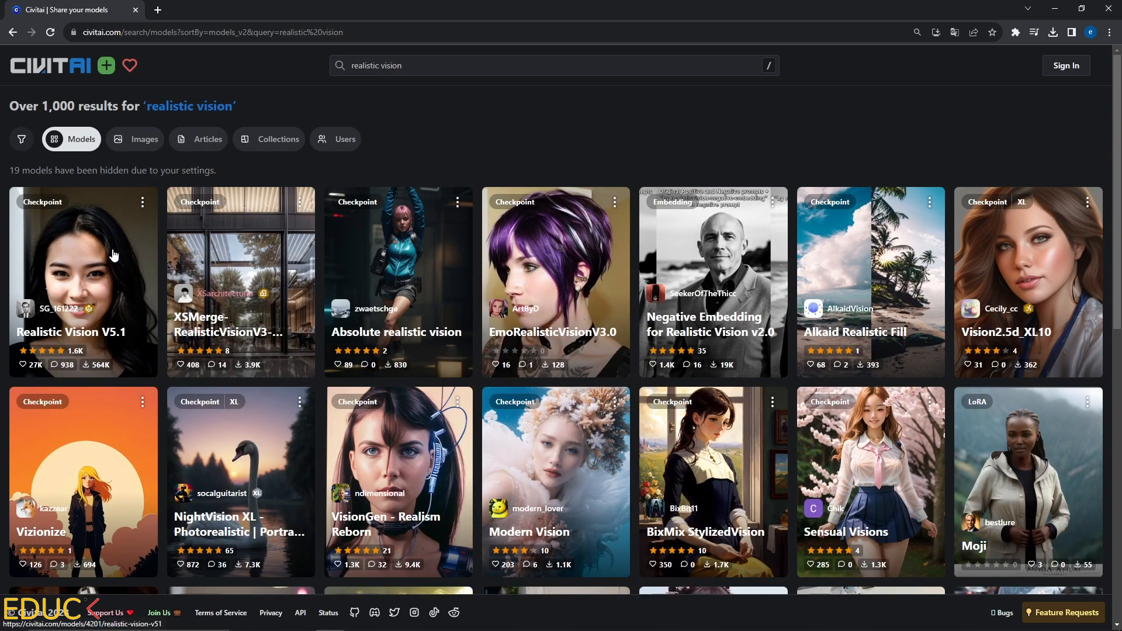
click(114, 254)
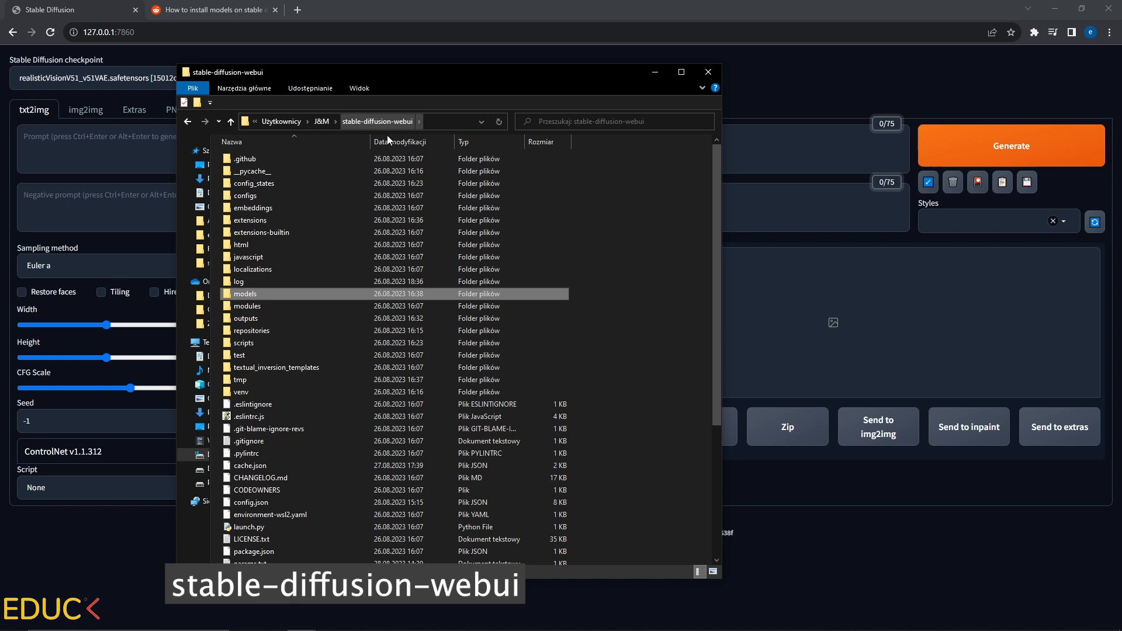
Navigate into models, then Stable-diffusion, inside the stable-diffusion-webui folder
double_click(245, 293)
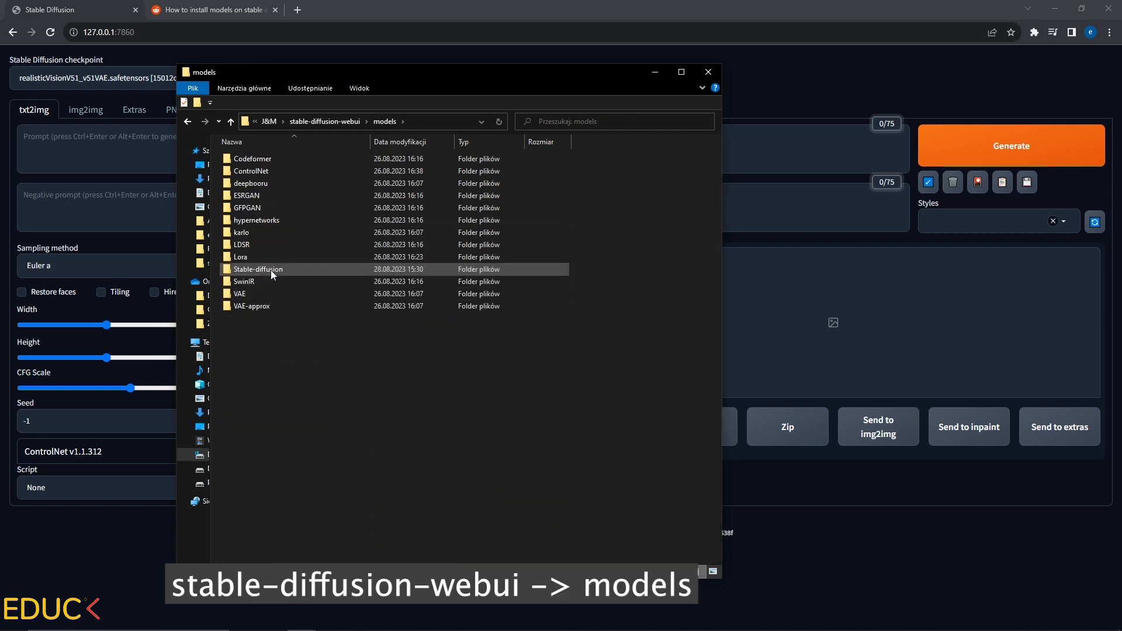
double_click(258, 268)
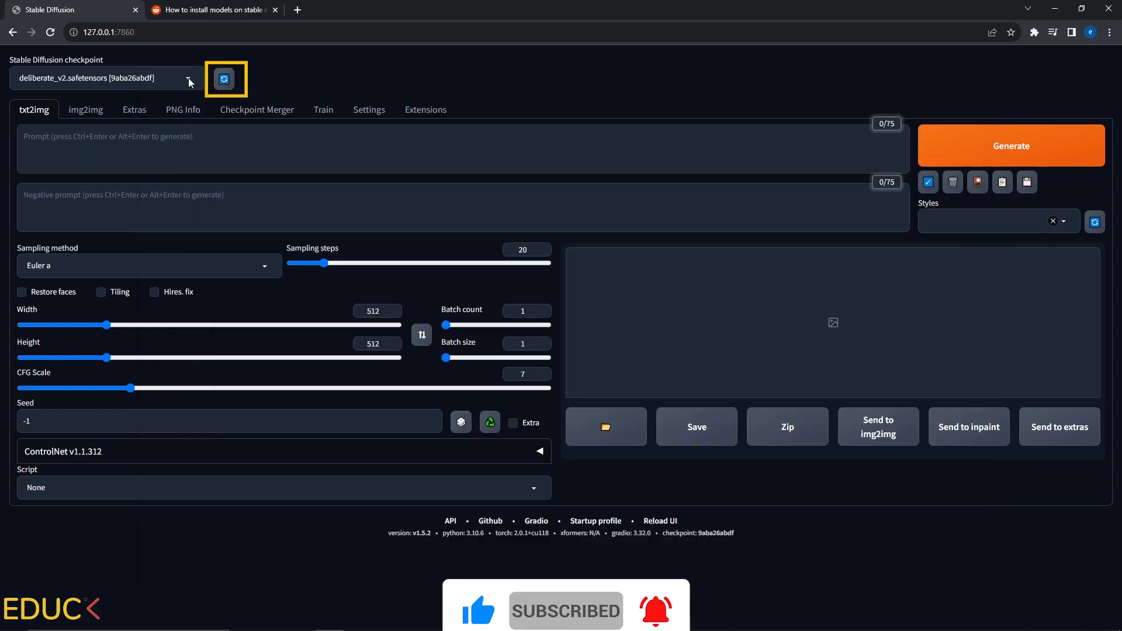
Load realisticVisionV51_v51VAE.safetensors as the active checkpoint, ready to enter a prompt
click(105, 79)
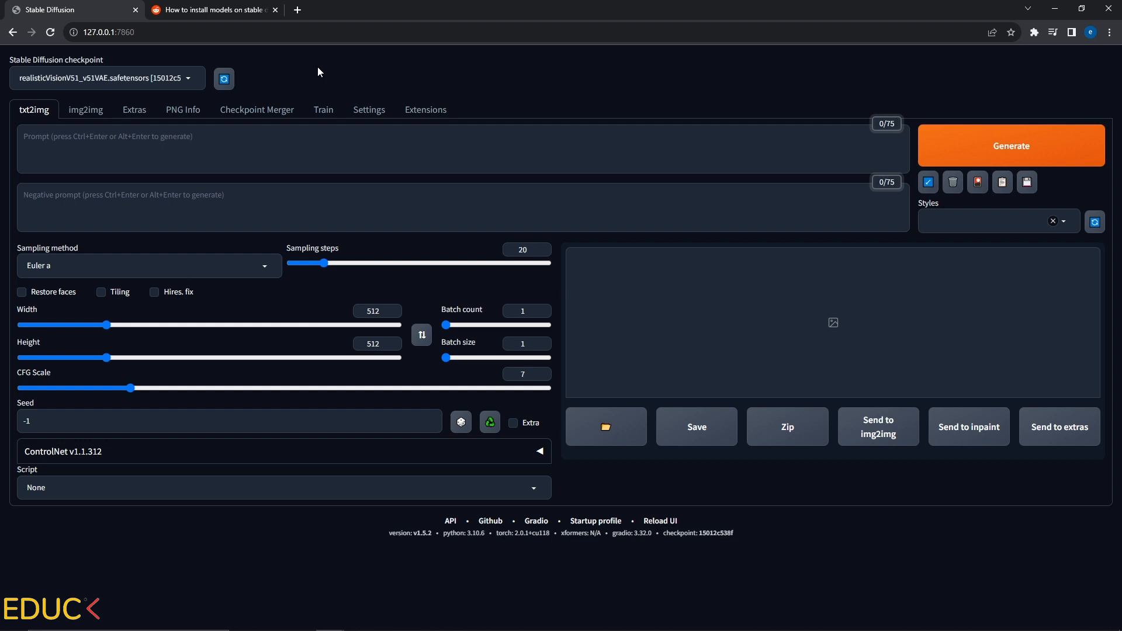
click(271, 10)
text(()
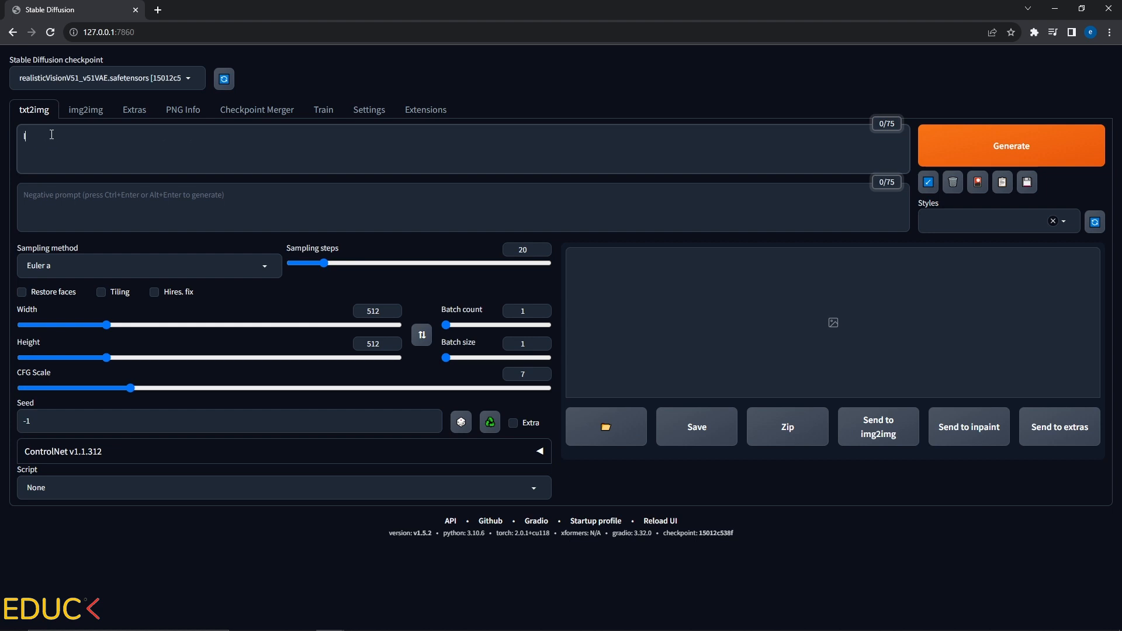
Generate an image from the prompt 'living room with plants, big sofa and large window'
text(living room with pla)
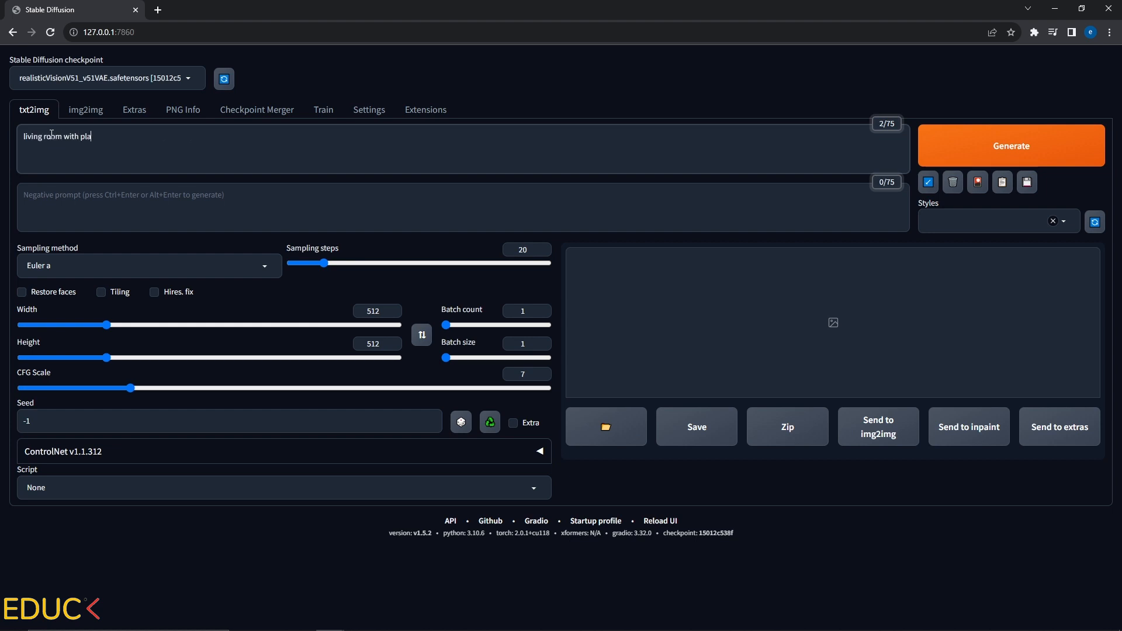
text(nts, big sofa a)
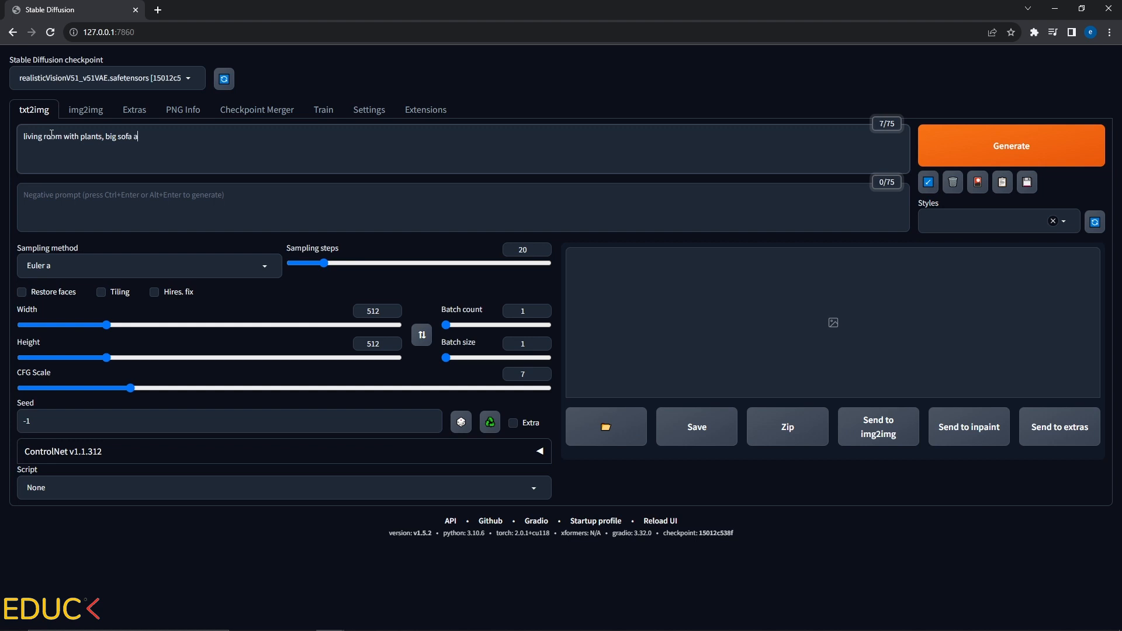
text(nd large window)
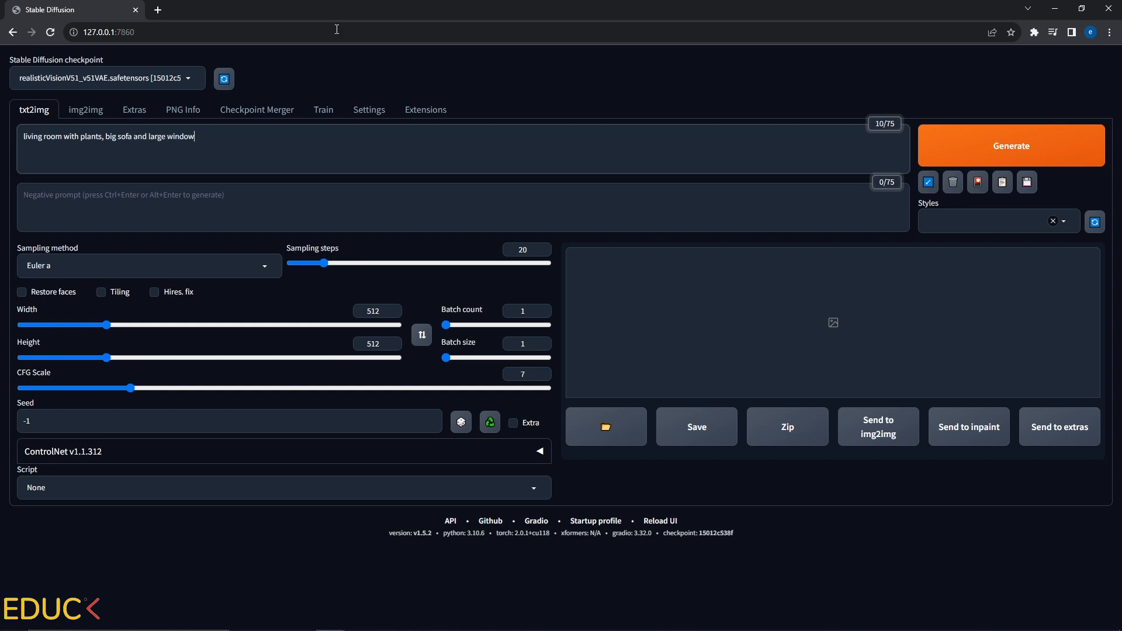
click(1011, 145)
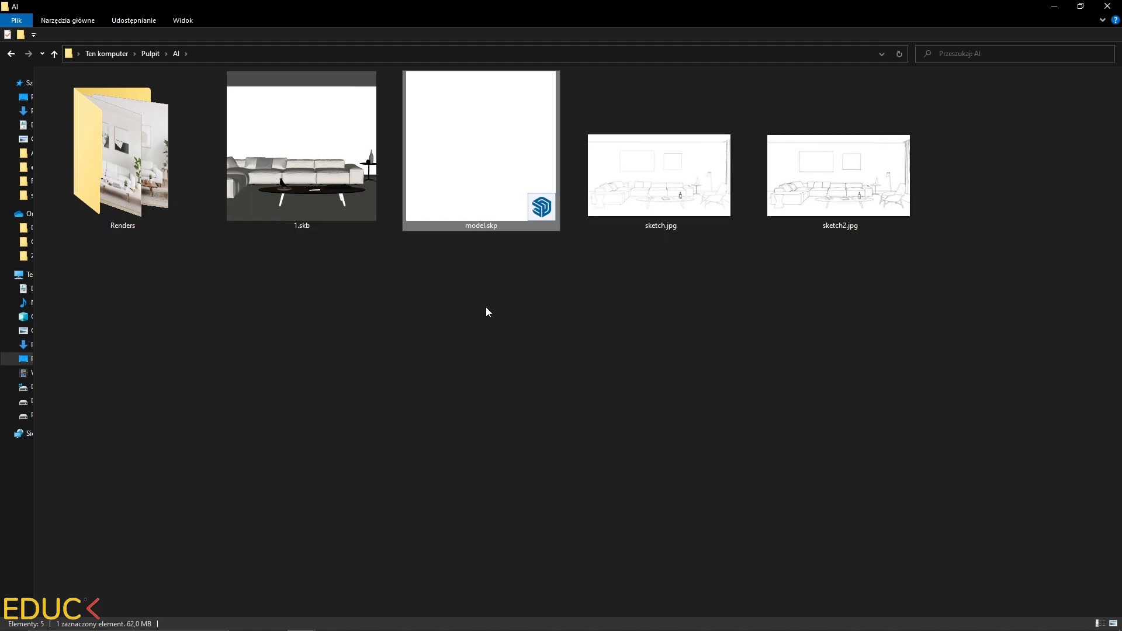
Open model.skp and set the style's face setting to Hidden Line
double_click(481, 146)
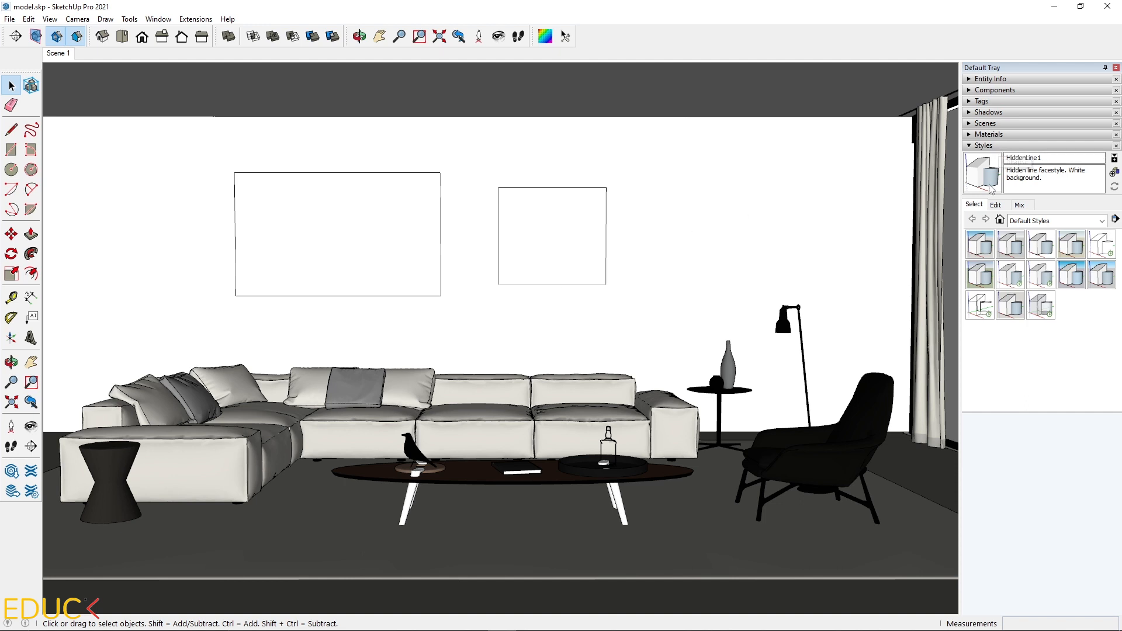
click(994, 205)
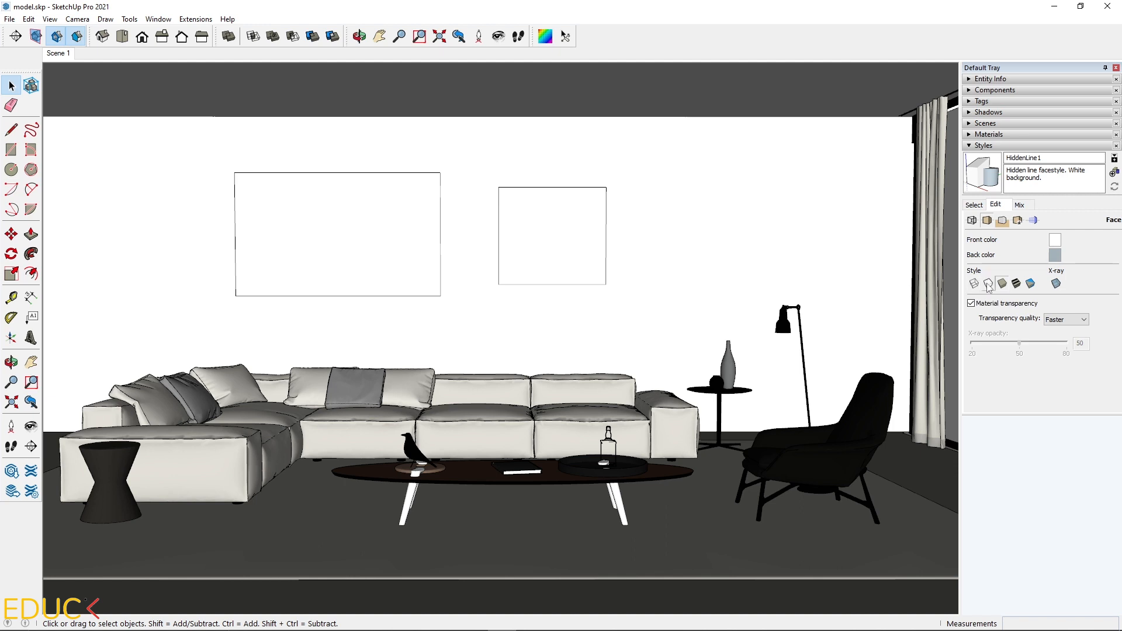
mouse_move(988, 284)
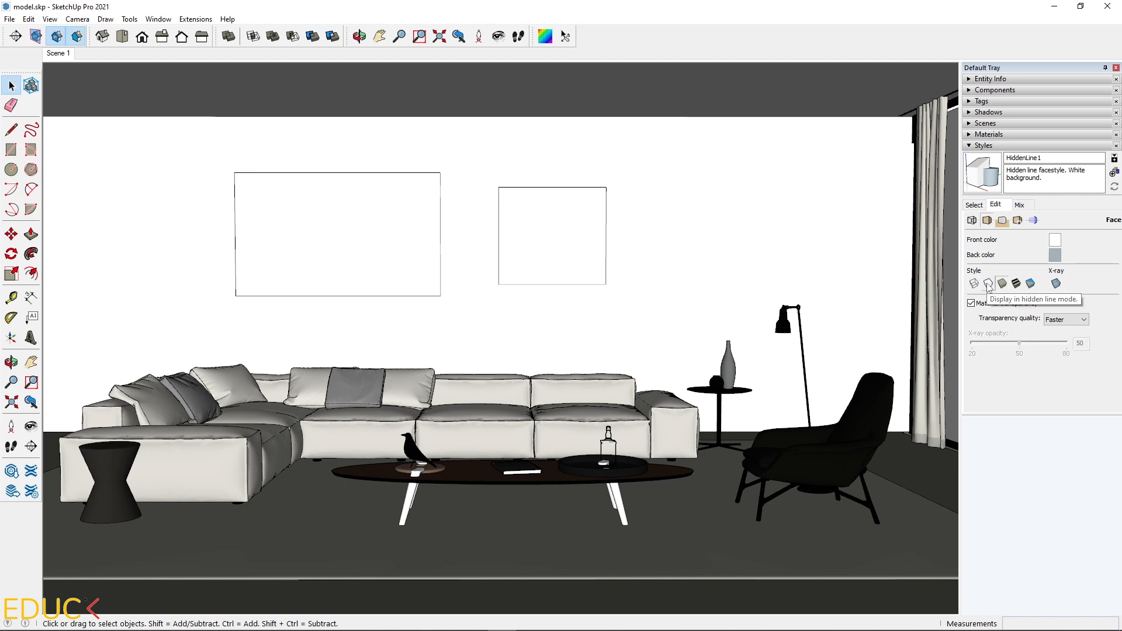
click(988, 283)
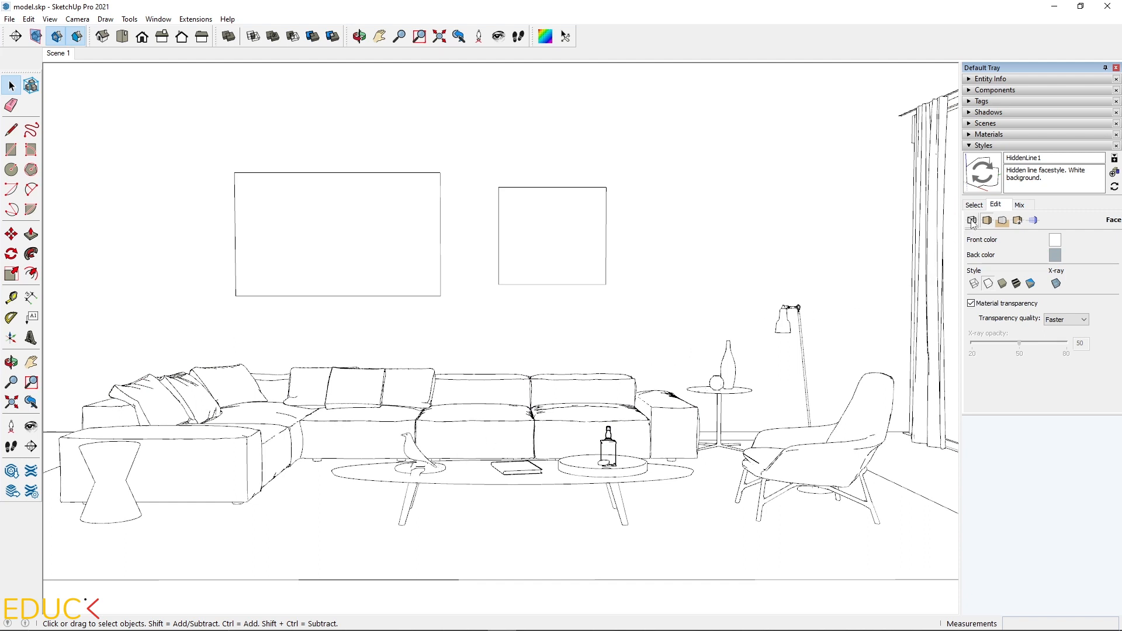
click(971, 220)
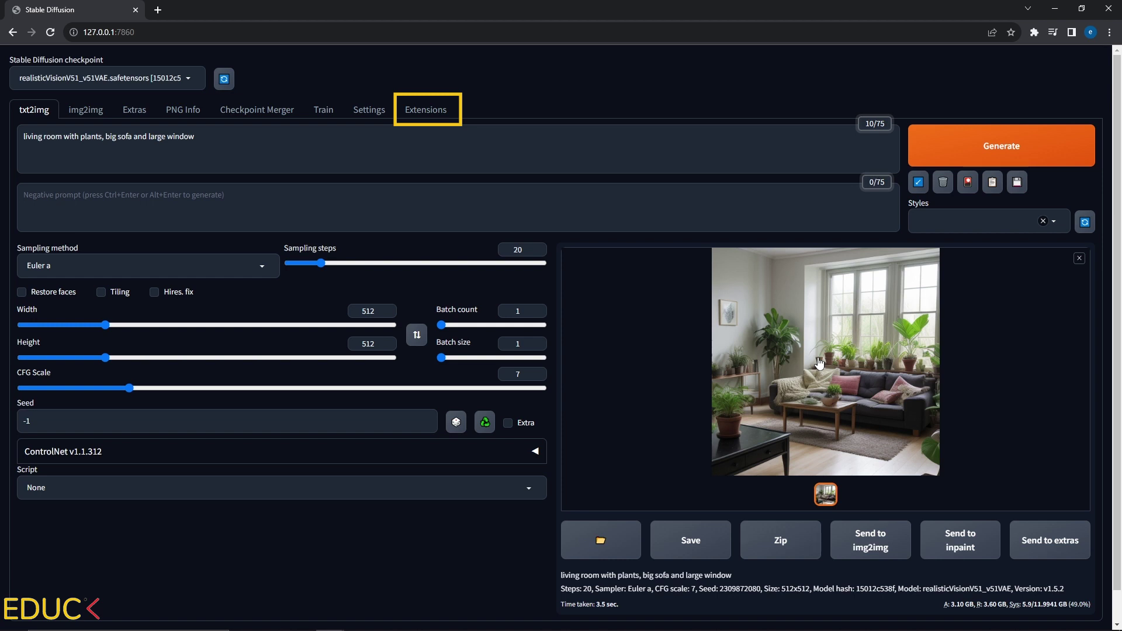
Install sd-webui-controlnet from its GitHub URL, confirm it's installed, and return to txt2img
click(425, 110)
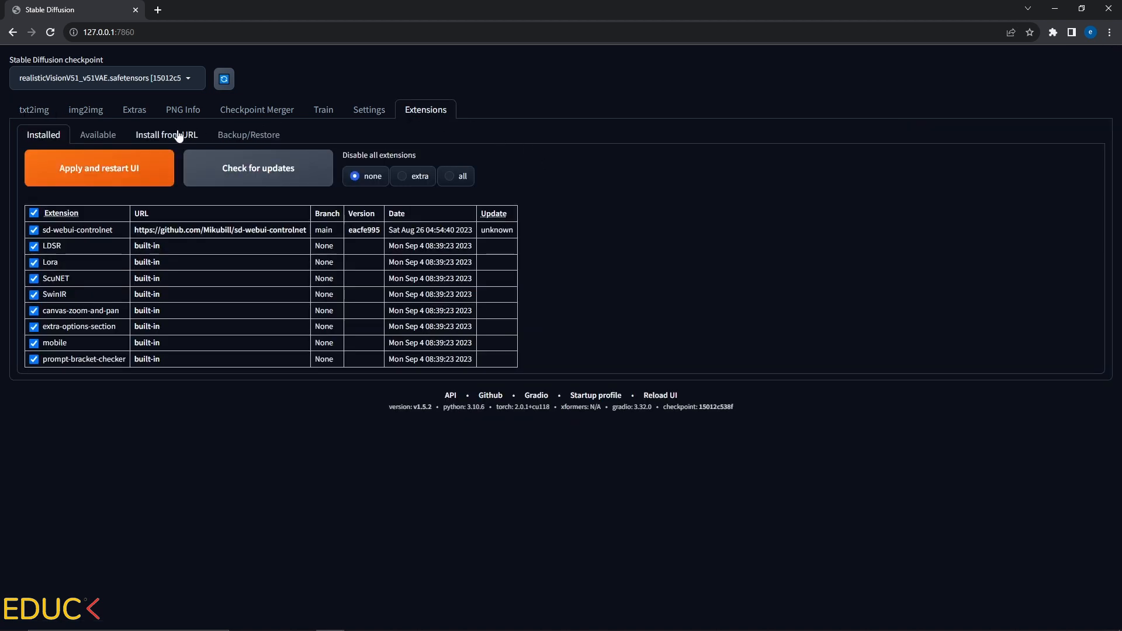
click(166, 135)
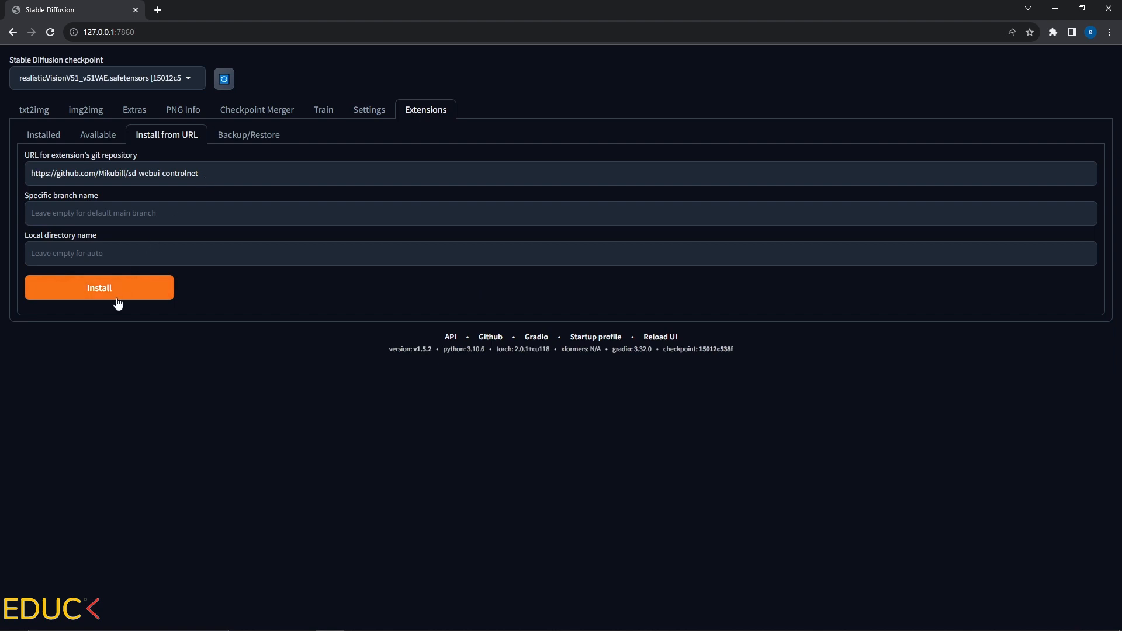
click(44, 135)
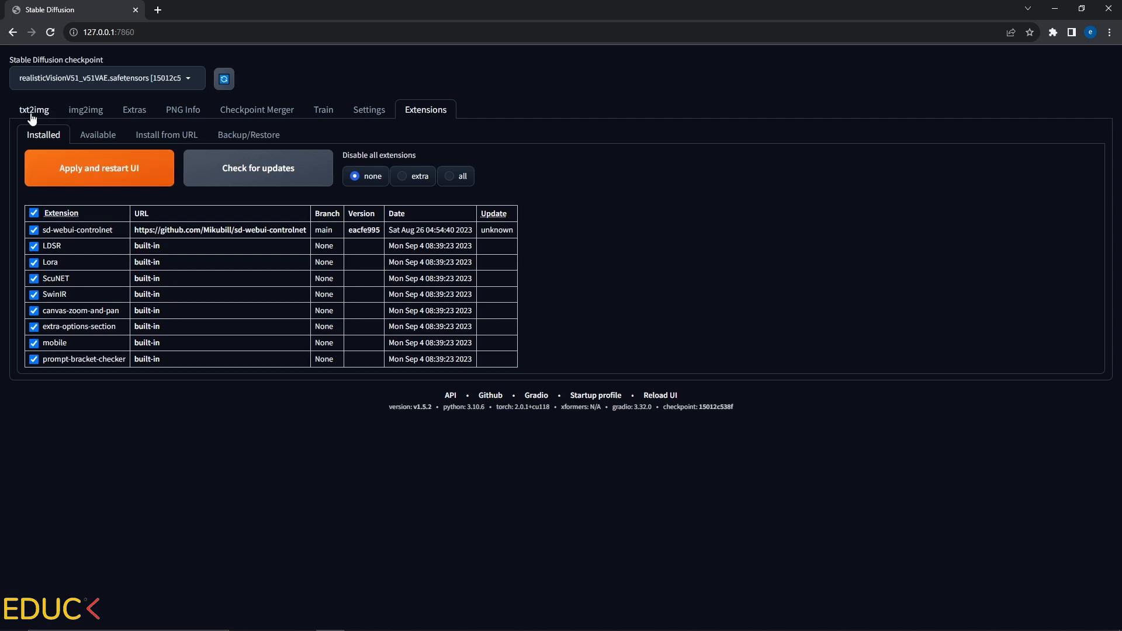
click(34, 109)
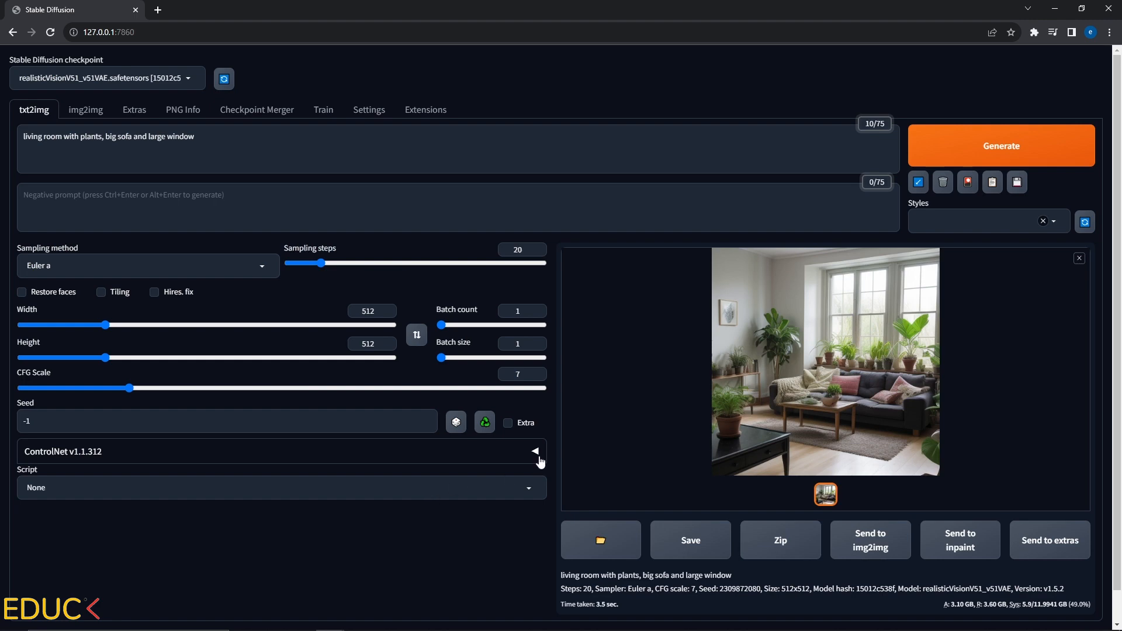
Upload the living-room sketch into the ControlNet unit and enable it
click(535, 450)
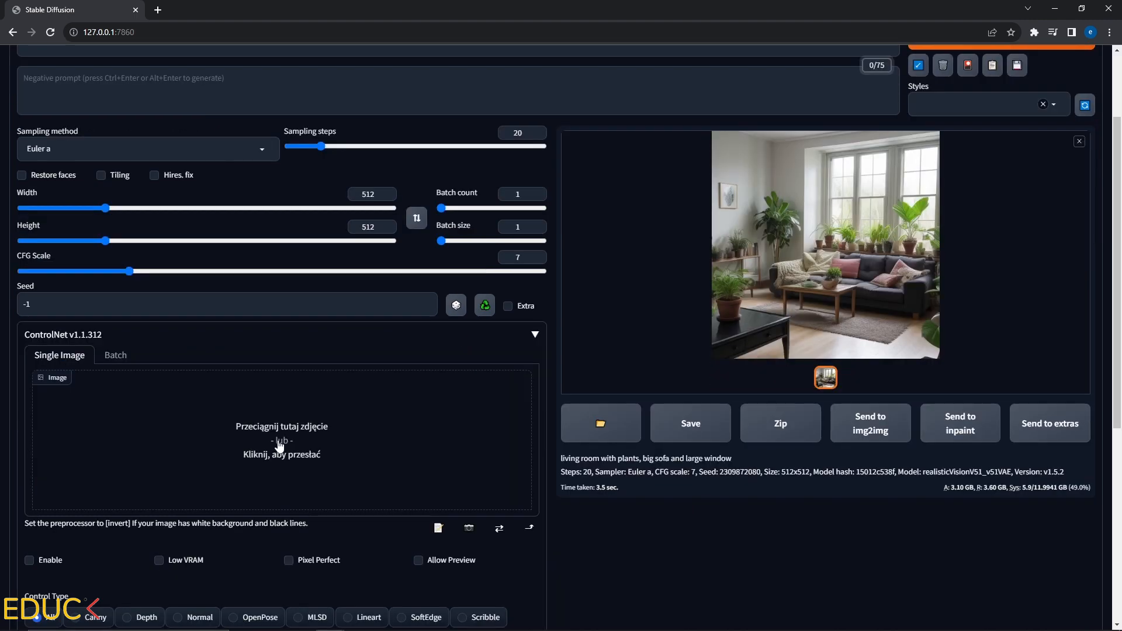
click(281, 446)
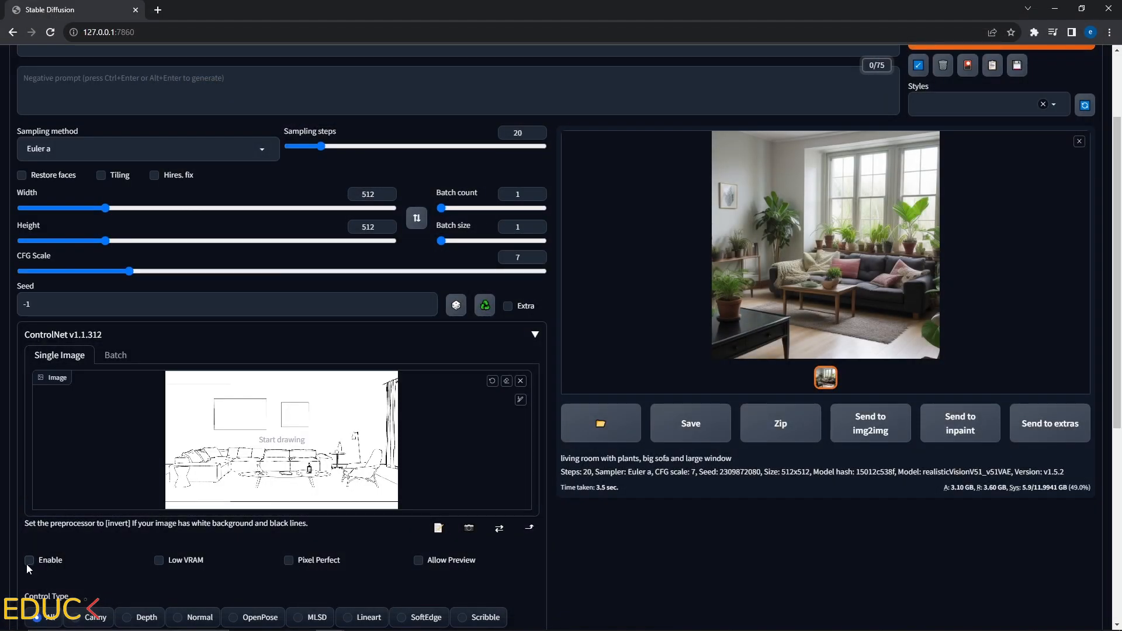
click(30, 560)
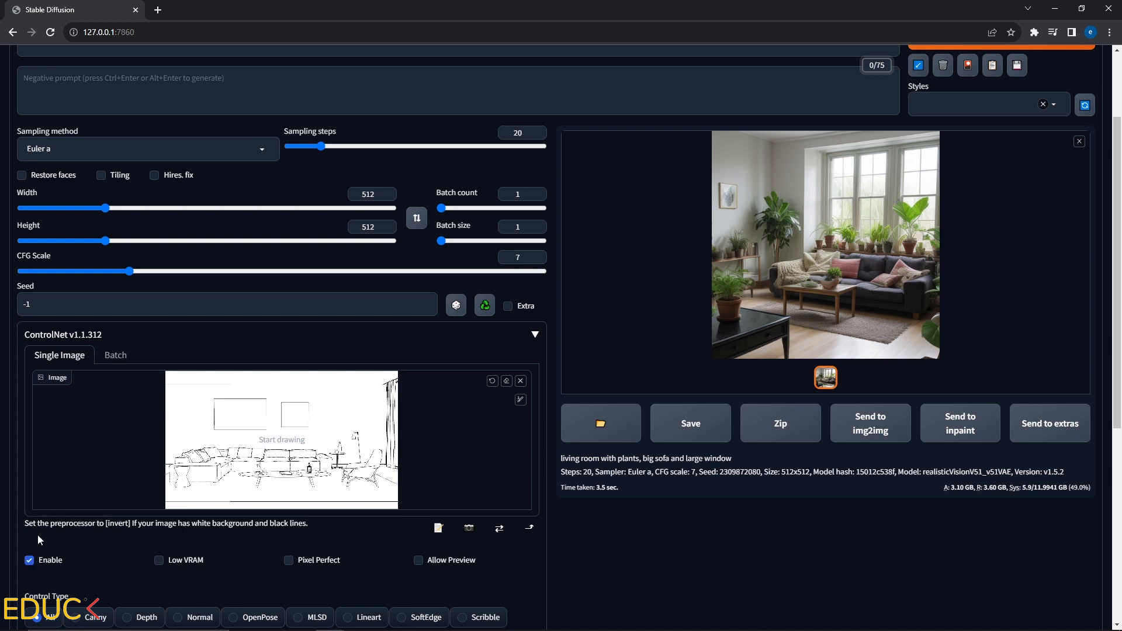
mouse_move(123, 551)
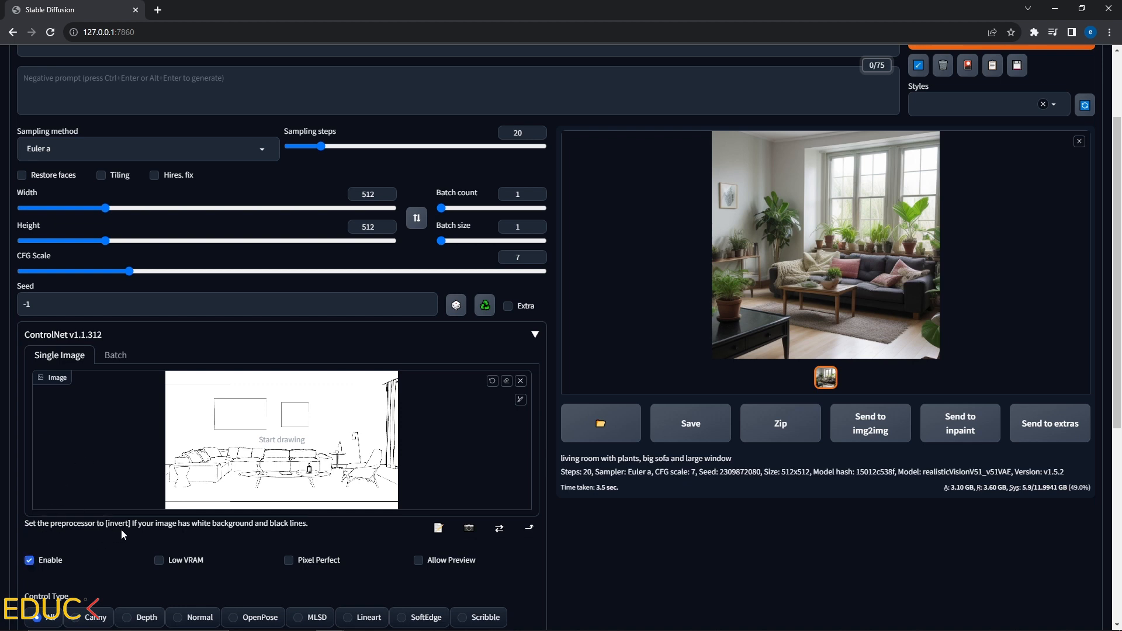
mouse_move(195, 534)
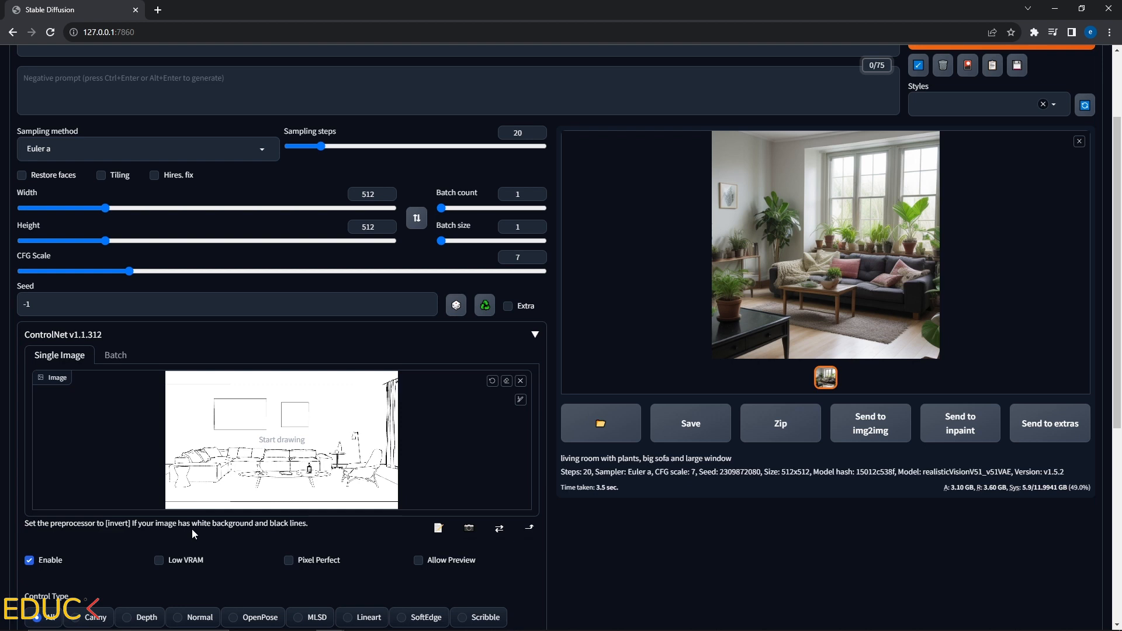
mouse_move(309, 536)
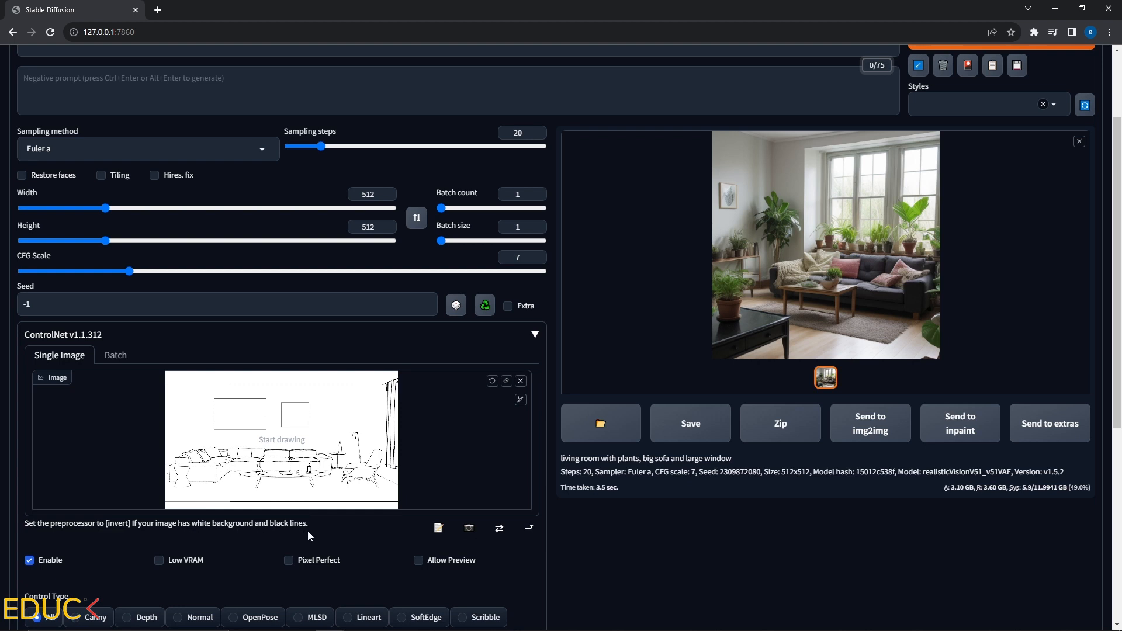
Choose the invert (from white bg & black line) ControlNet preprocessor
scroll(down, 3)
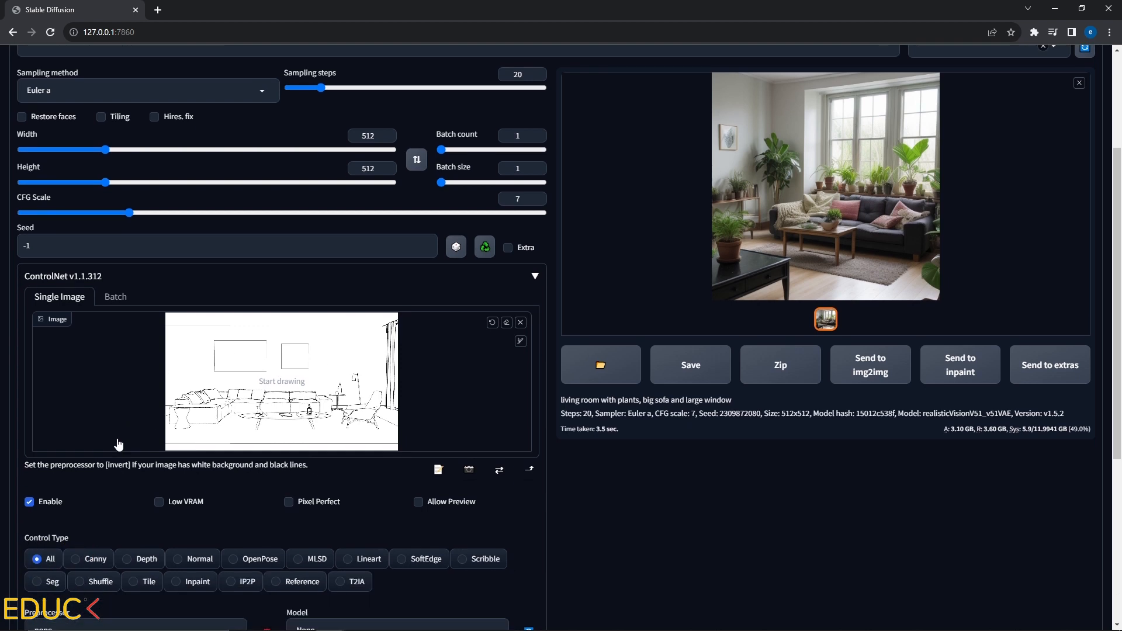
scroll(down, 3)
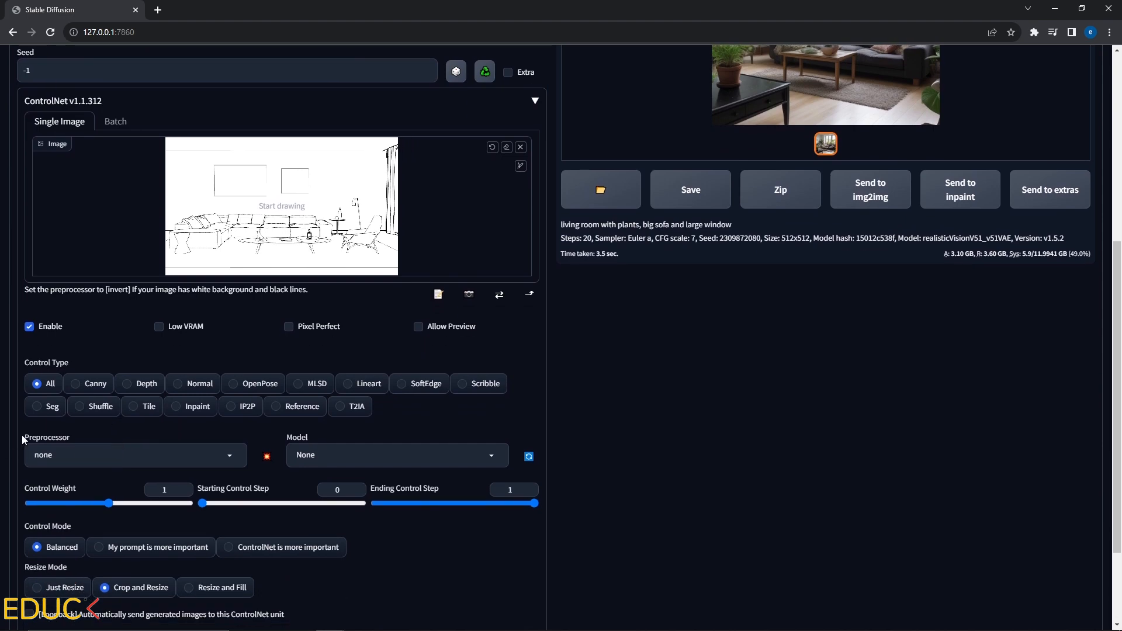
click(135, 455)
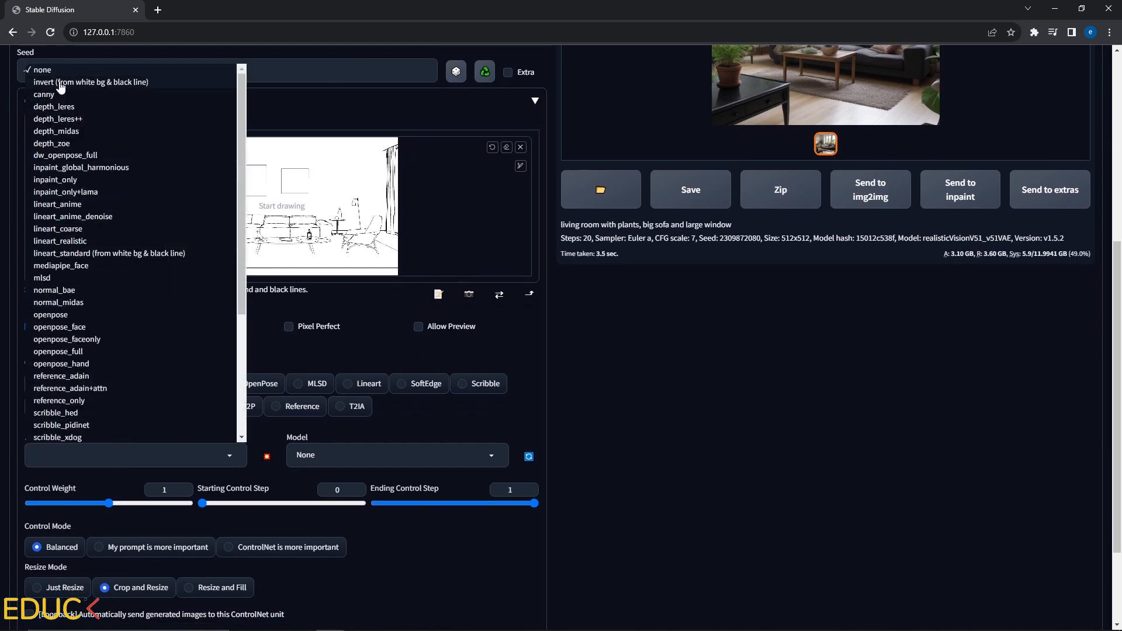
click(90, 82)
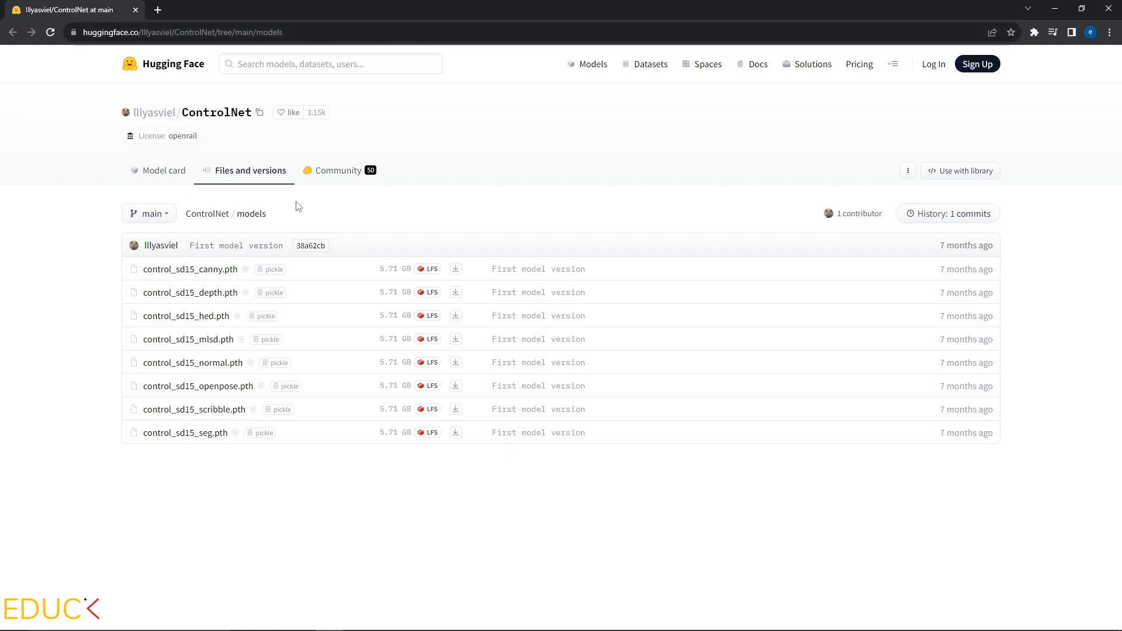
mouse_move(455, 270)
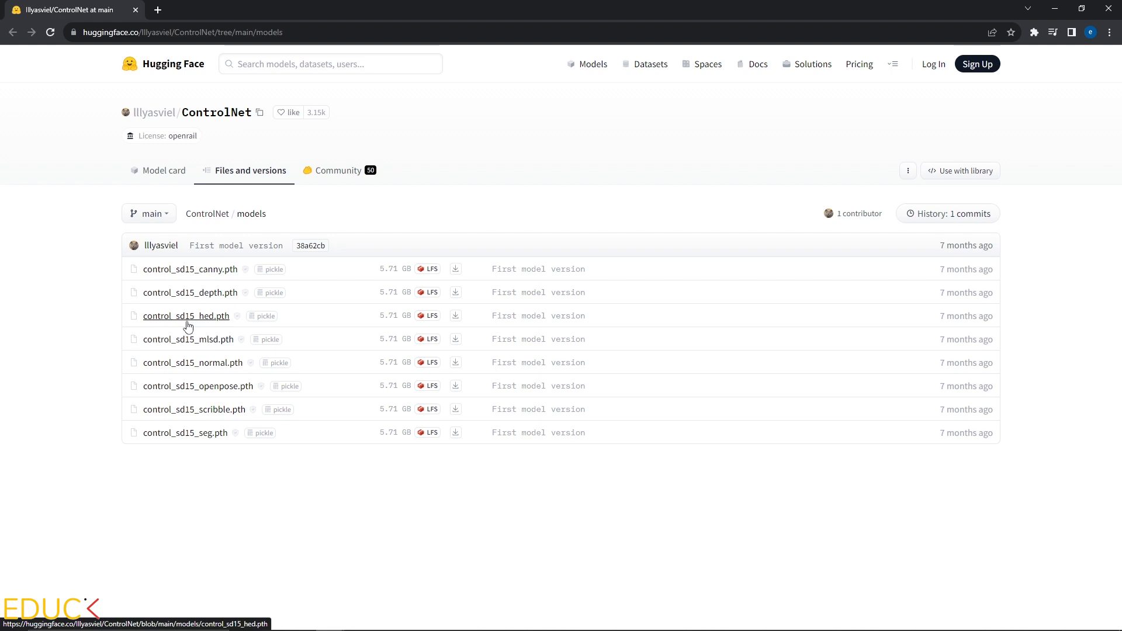
mouse_move(224, 427)
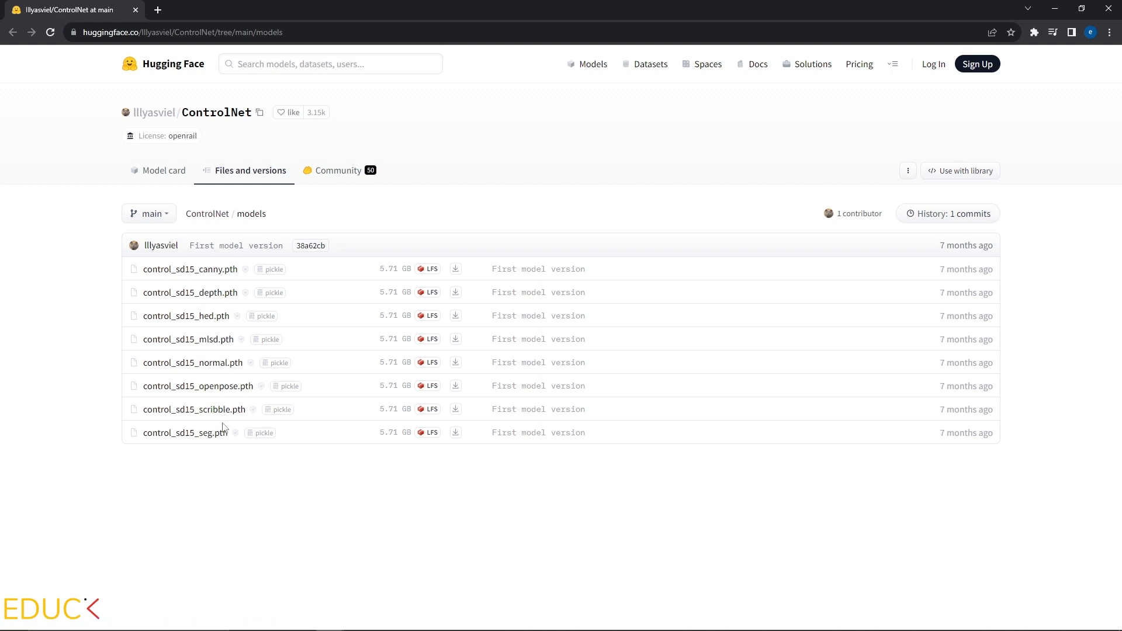
mouse_move(413, 278)
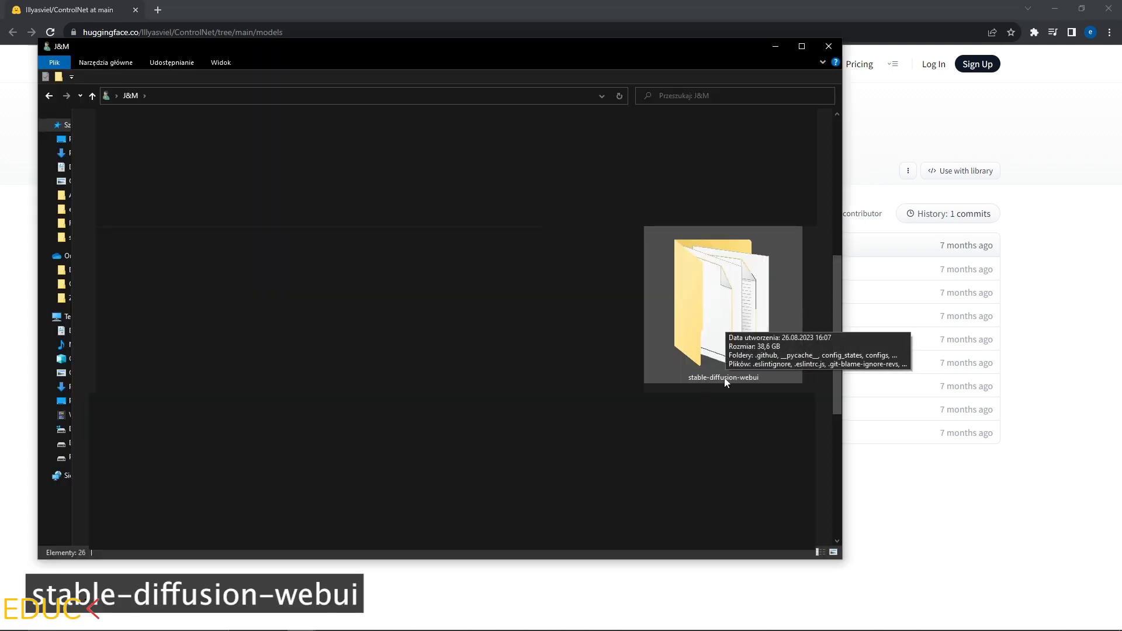
Navigate through stable-diffusion-webui, extensions and sd-webui-controlnet into its models folder
double_click(721, 302)
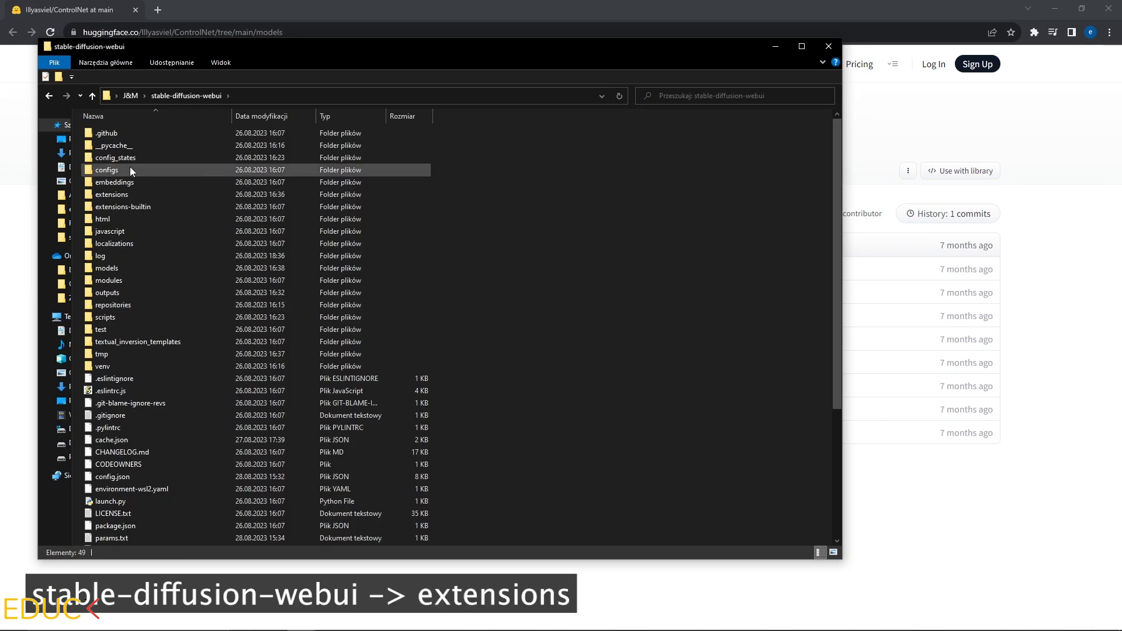
double_click(111, 194)
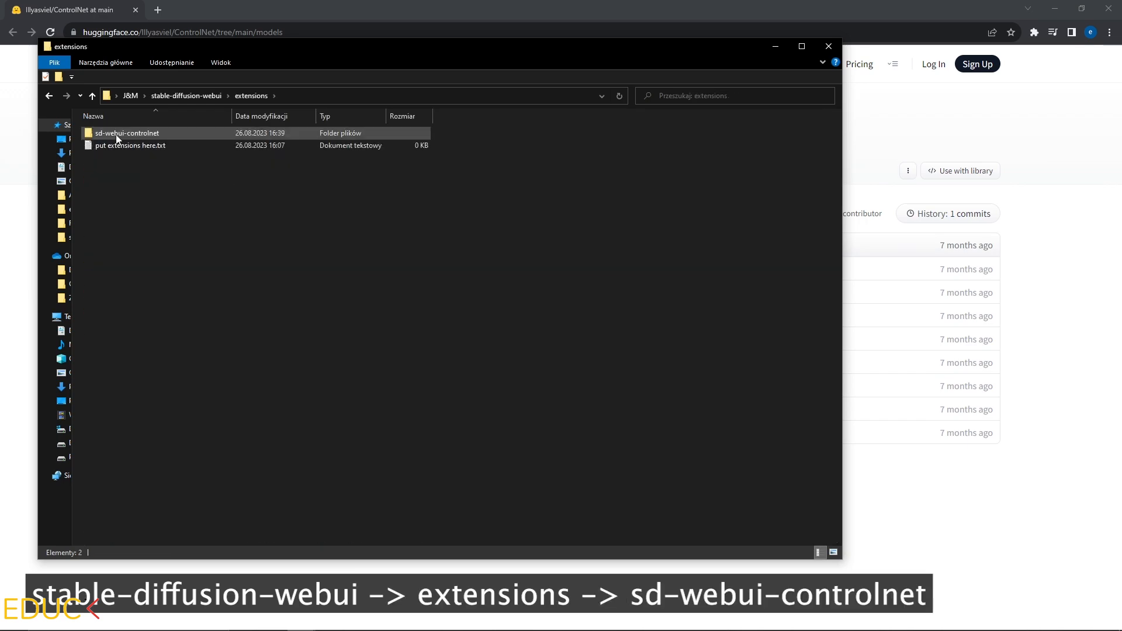
double_click(125, 133)
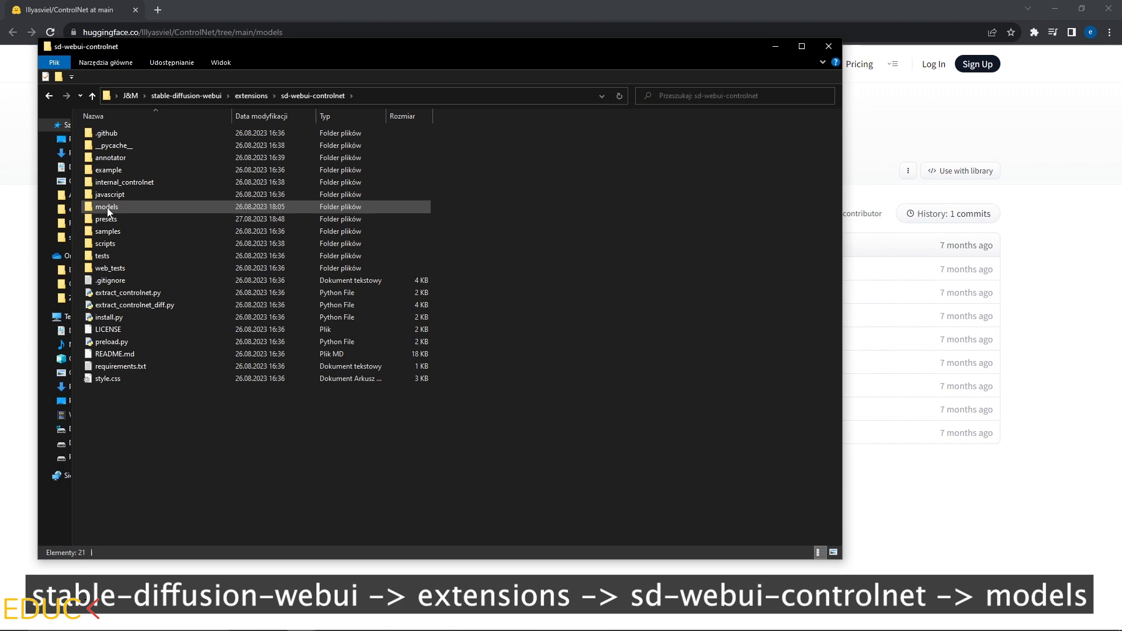
double_click(106, 206)
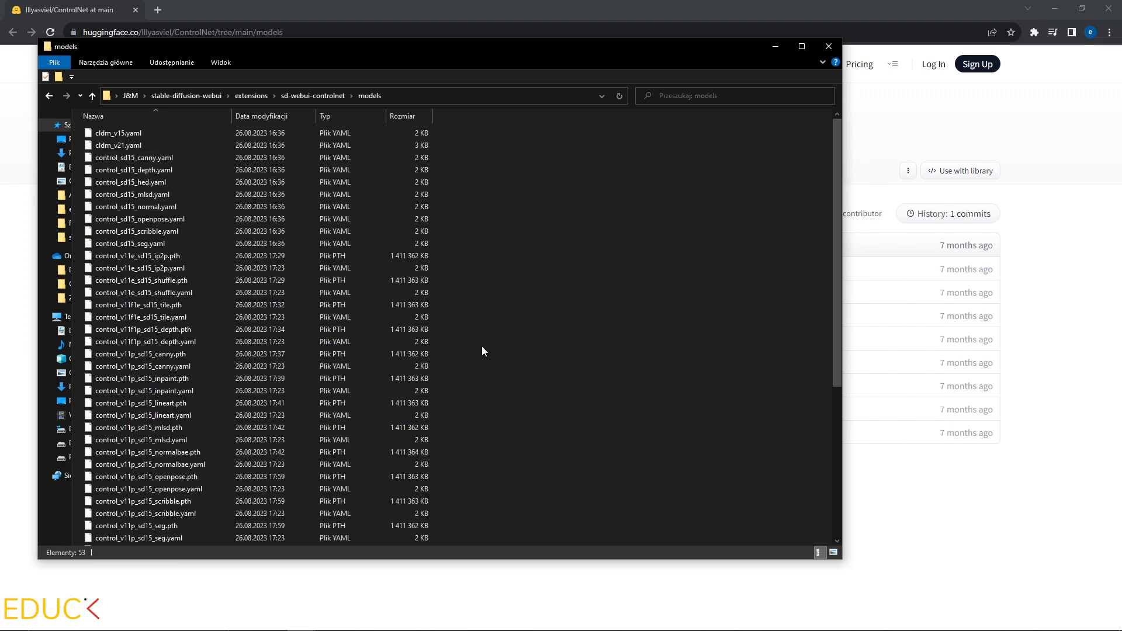
mouse_move(513, 392)
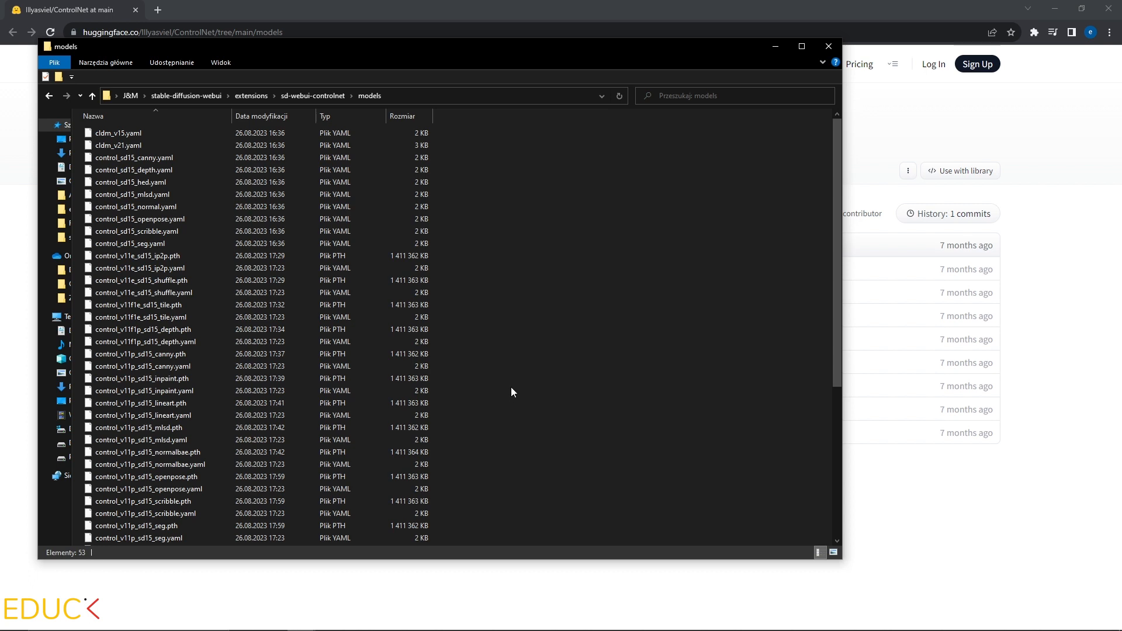
mouse_move(578, 266)
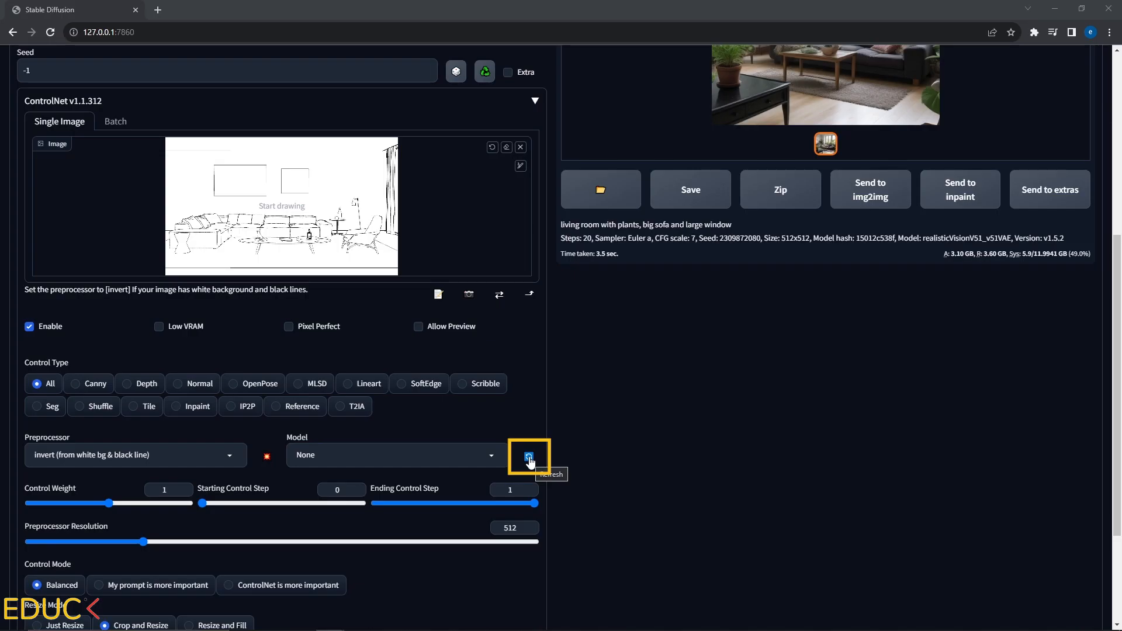
Refresh ControlNet models, select control_v11p_sd15_canny, and generate with an empty prompt
click(396, 454)
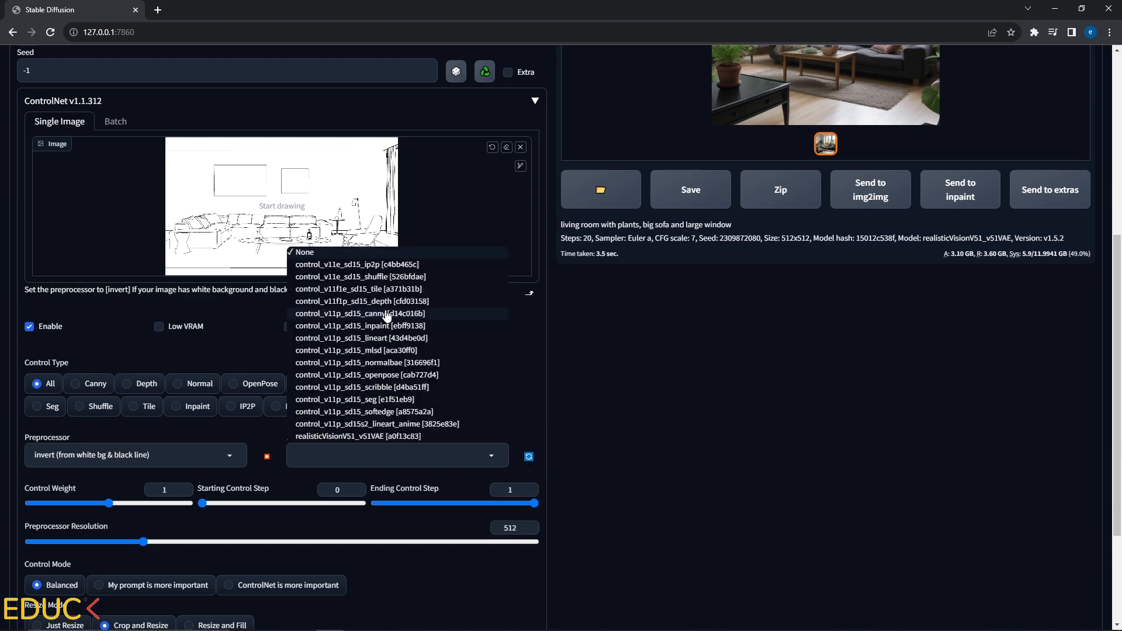
click(359, 313)
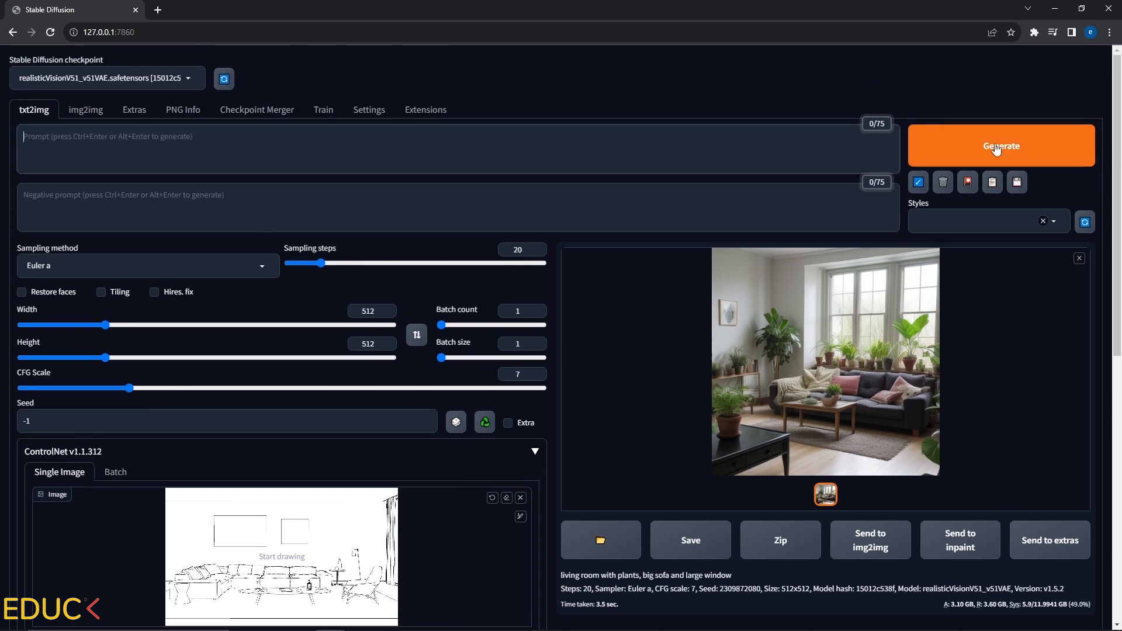
click(1001, 145)
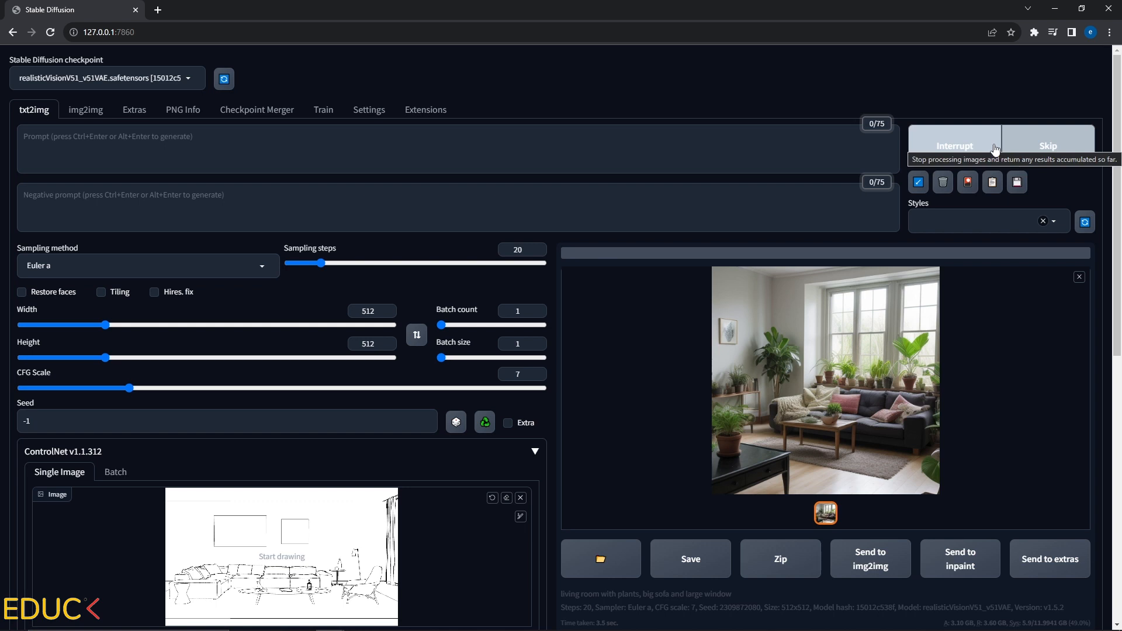
click(825, 380)
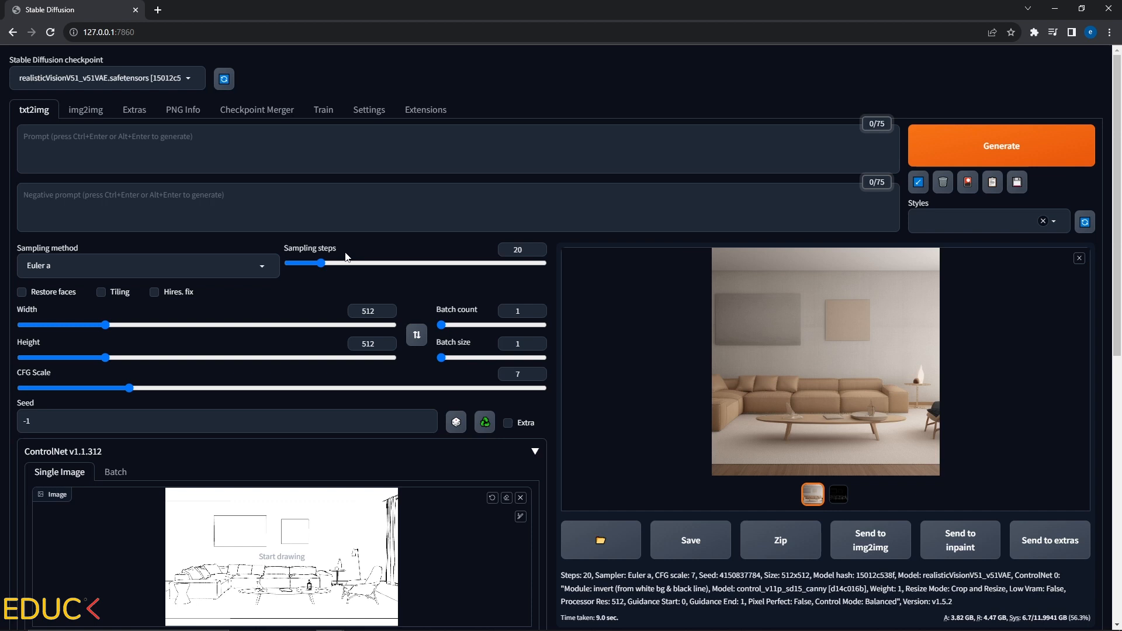
mouse_move(47, 348)
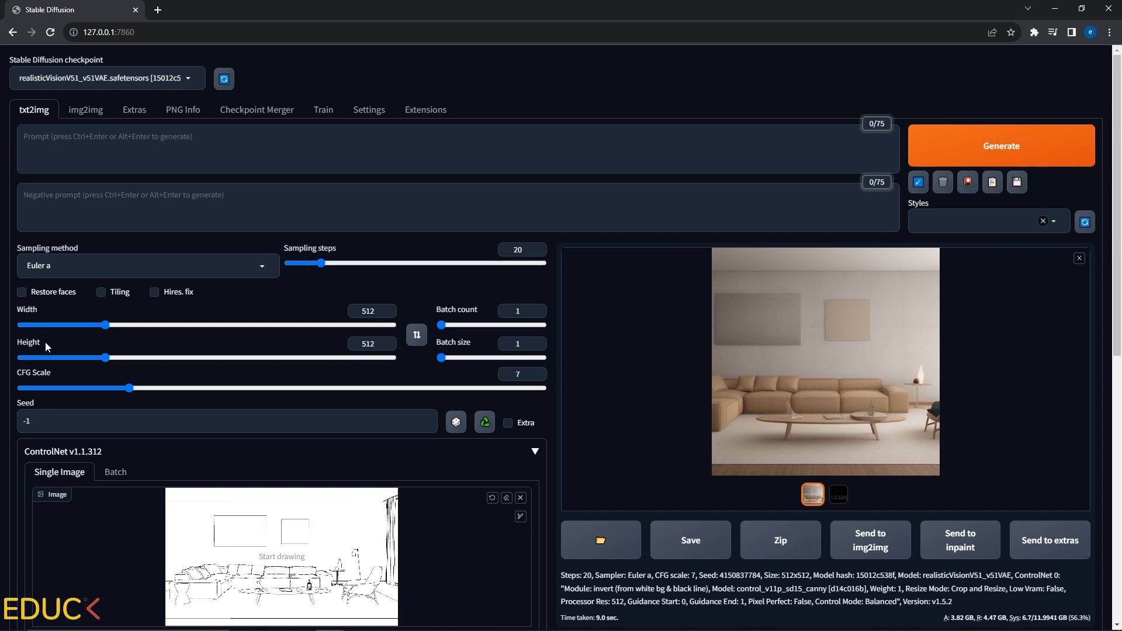
mouse_move(54, 342)
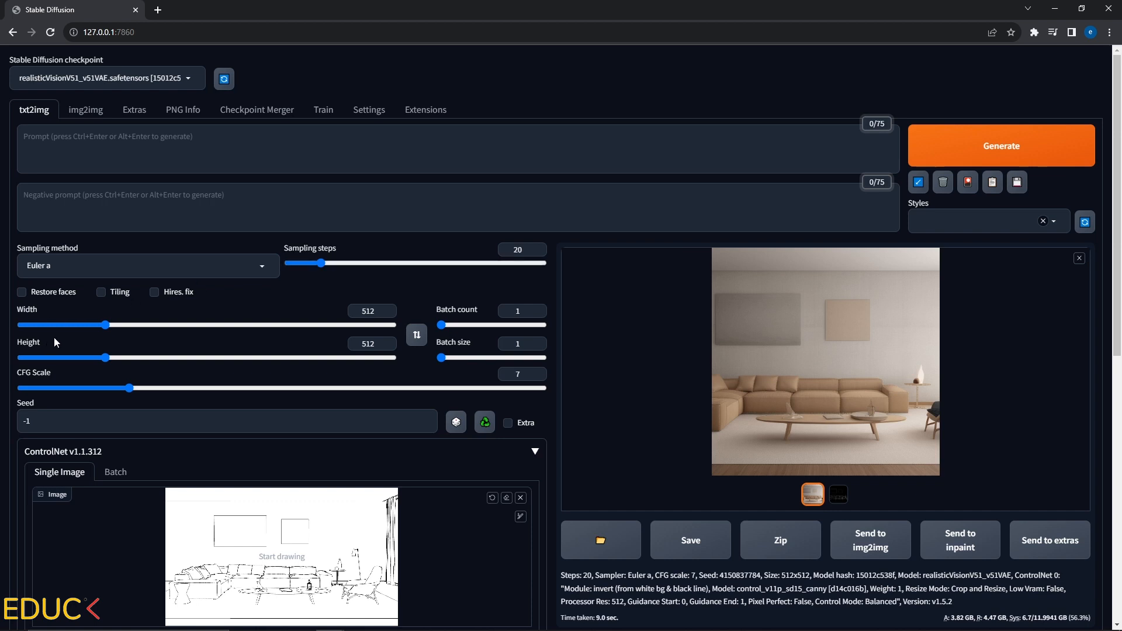
Set the image width to 781 and height to 467
scroll(down, 3)
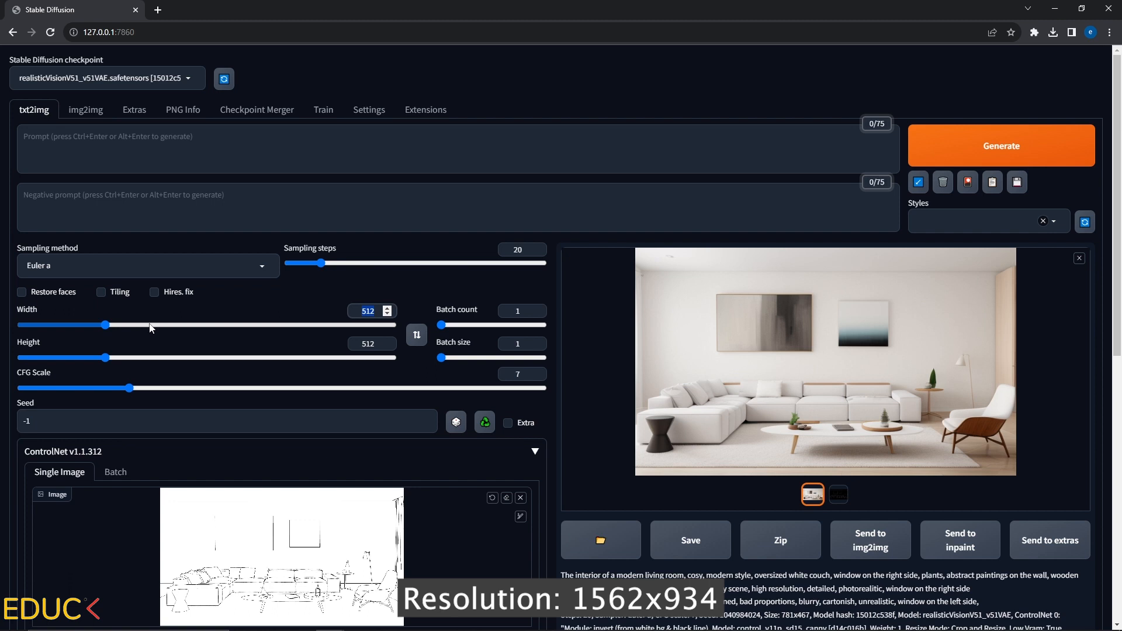
click(367, 311)
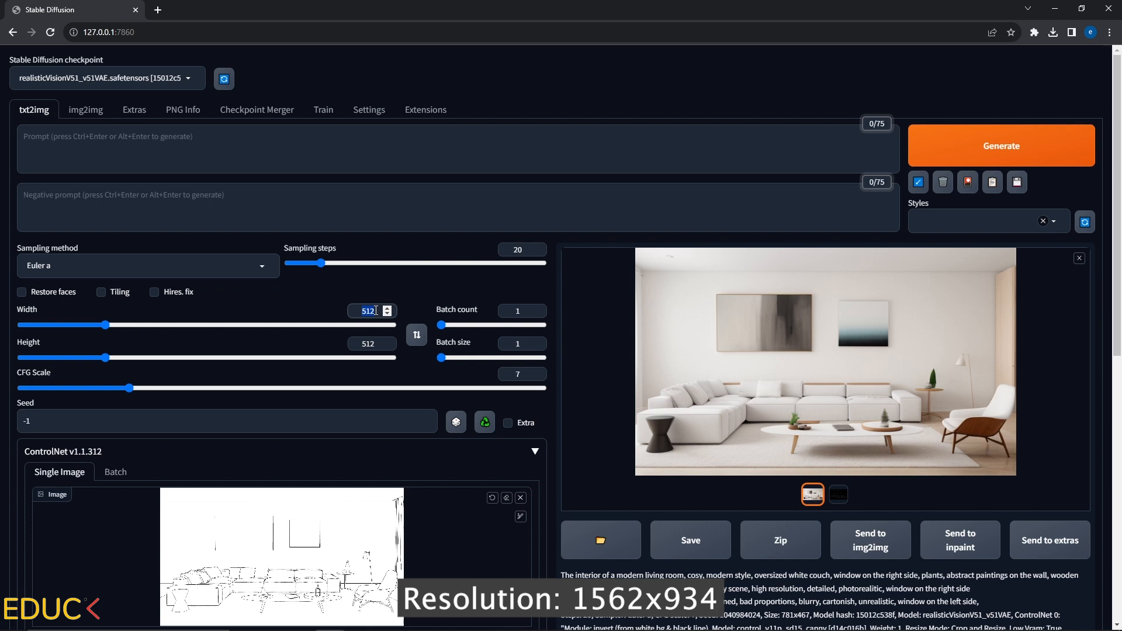
drag(106, 324, 153, 325)
text(781)
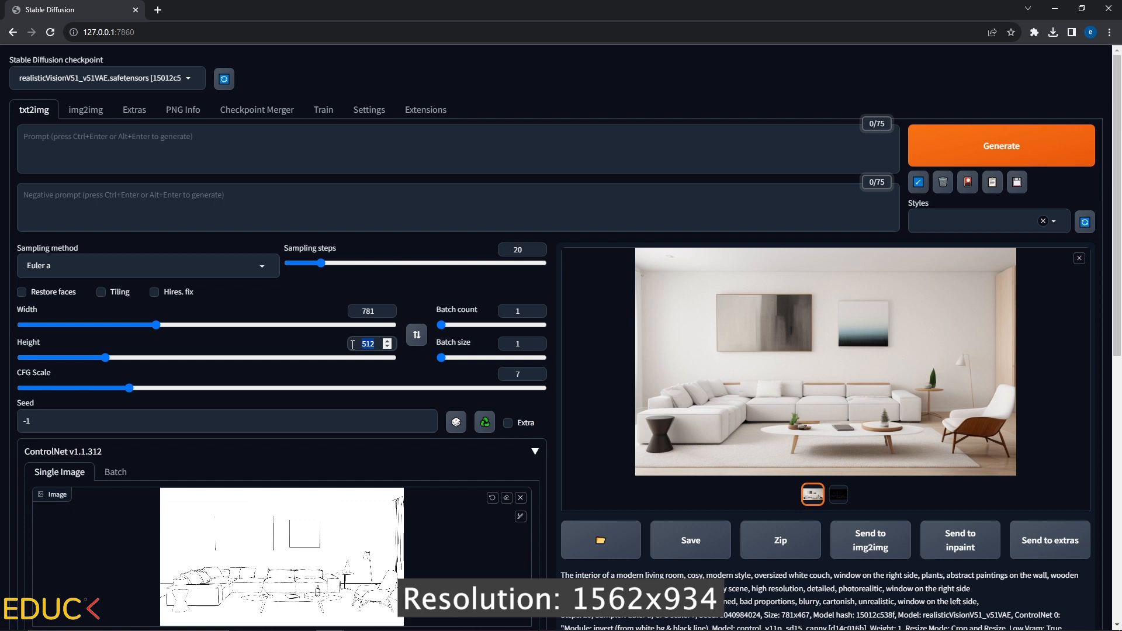
text(467)
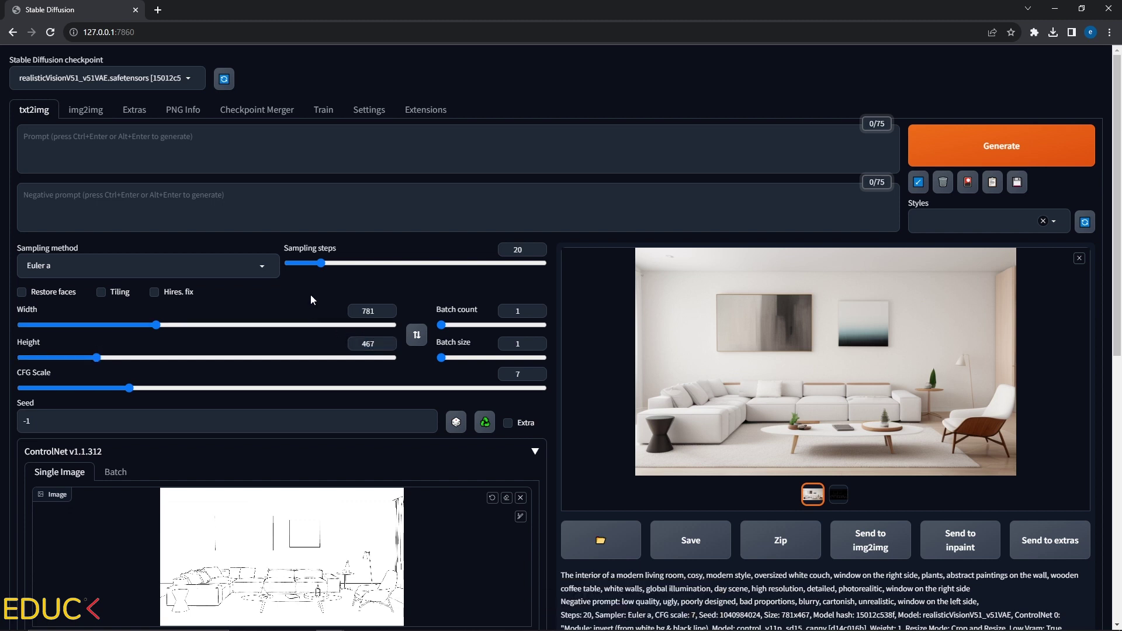
mouse_move(330, 285)
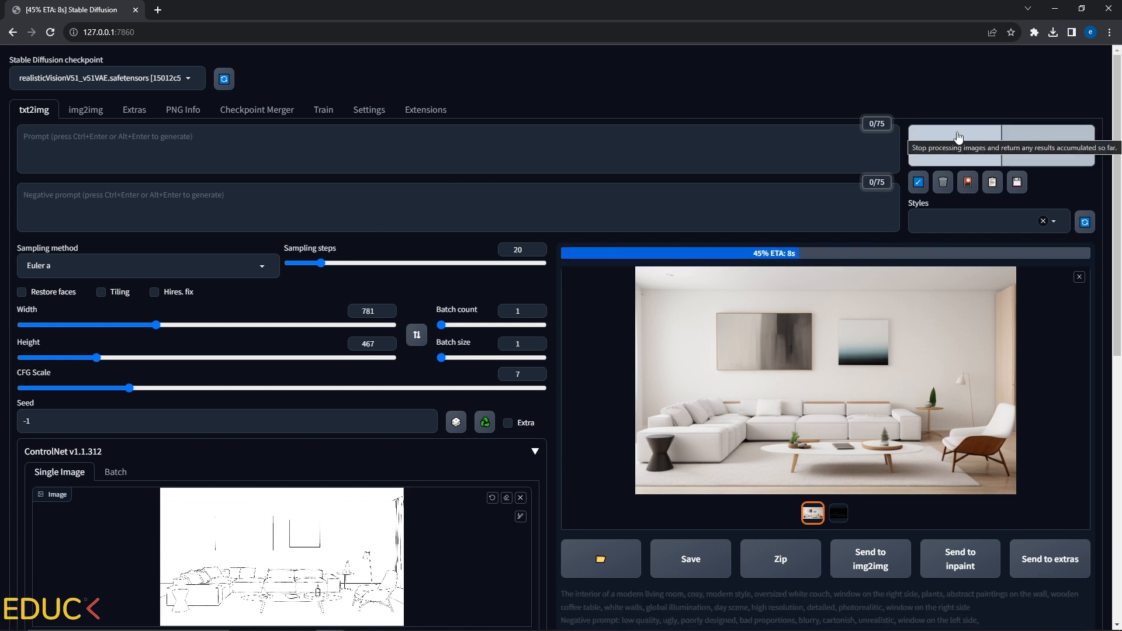
click(824, 380)
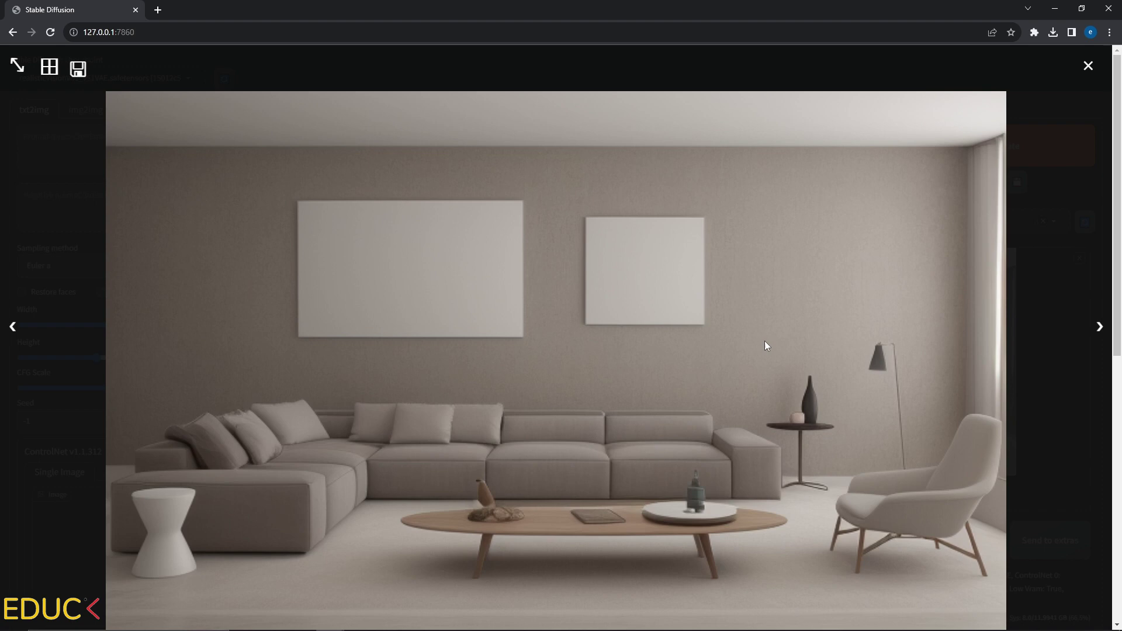
mouse_move(547, 402)
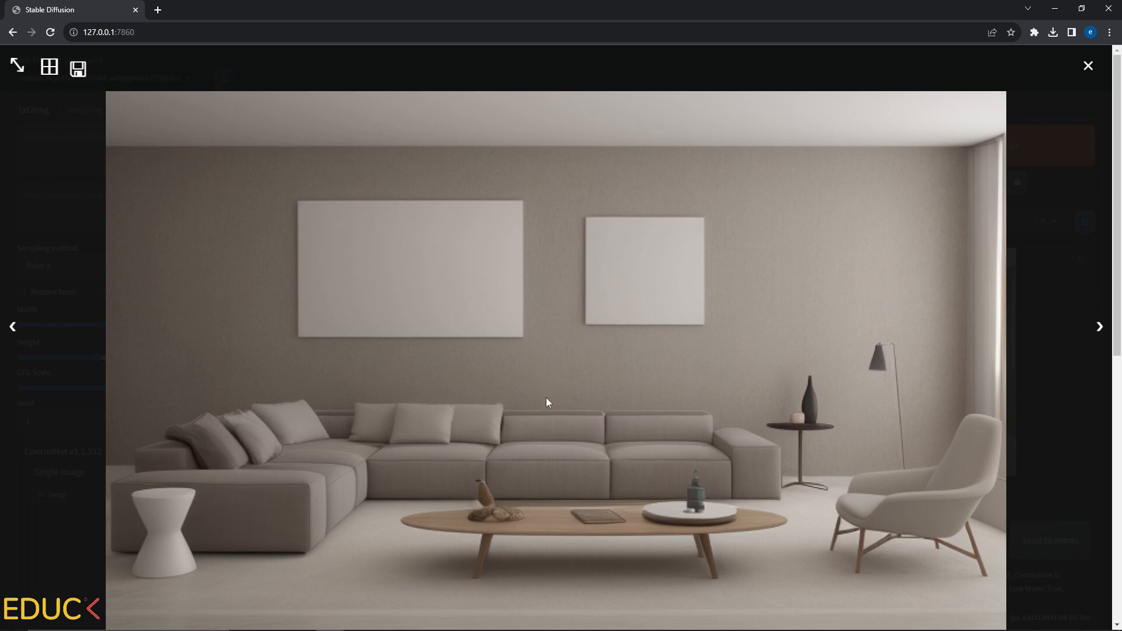
click(1087, 66)
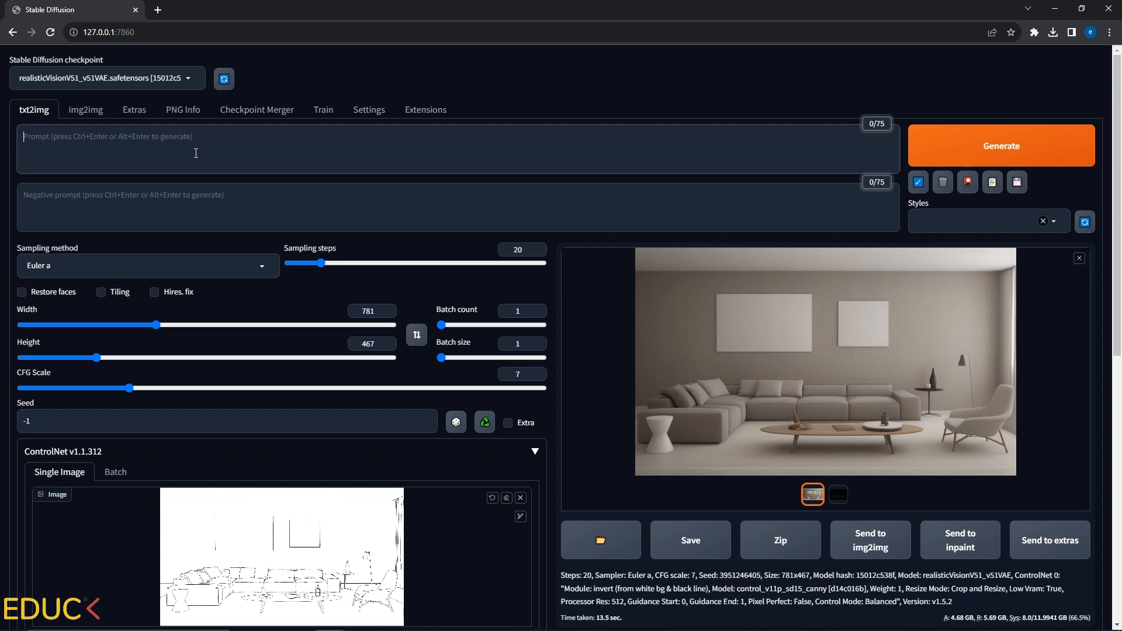
Write a prompt for a cosy modern living room with couch, global illumination, photorealistic detail
text(The)
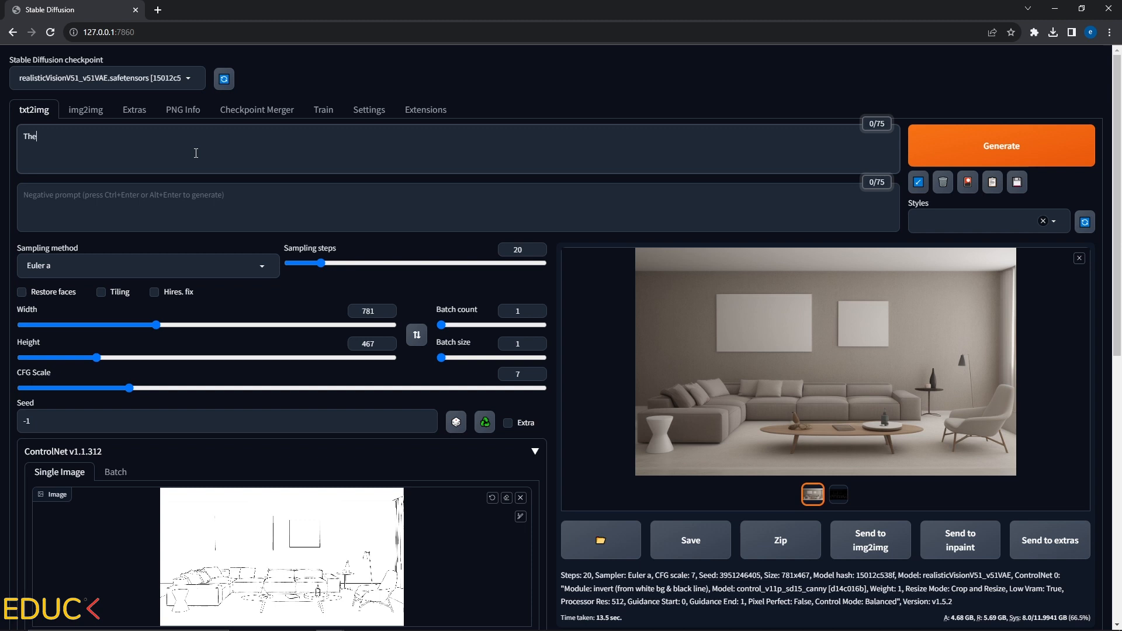
text(interior design of a modern li)
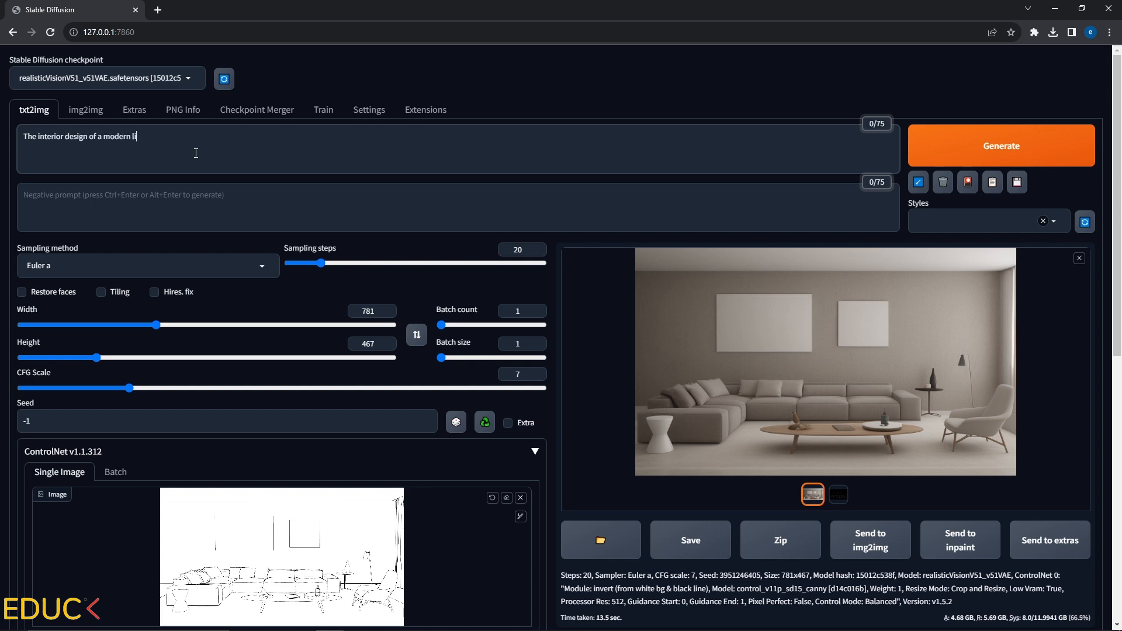
text(ving room, cosy, modern style, oversized)
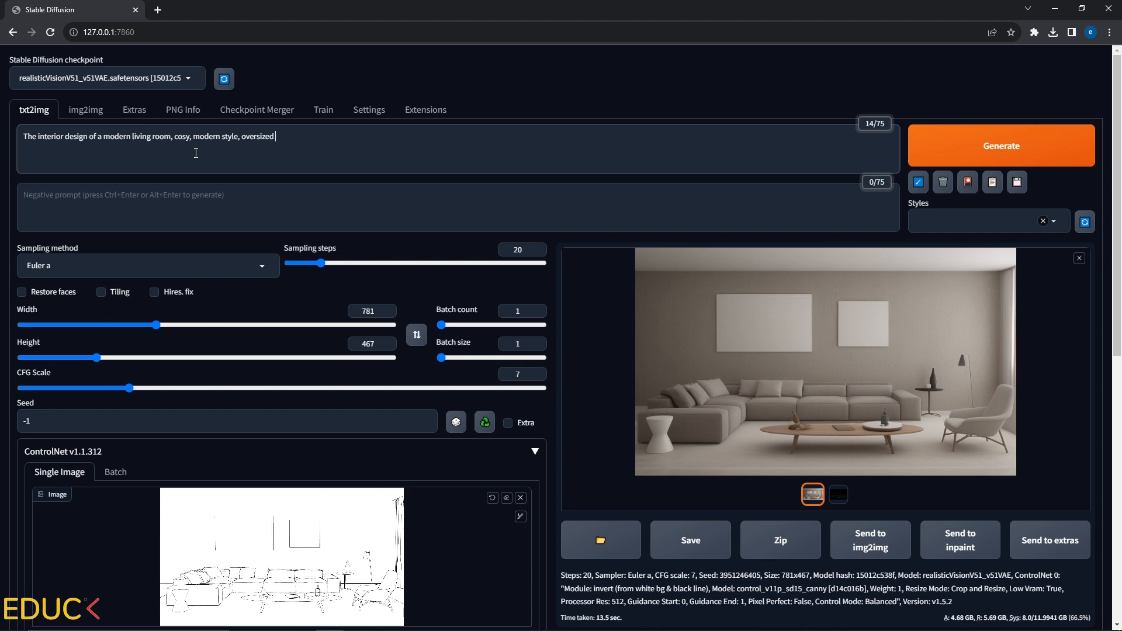
text(white couch, window on the)
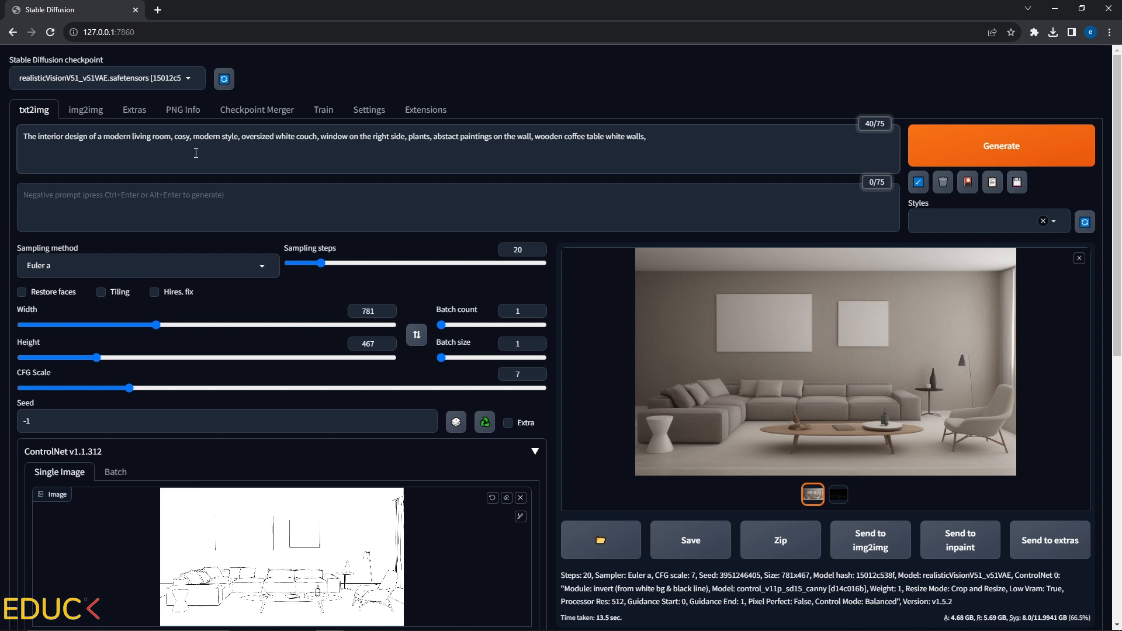
text(globa illum)
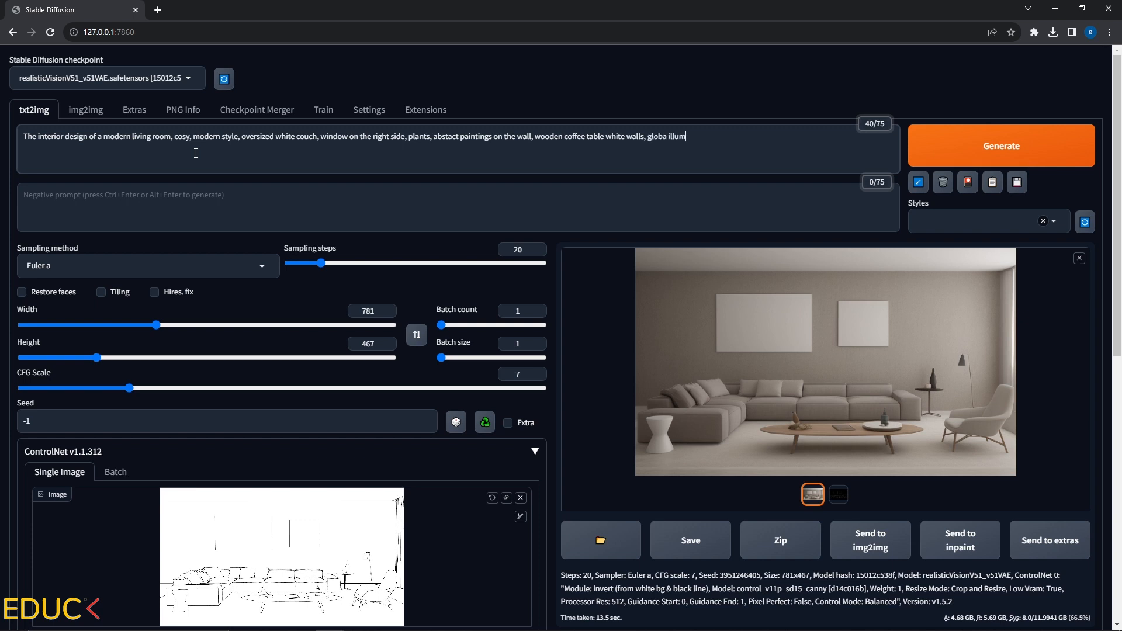
text(ination, high resolution, detaile)
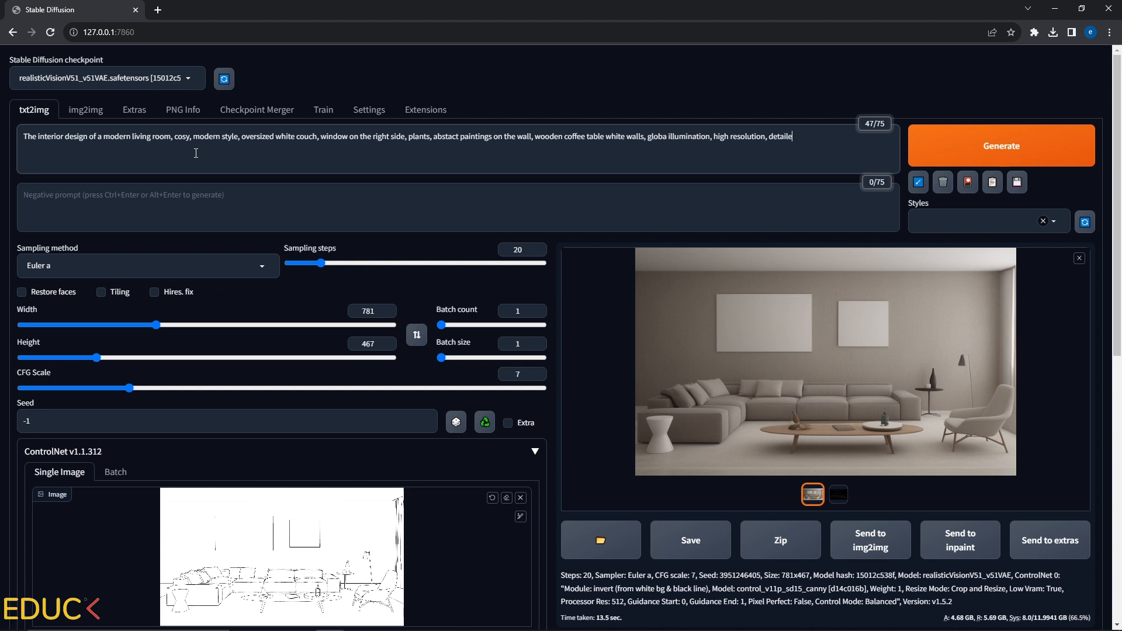
text(, photorealistic)
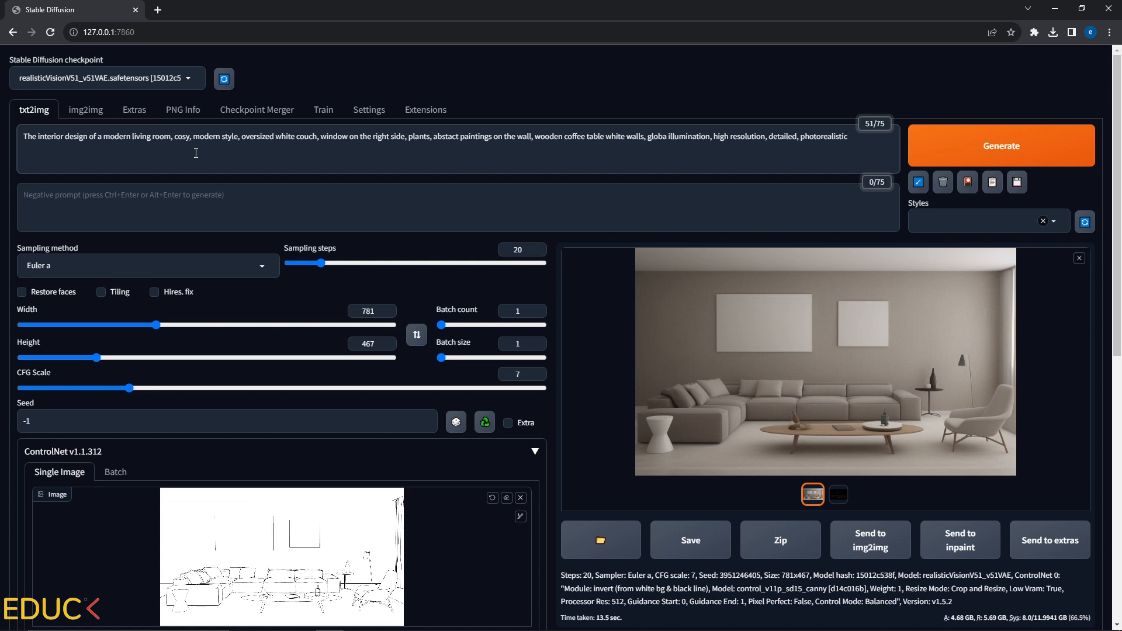
click(196, 195)
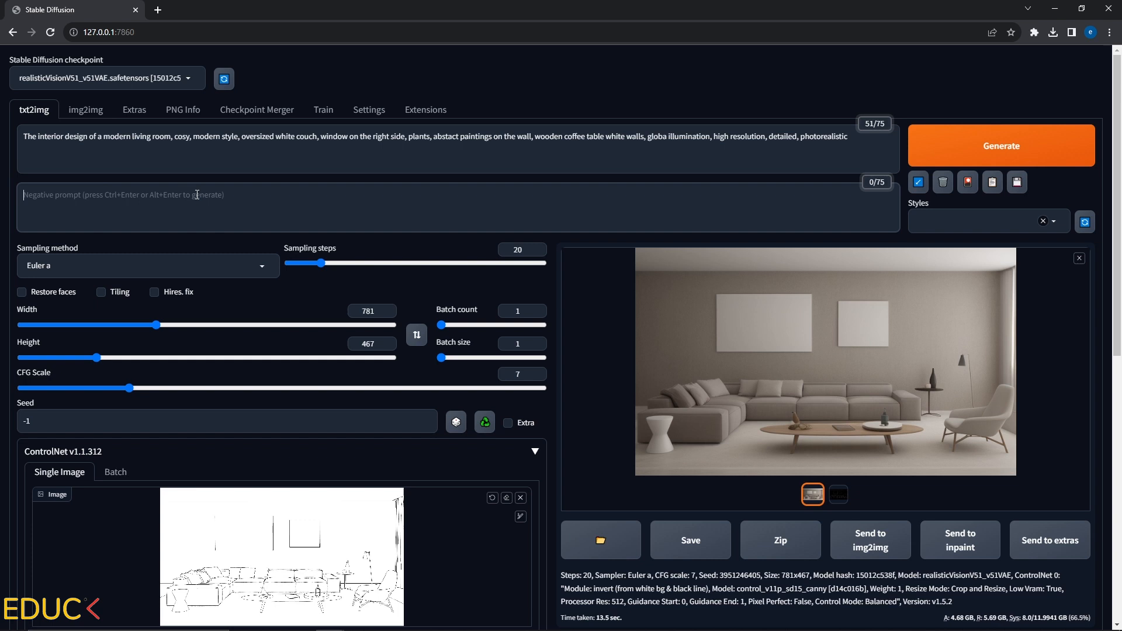
Enter negative prompt 'low quality, ugly, poorly designed, bad proportions, blurry' and generate
text(low quality, igly)
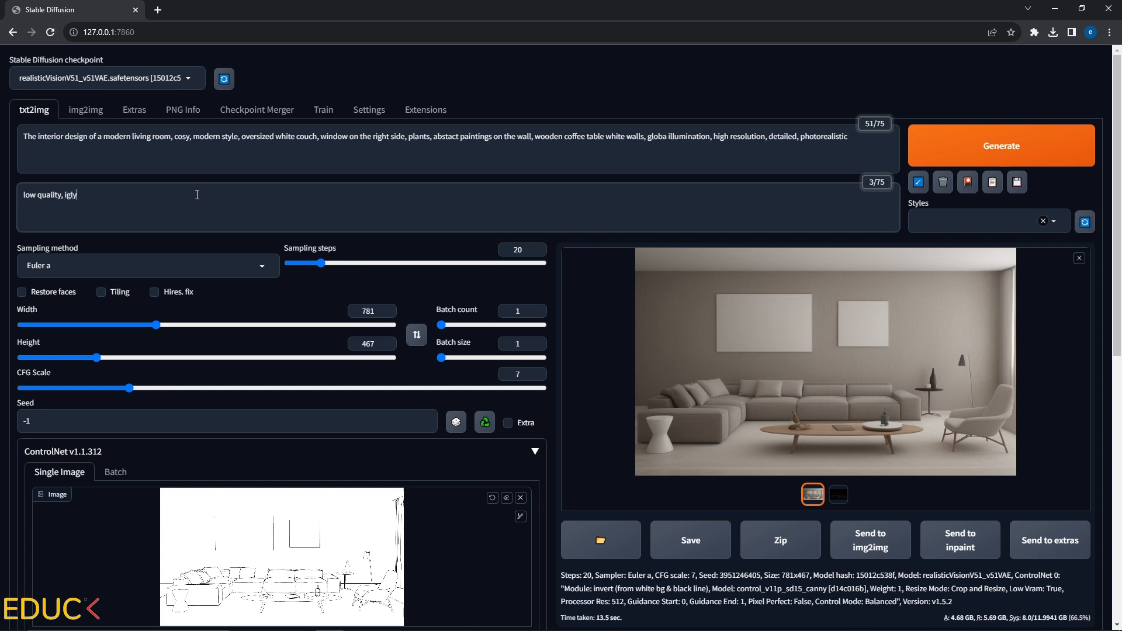
text(, poorly designed, b)
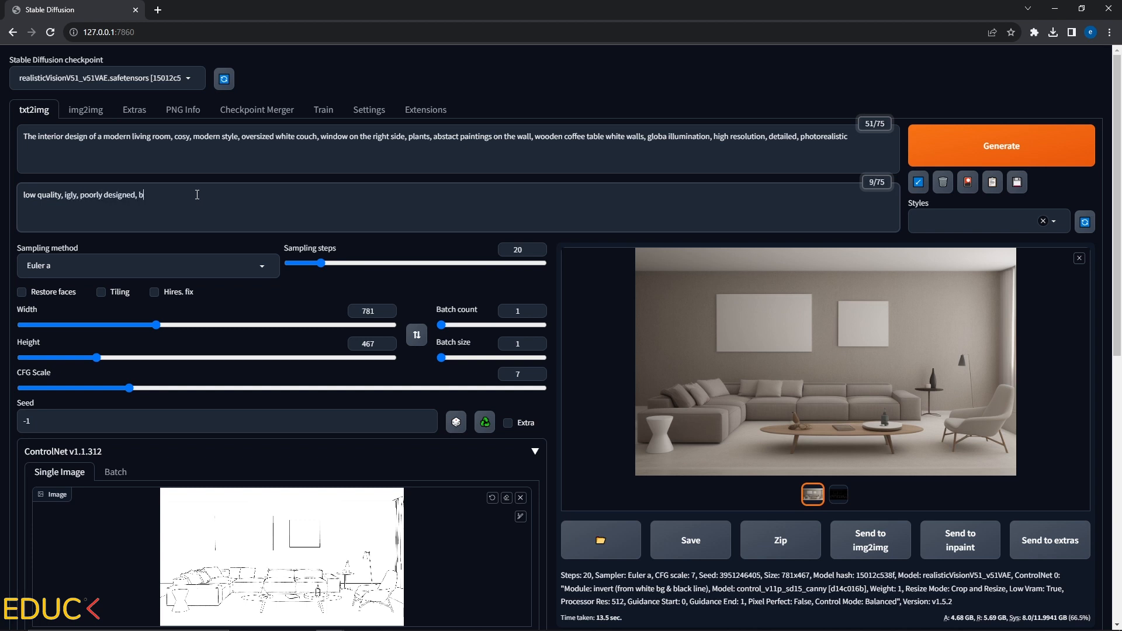
text(ad proportions, blurry, unrealistic)
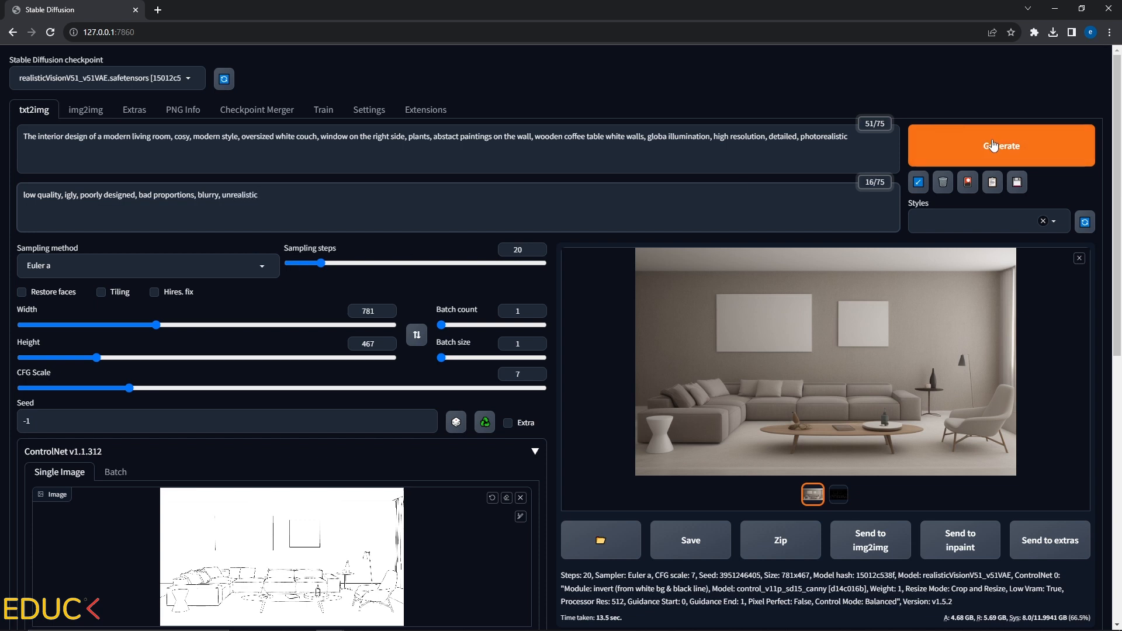
click(1001, 145)
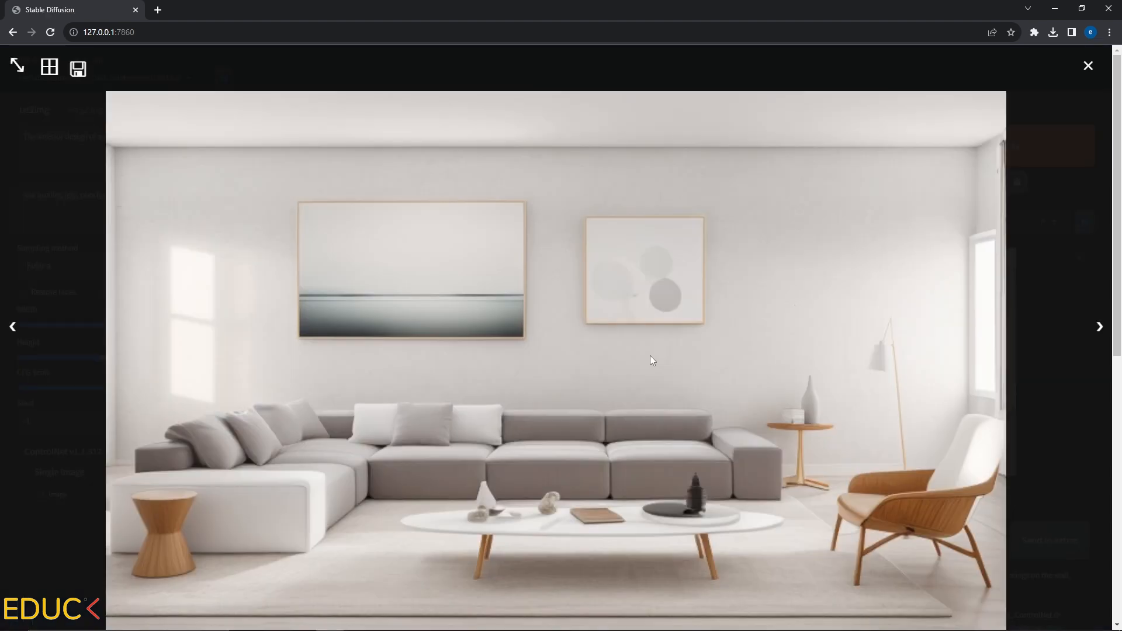
mouse_move(194, 249)
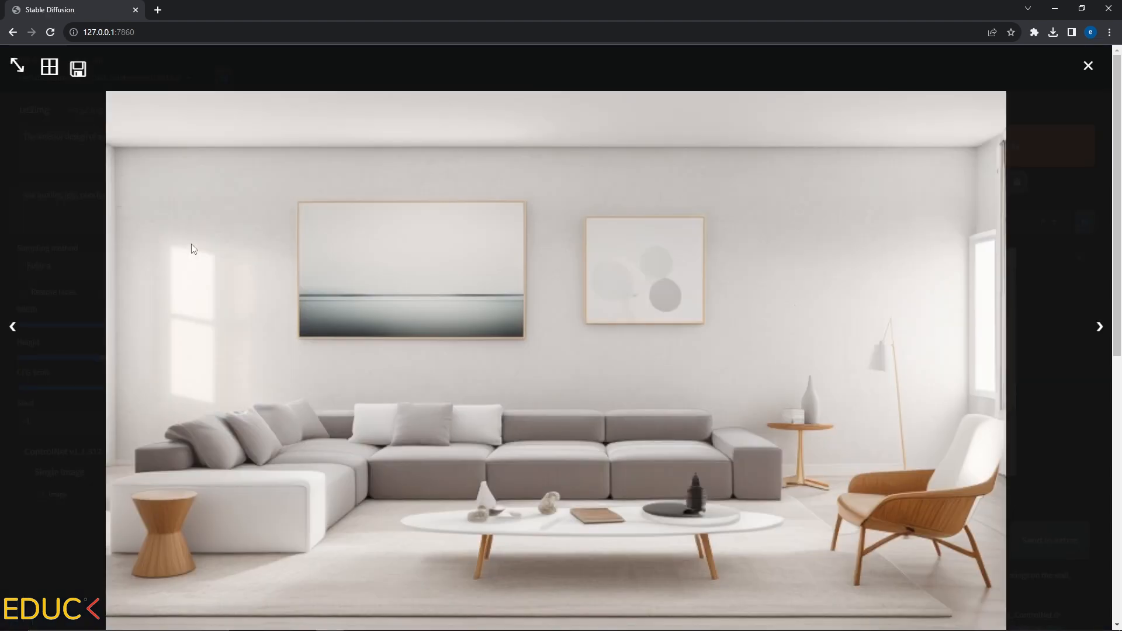
mouse_move(186, 282)
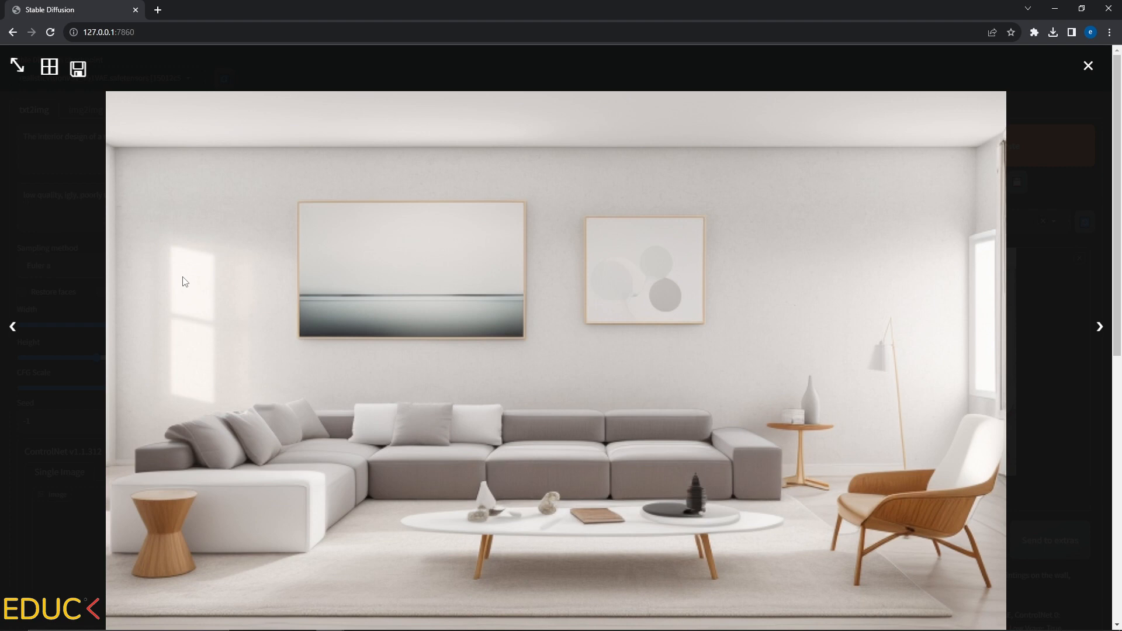
Close the enlarged white living room render
click(1088, 65)
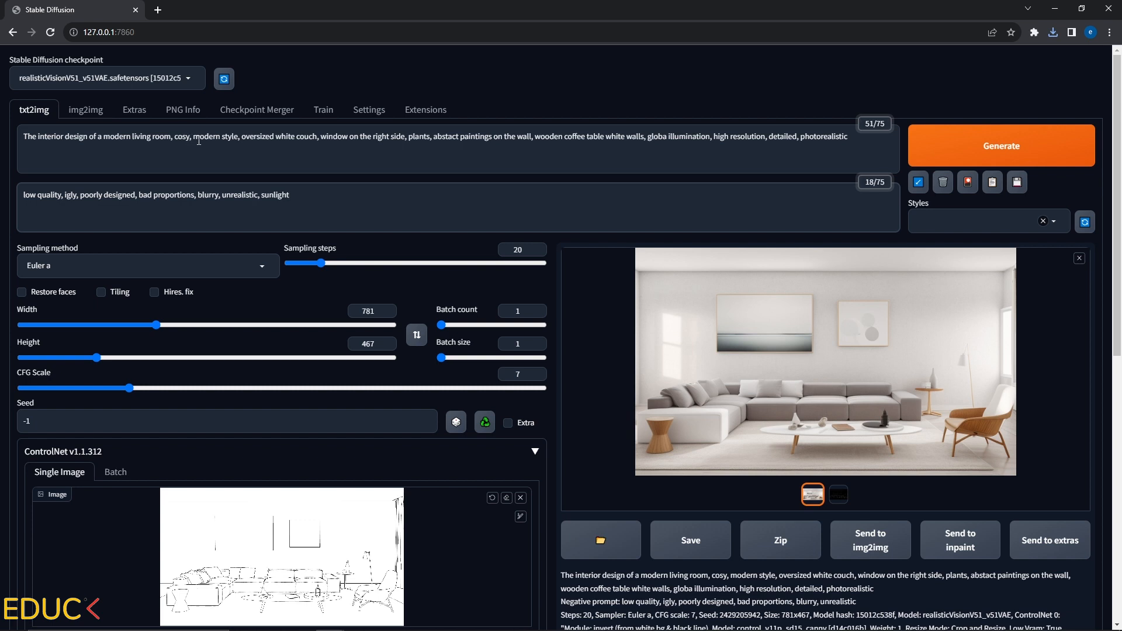
Change 'modern' to 'boho', preview the render, then regenerate with TV excluded
double_click(206, 137)
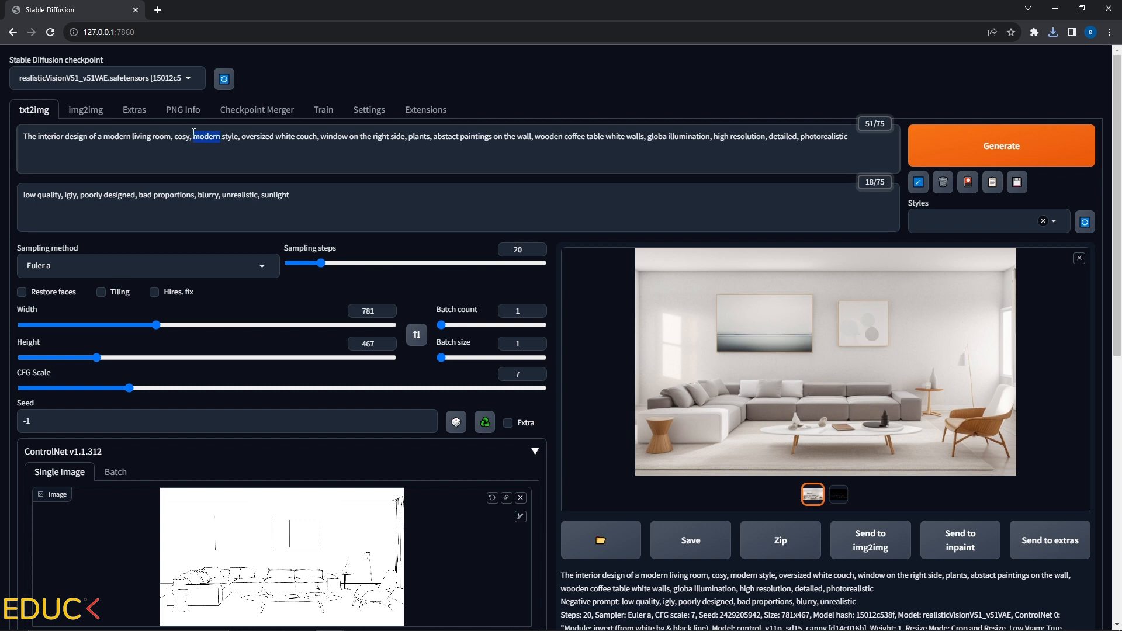
click(1001, 145)
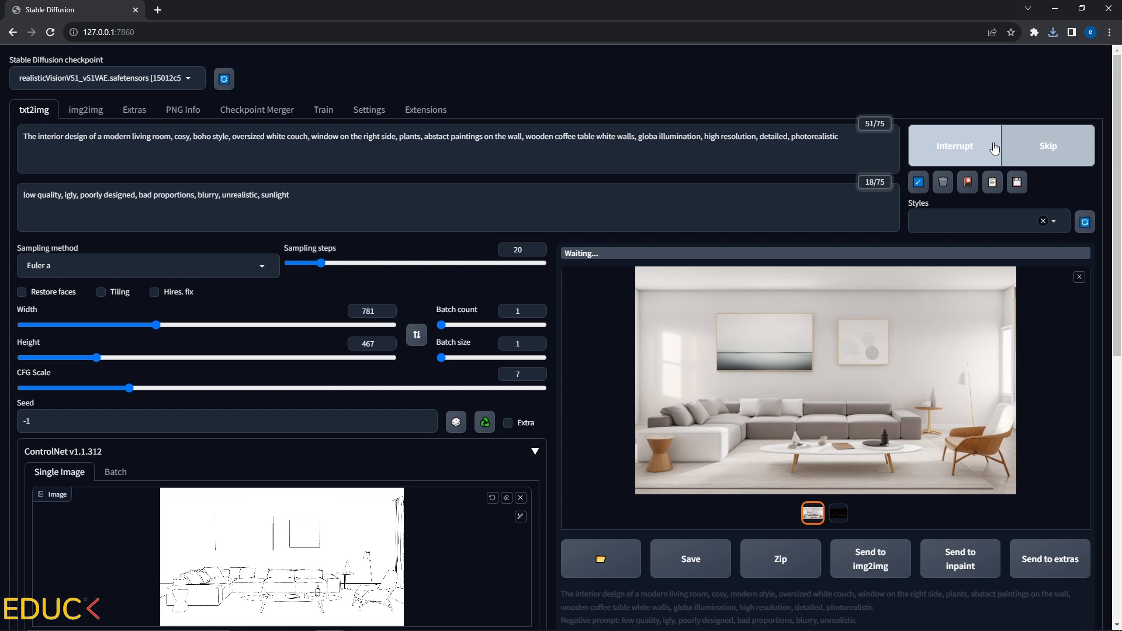
click(824, 380)
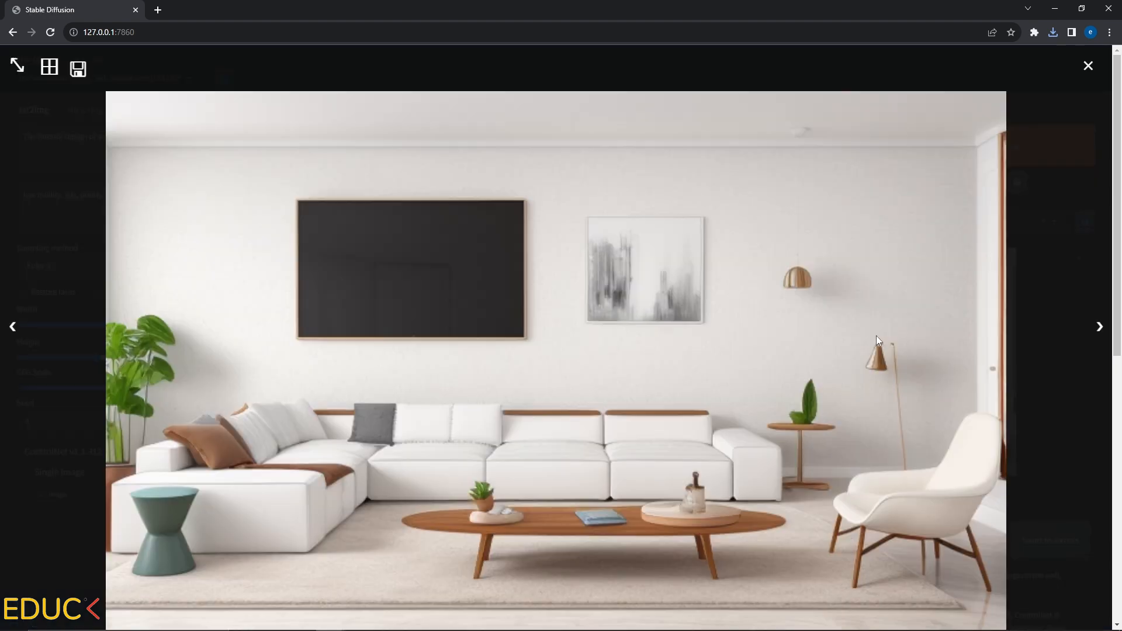
mouse_move(375, 280)
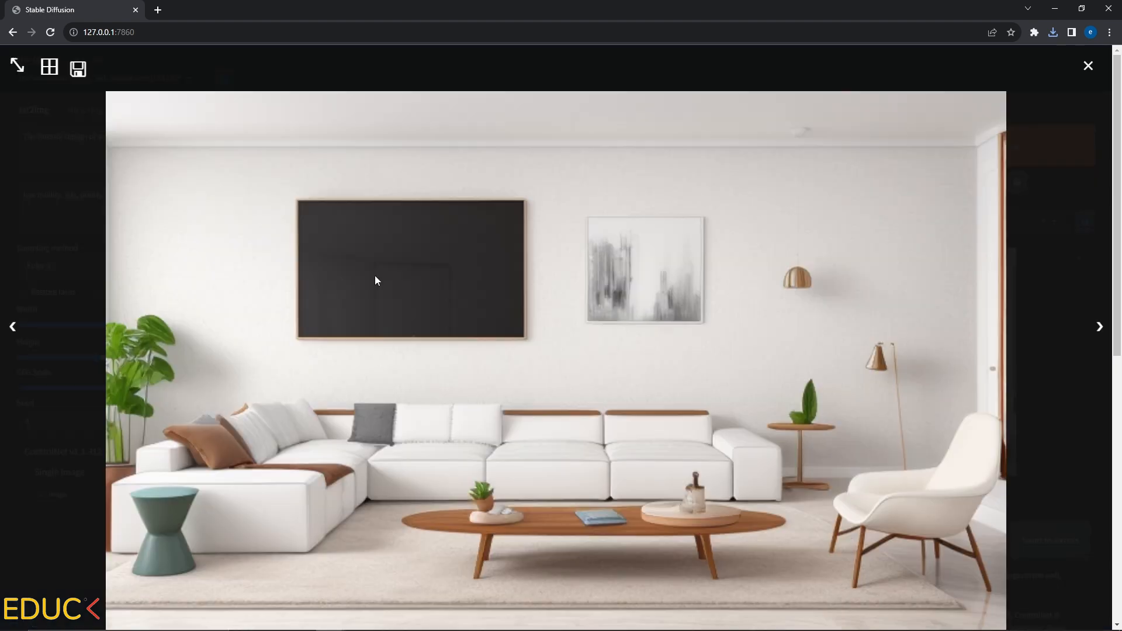
click(1087, 65)
text(, TV)
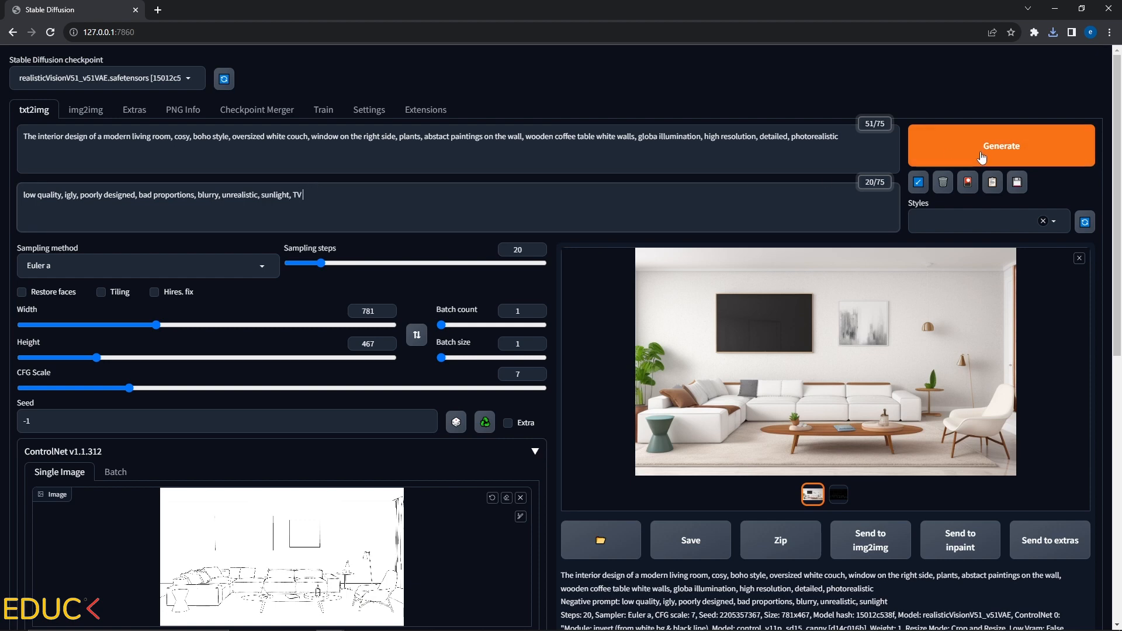
click(825, 367)
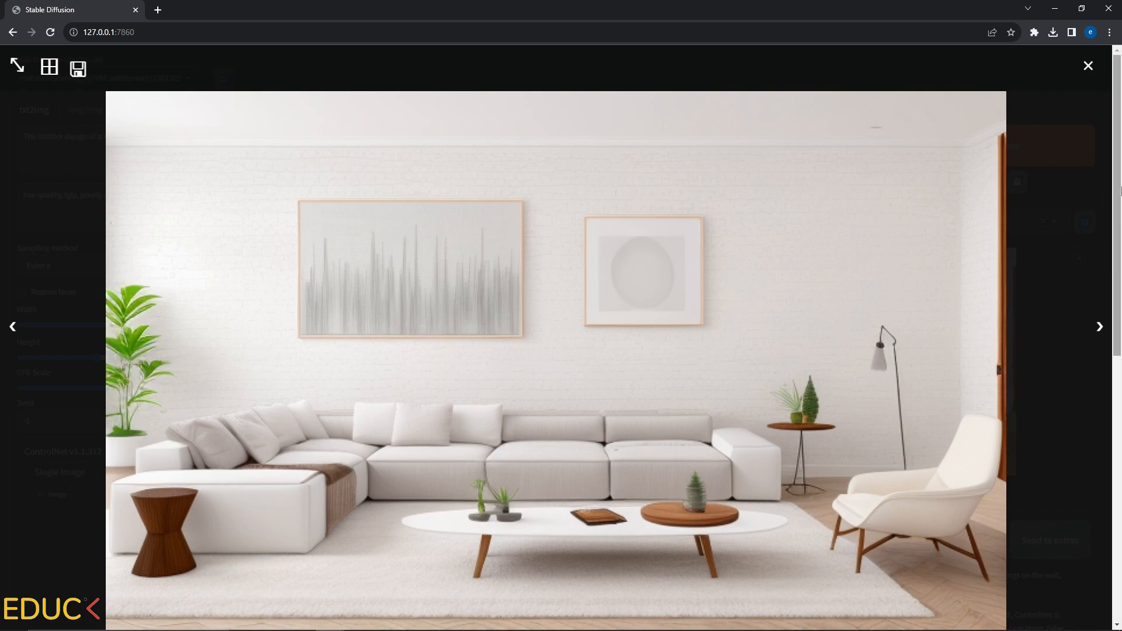
Make the couch brown, drop the wooden coffee table, and regenerate
click(1087, 66)
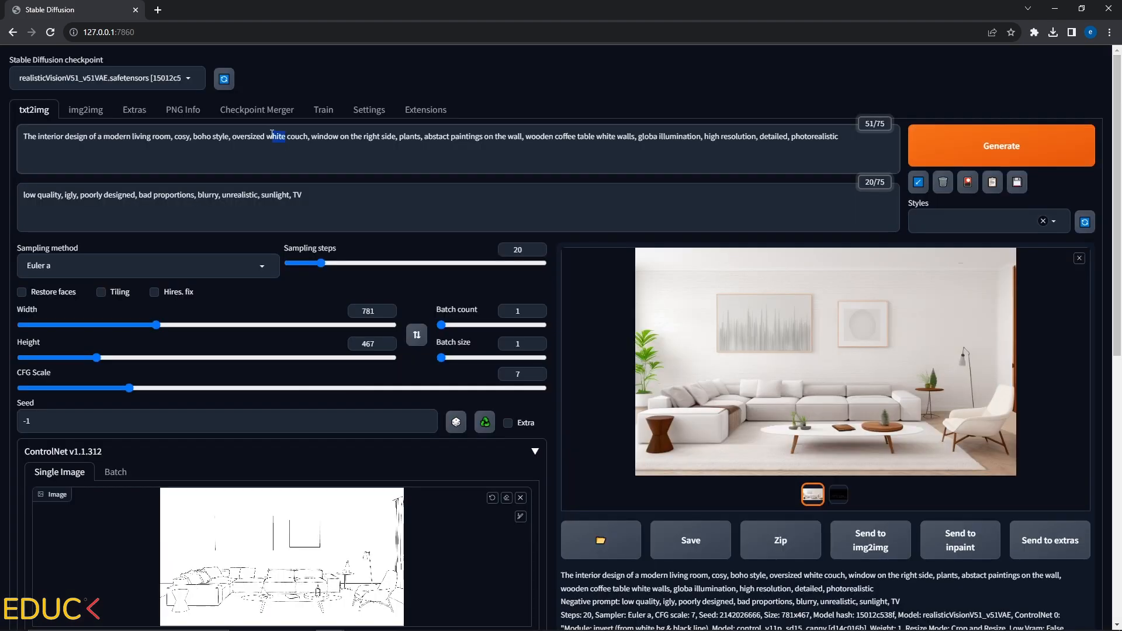
text(brown)
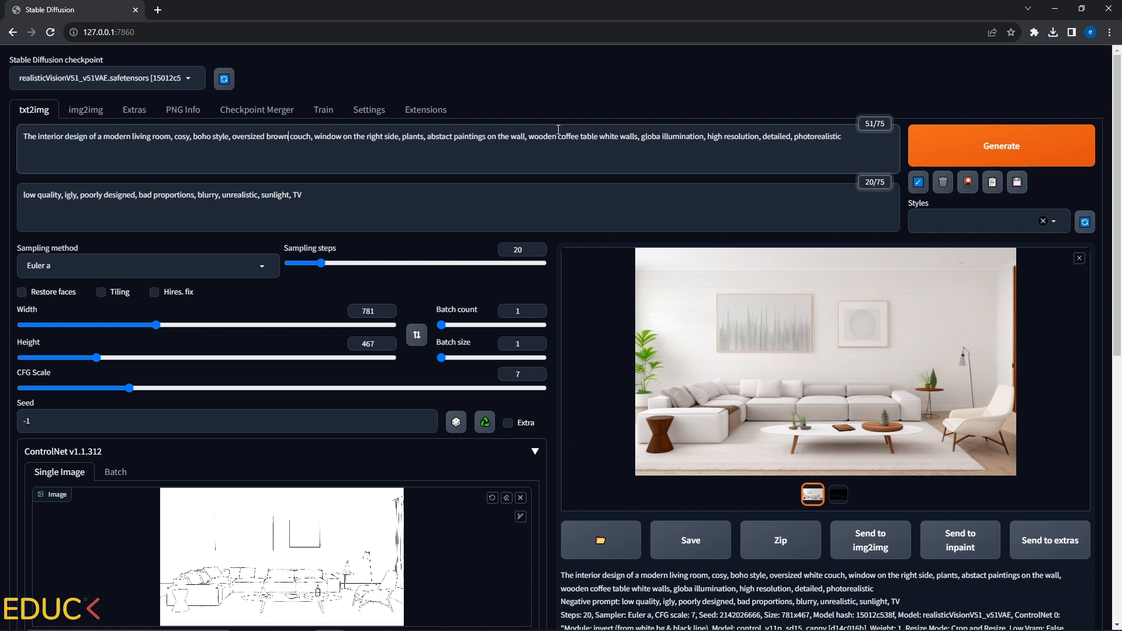
mouse_move(612, 133)
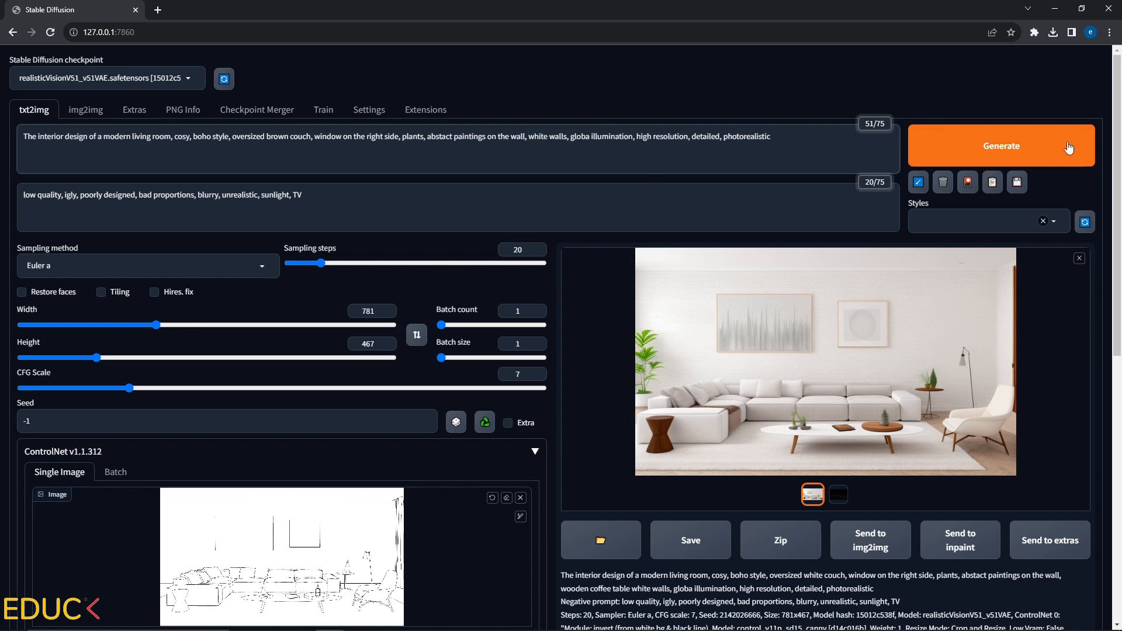
click(1001, 145)
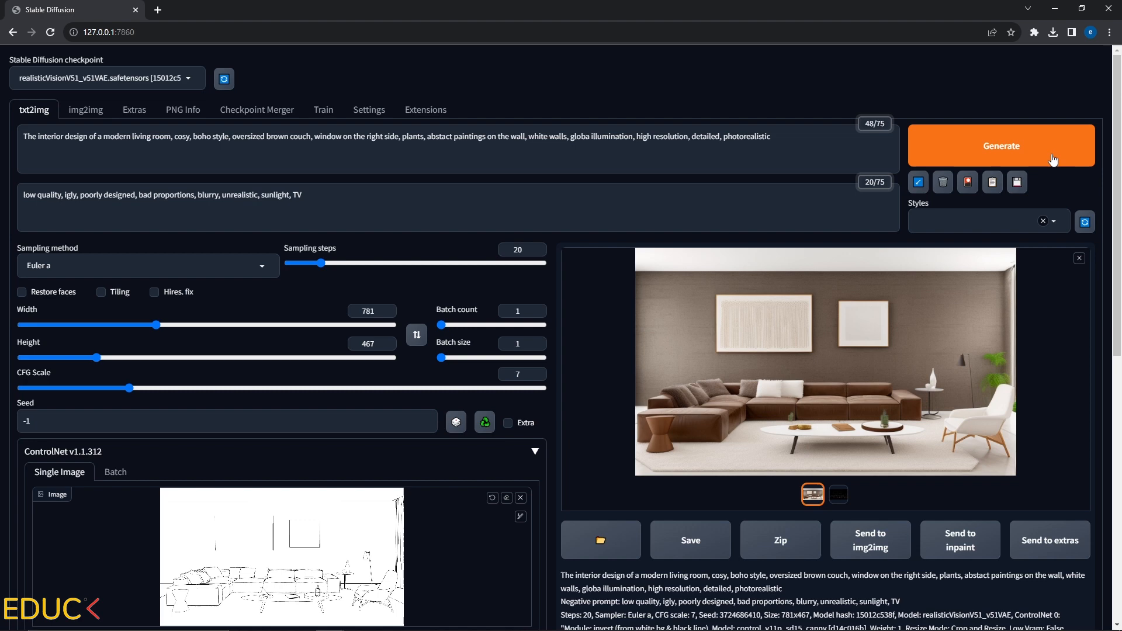
mouse_move(308, 369)
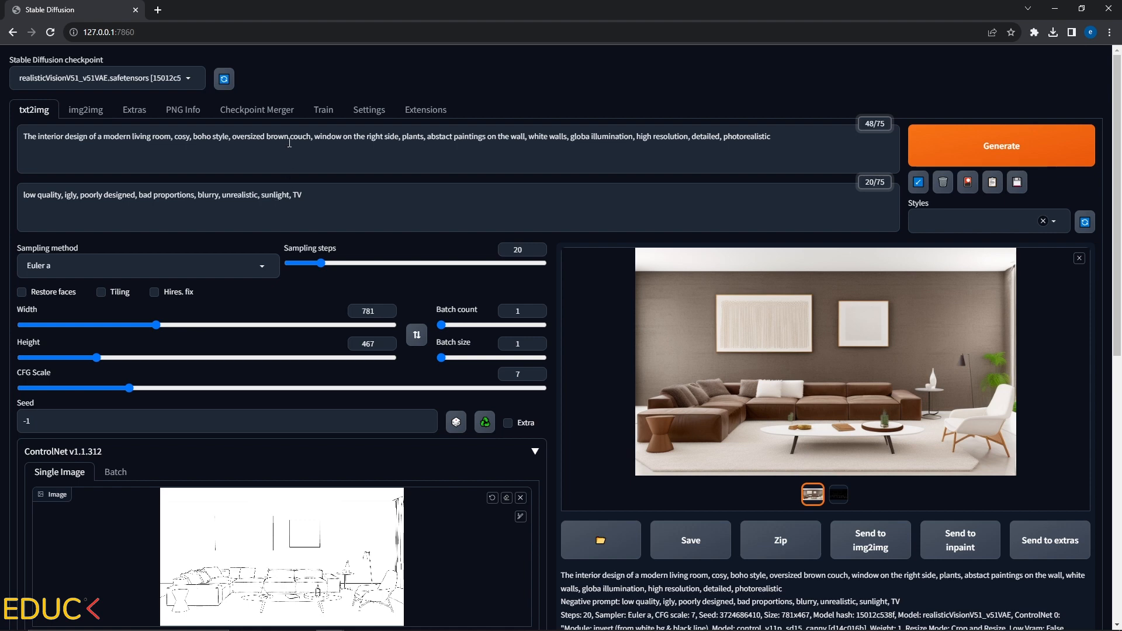
text(white)
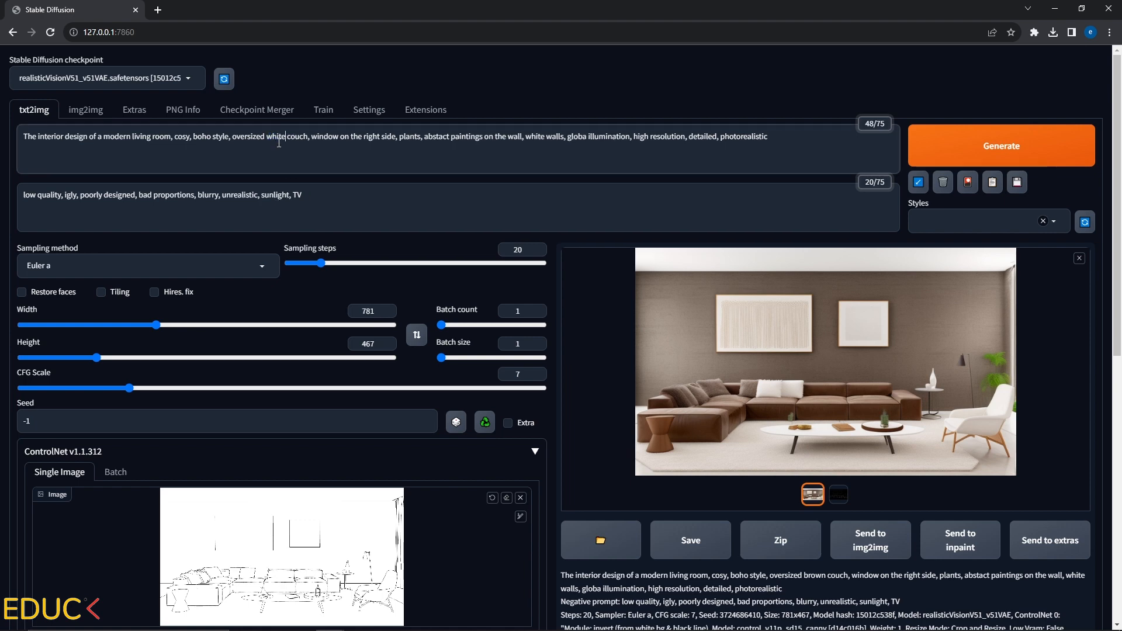
click(1001, 145)
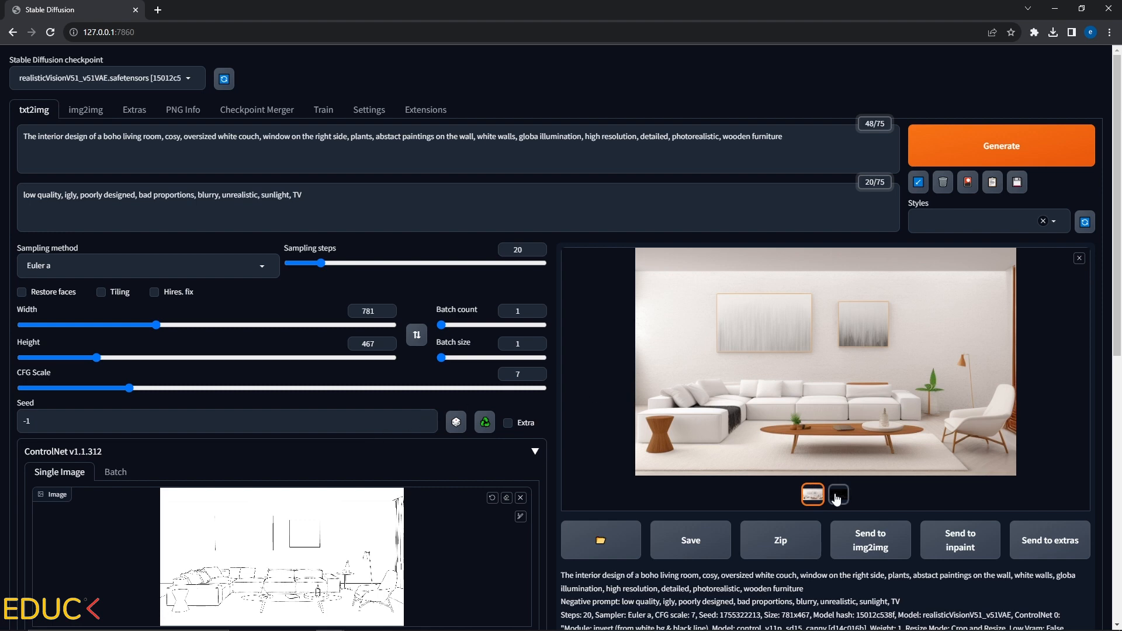
click(838, 494)
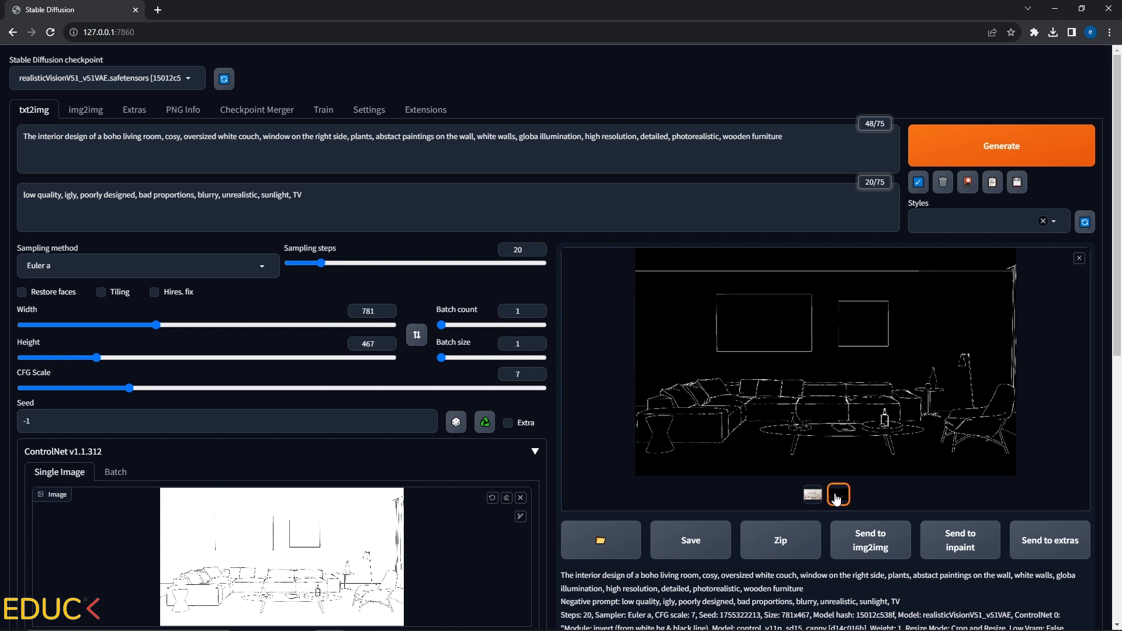
mouse_move(962, 426)
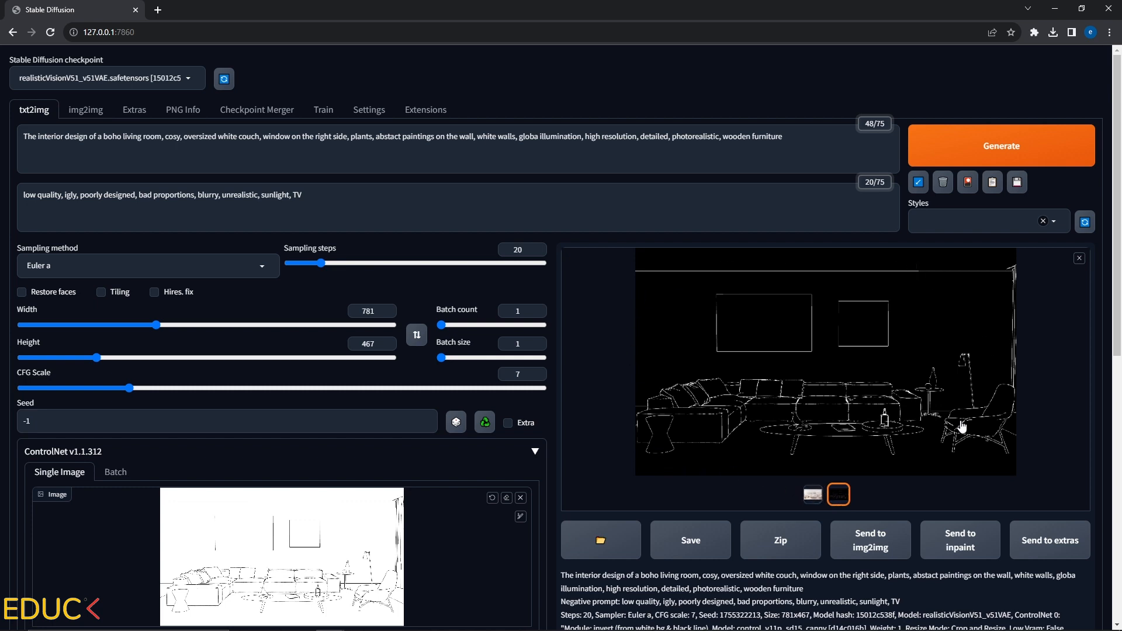
mouse_move(756, 313)
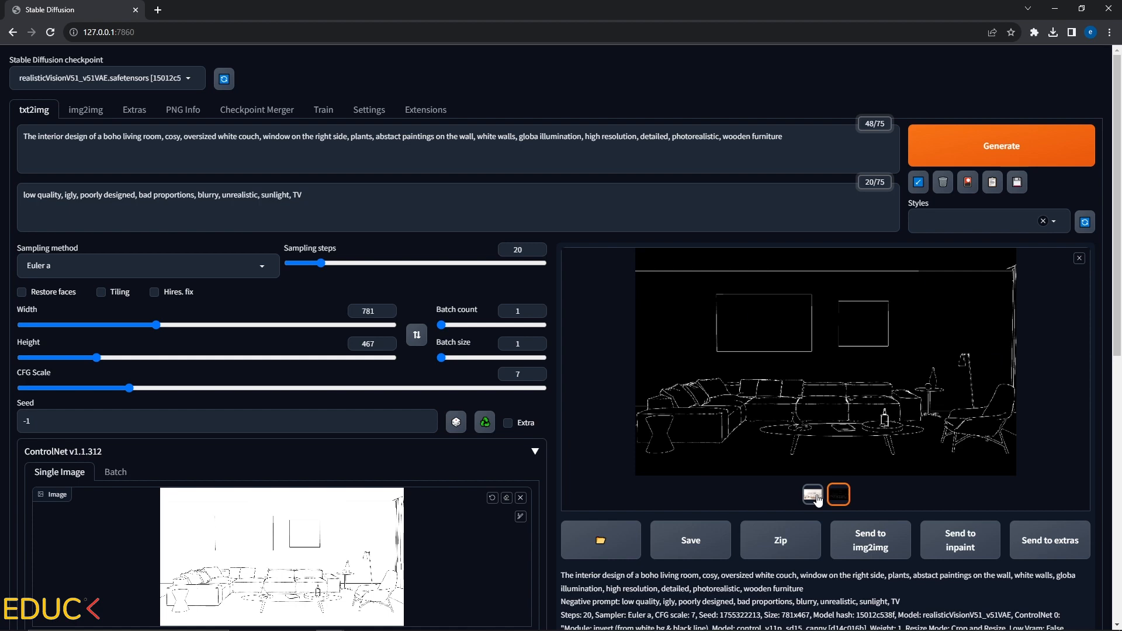
click(812, 494)
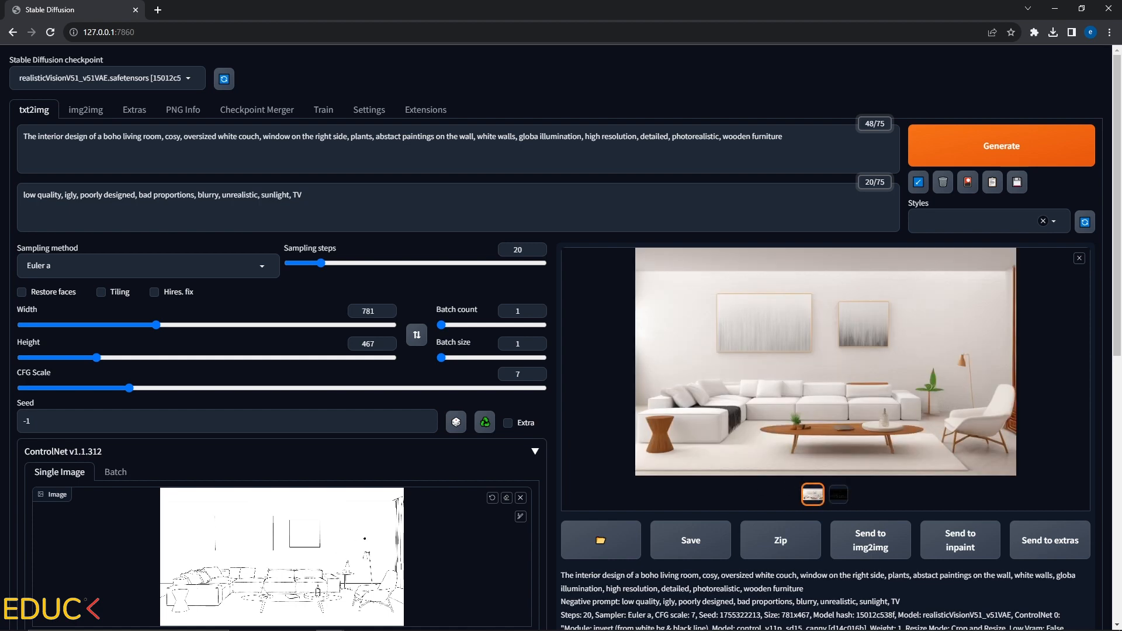
Try control weight 2, then render at 0.8 and view the full-size result
scroll(down, 3)
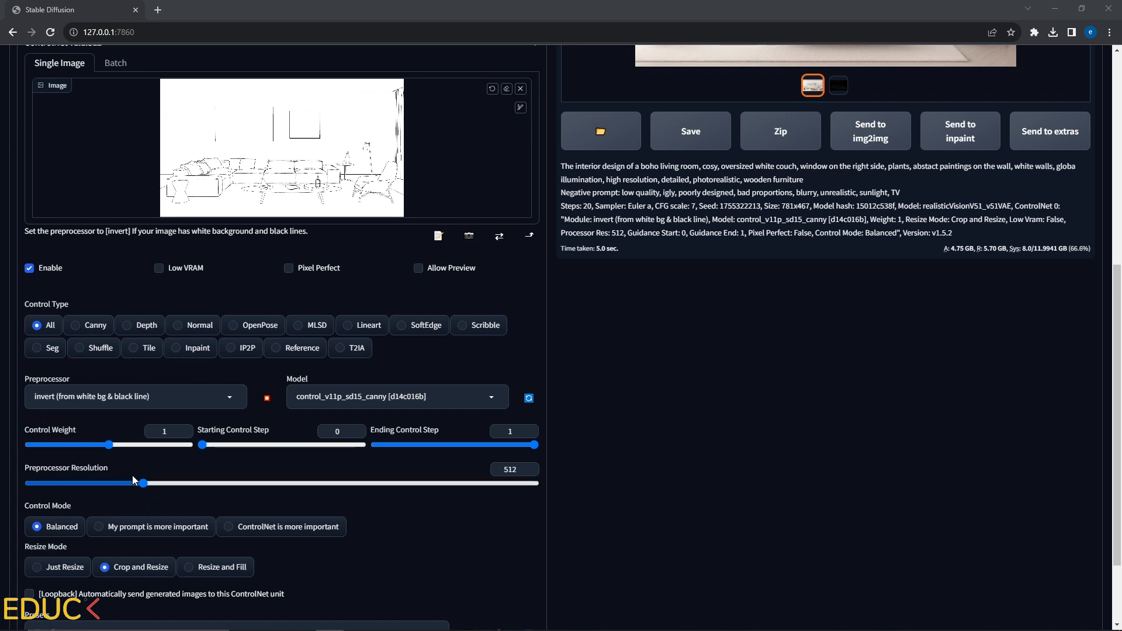
drag(108, 444, 25, 444)
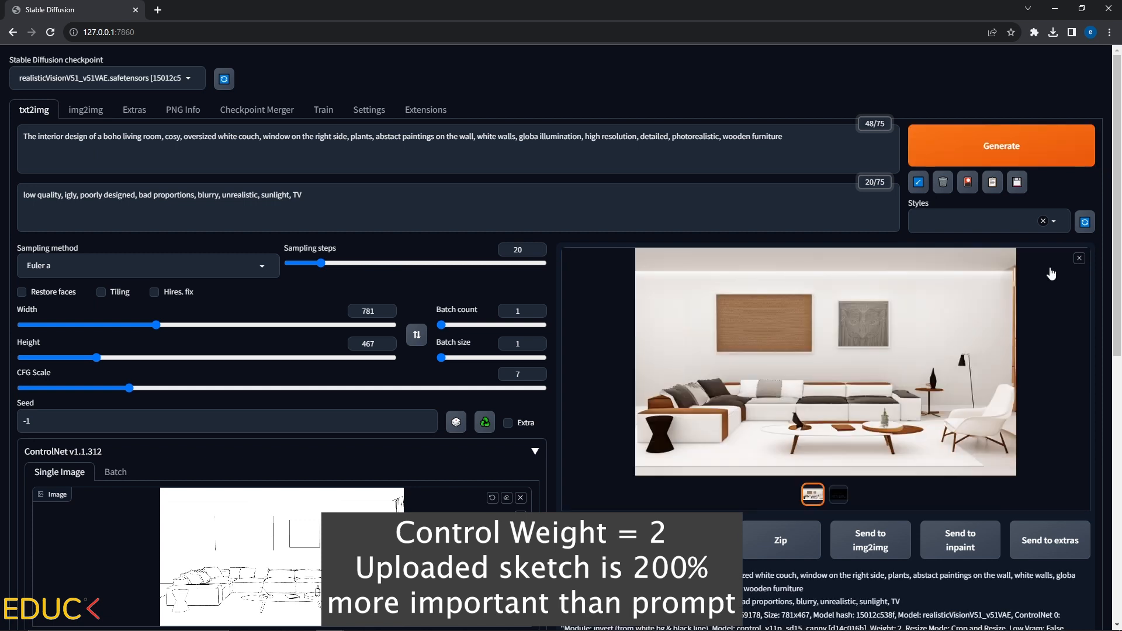
scroll(down, 3)
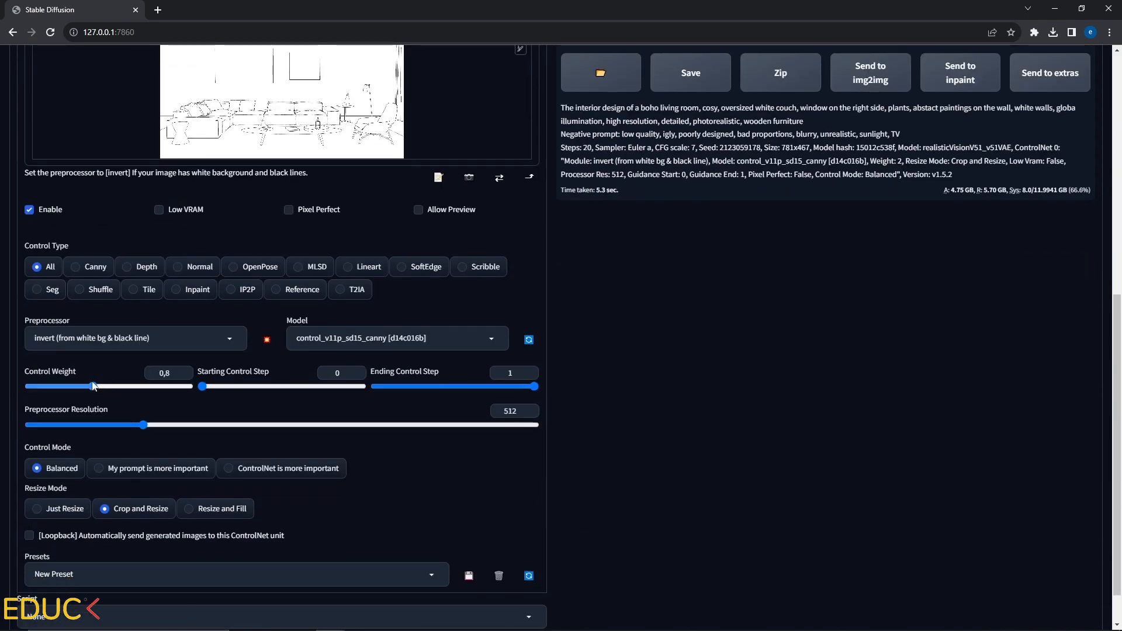
scroll(up, 3)
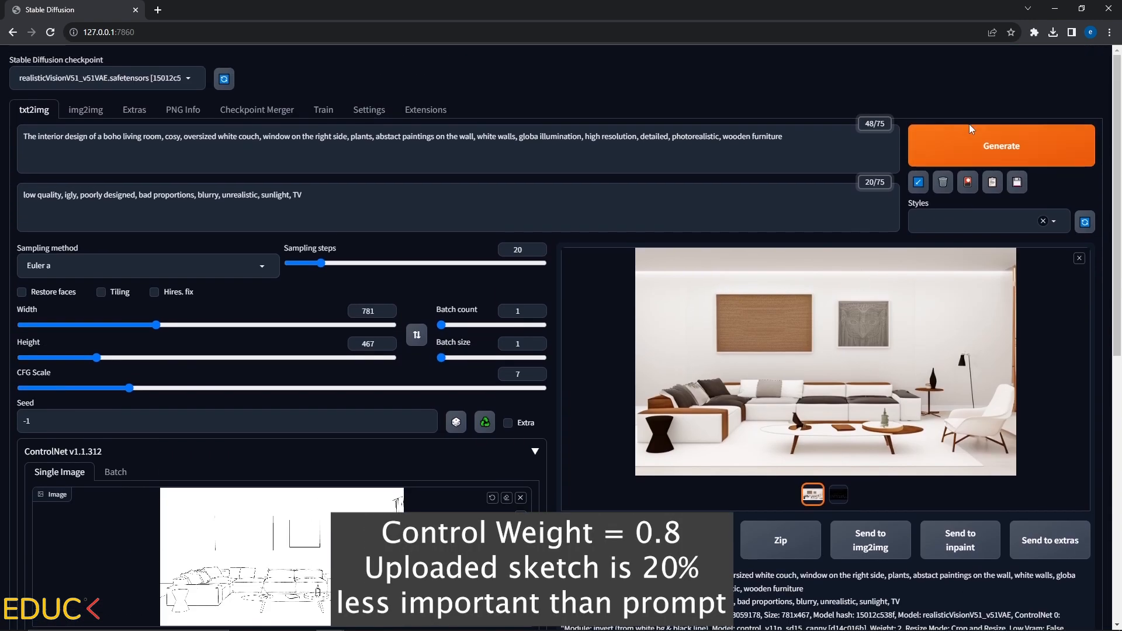
click(825, 361)
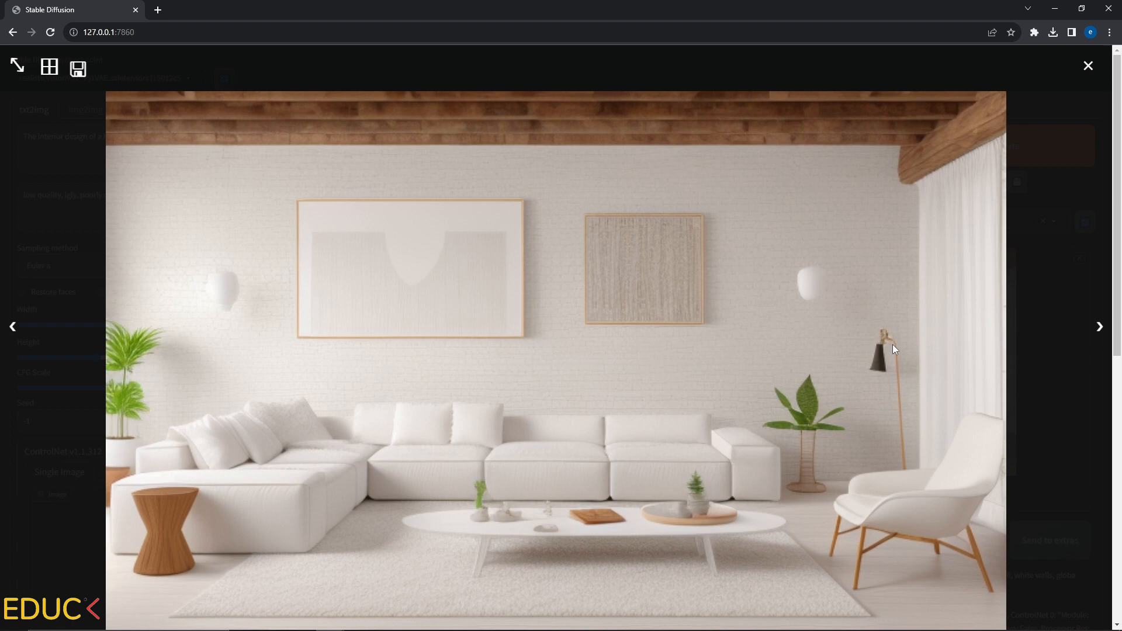
mouse_move(889, 173)
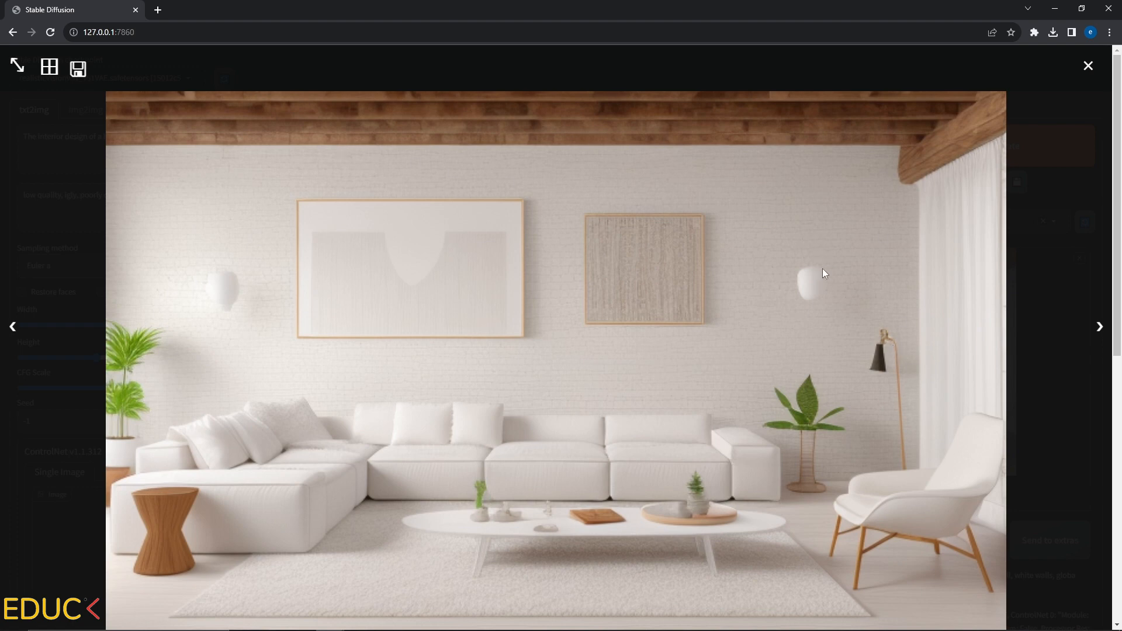
click(1088, 66)
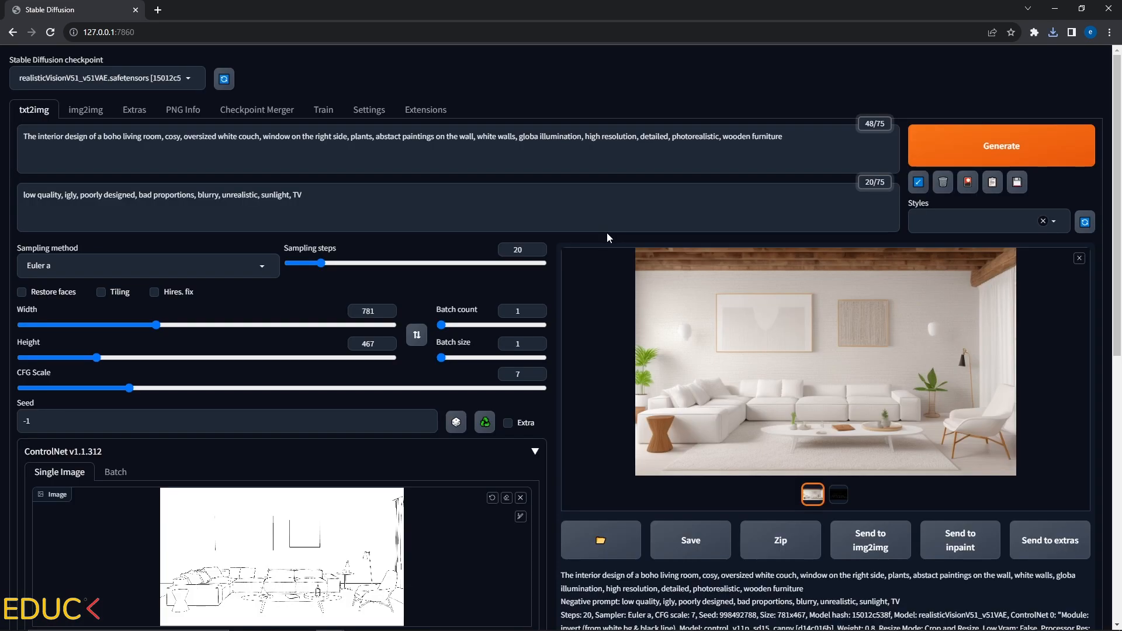
Restore control weight to 1 and set Starting Control Step to 0.2
scroll(down, 3)
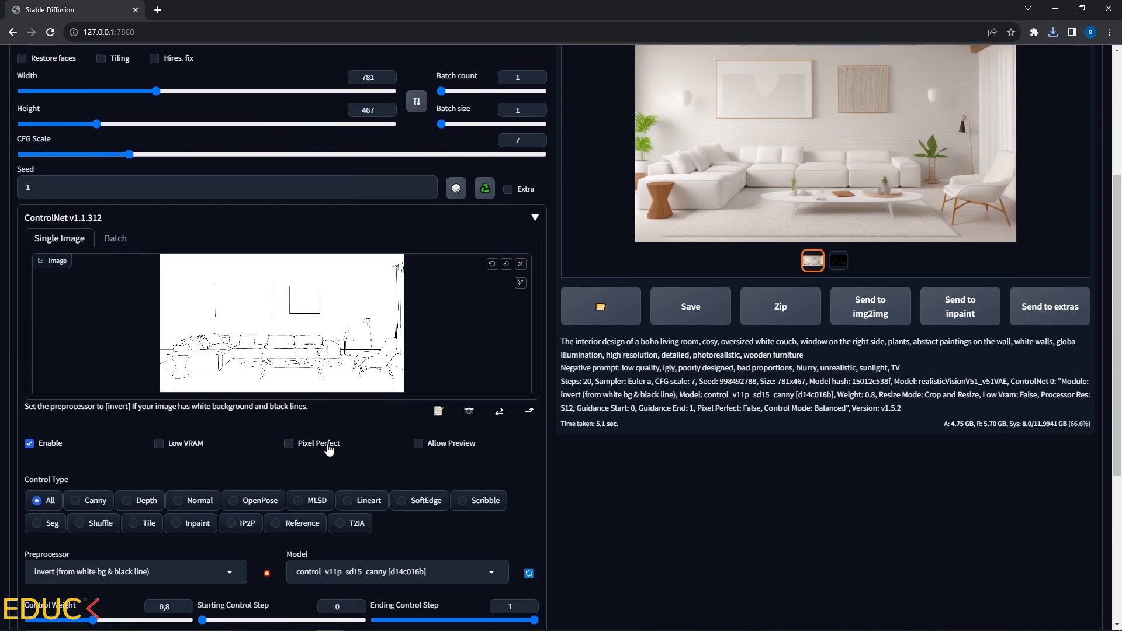
scroll(down, 3)
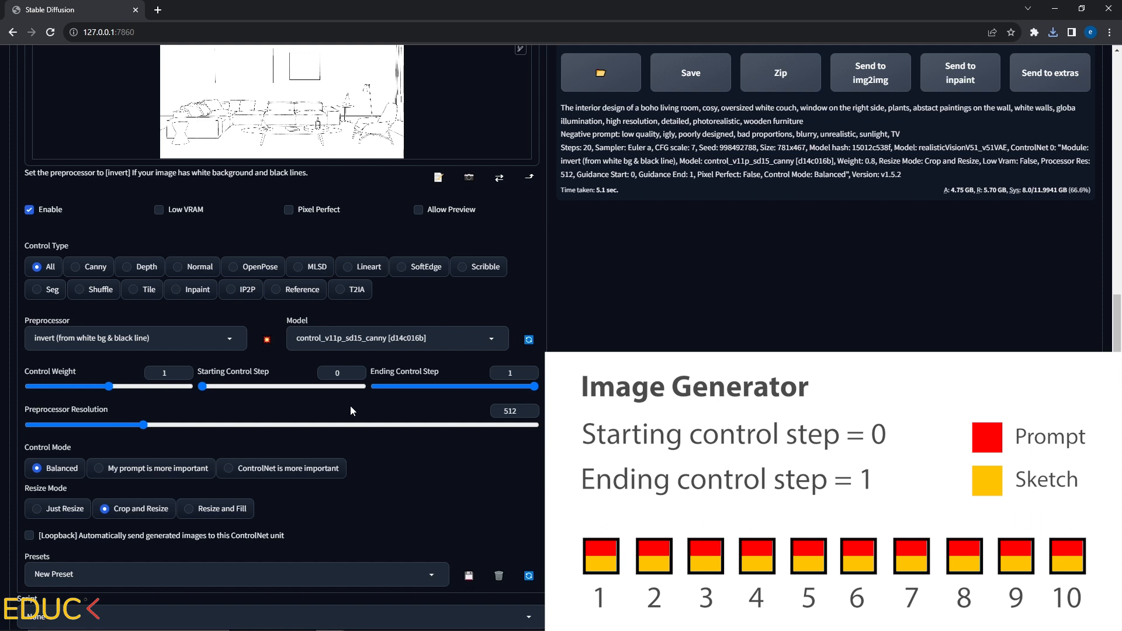
mouse_move(326, 420)
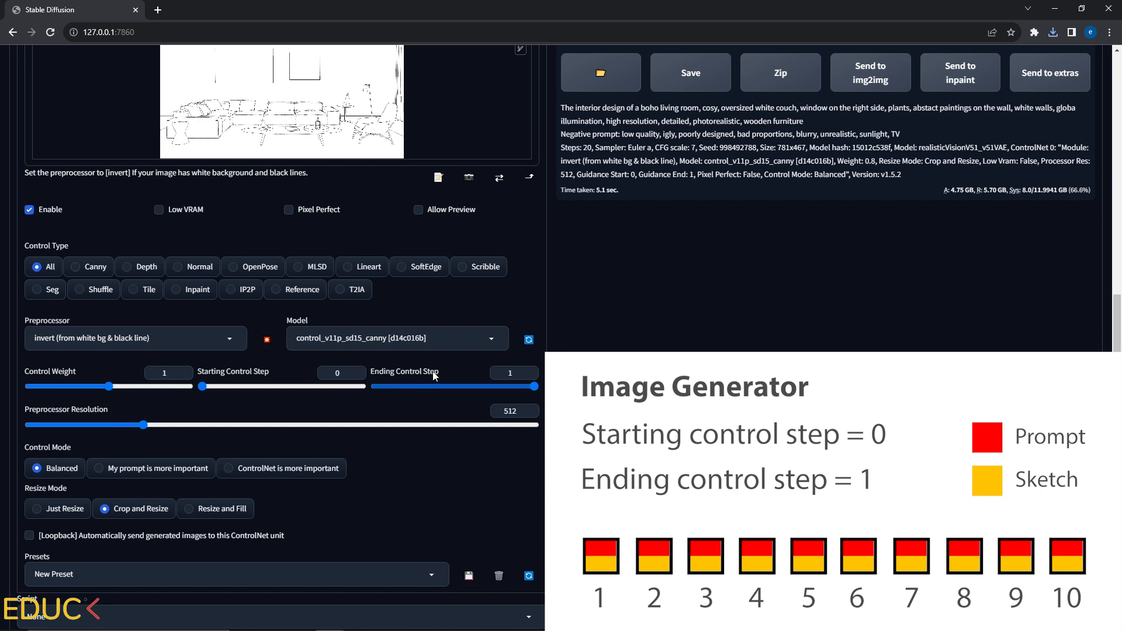
drag(203, 386, 208, 386)
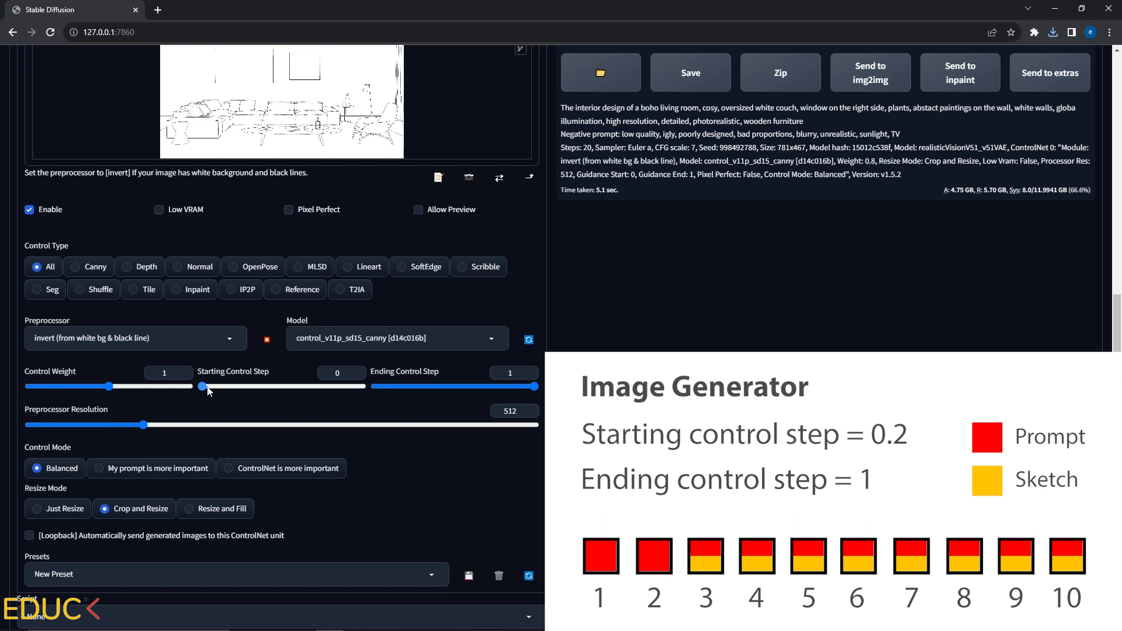
drag(201, 386, 233, 386)
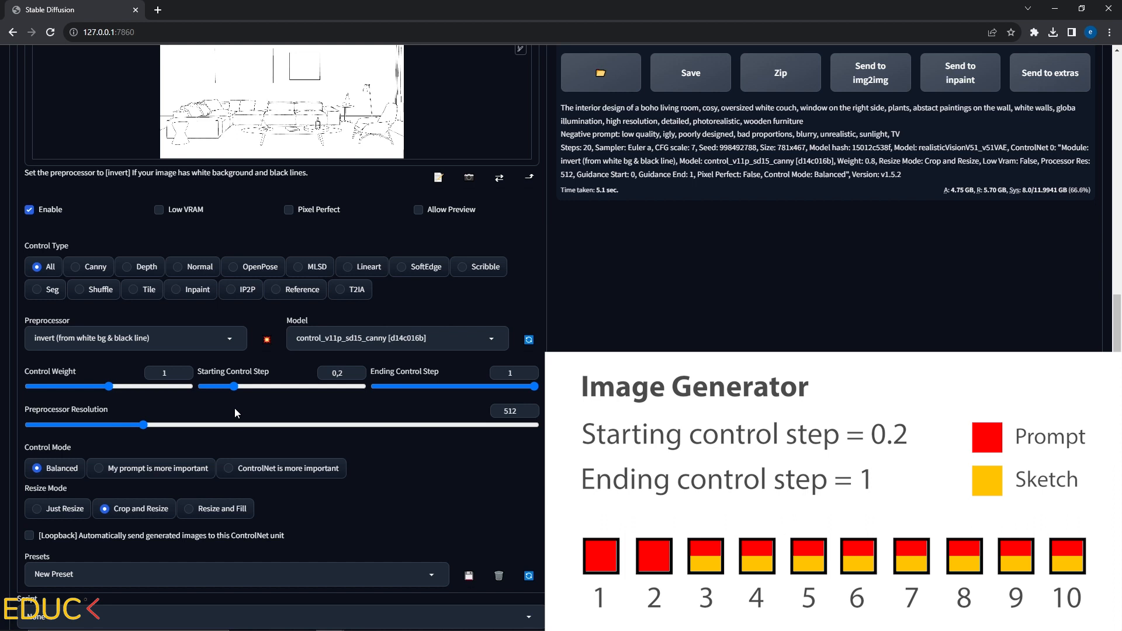
mouse_move(233, 410)
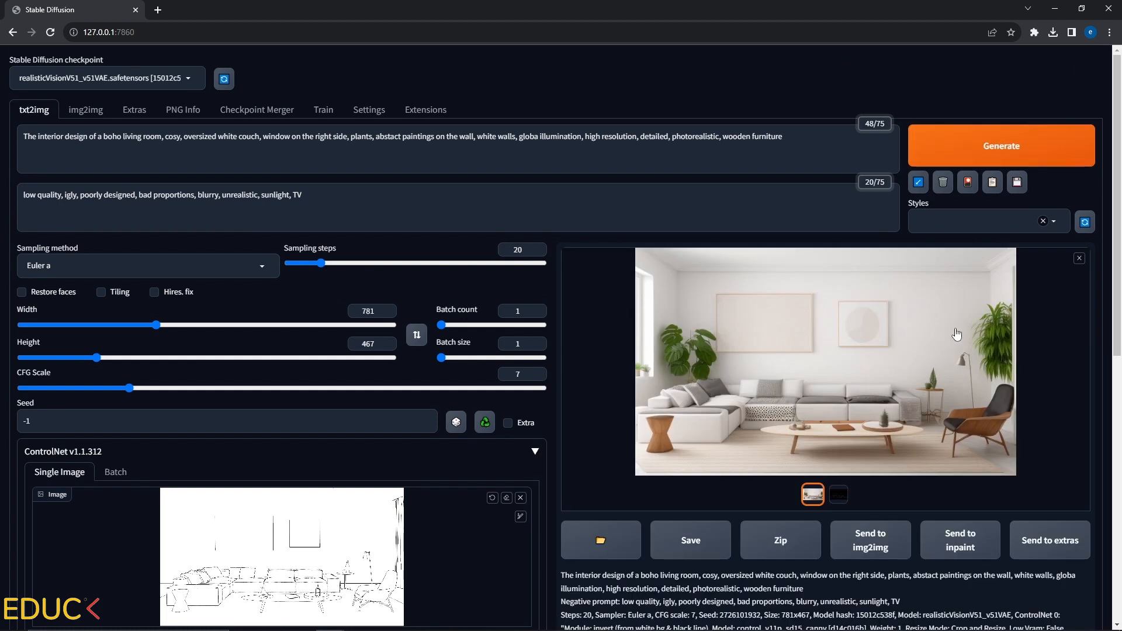
mouse_move(883, 338)
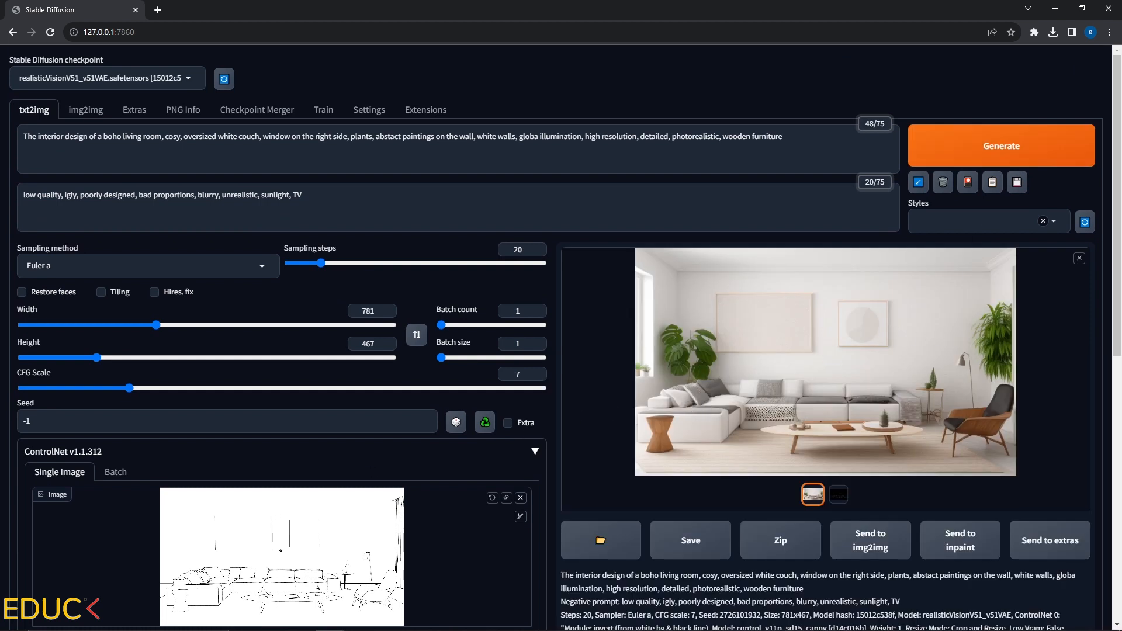
scroll(down, 3)
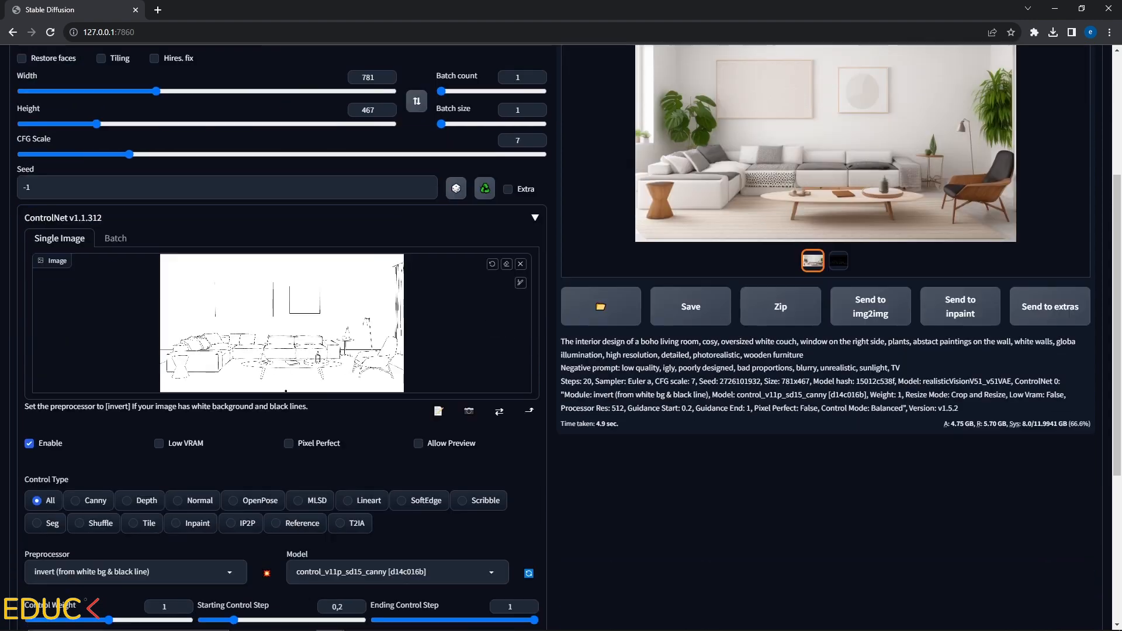
scroll(down, 3)
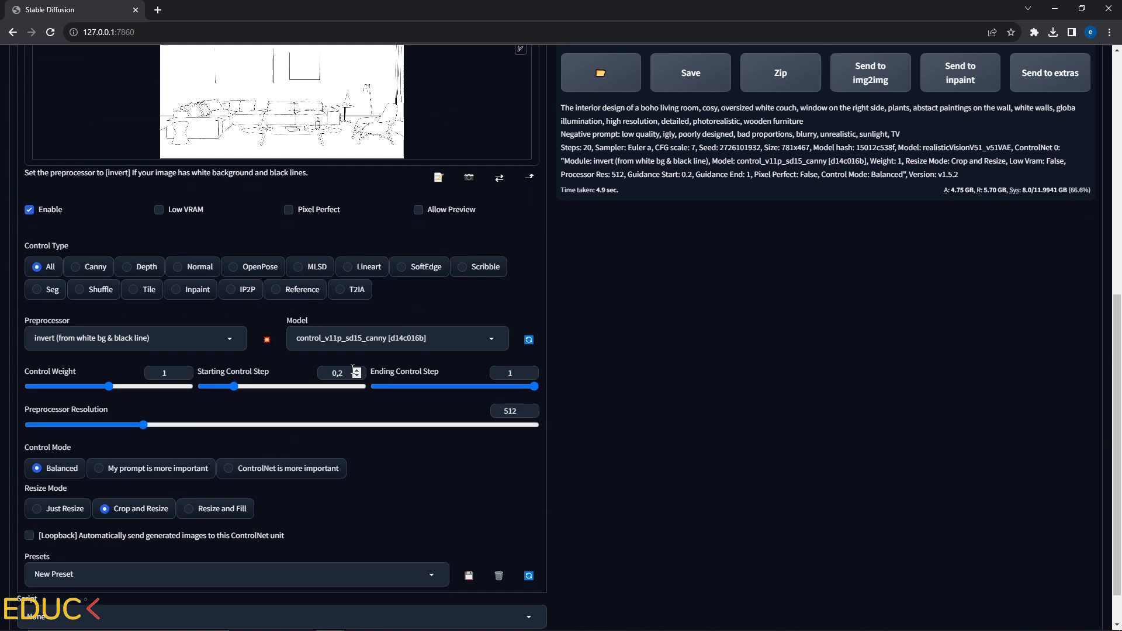
Set Starting Control Step to 0.8 and lower Ending Control Step to about 0.7
drag(232, 386, 266, 386)
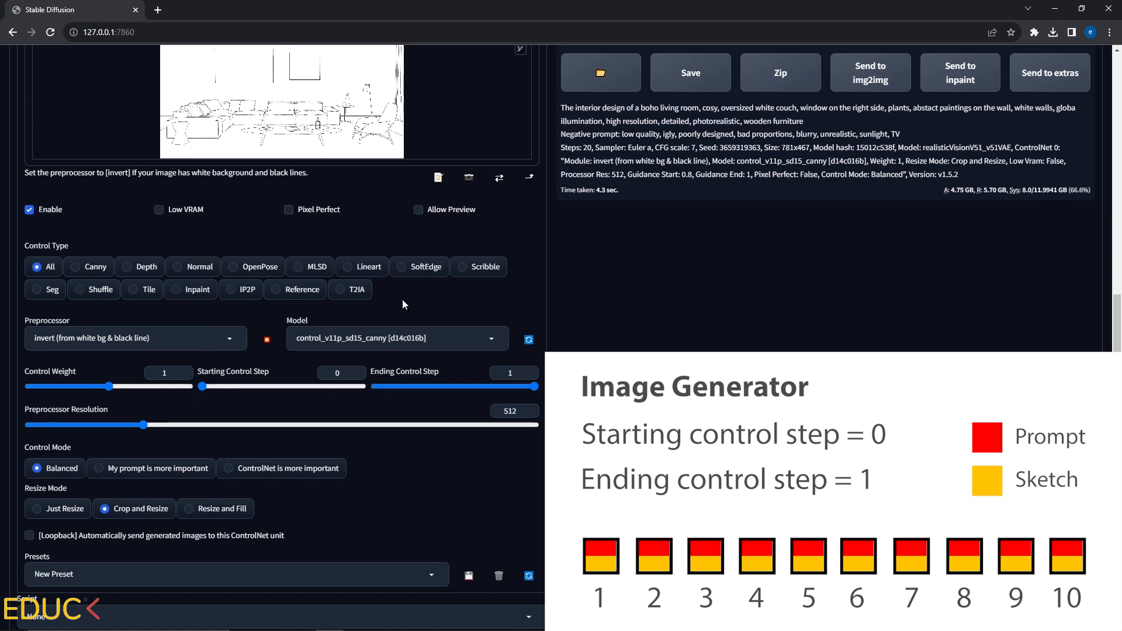
mouse_move(532, 406)
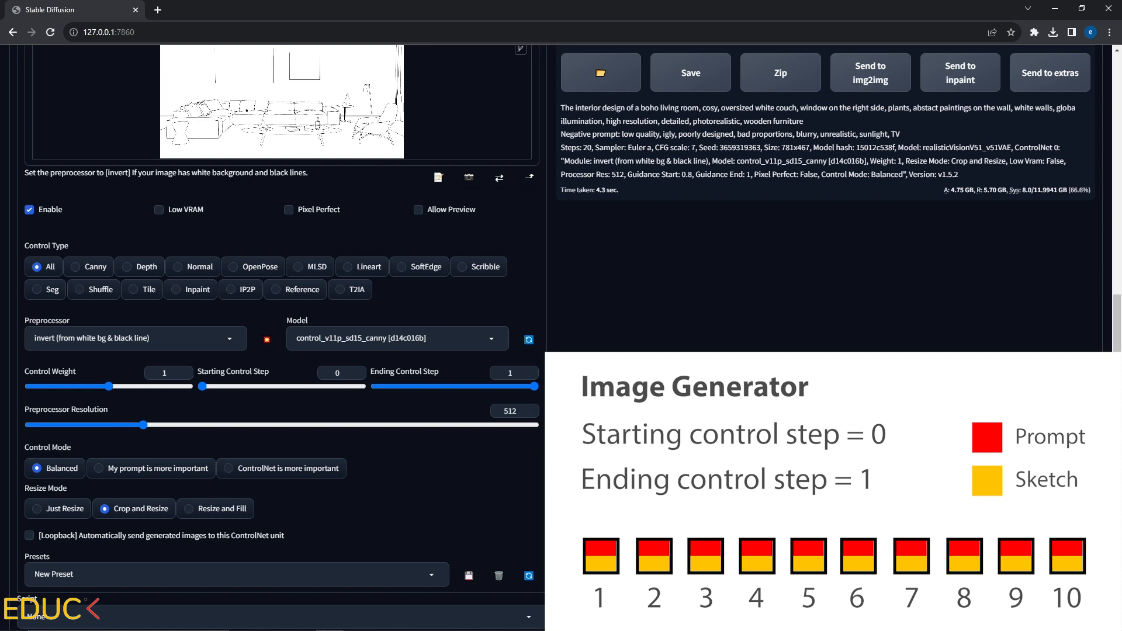
drag(536, 386, 517, 386)
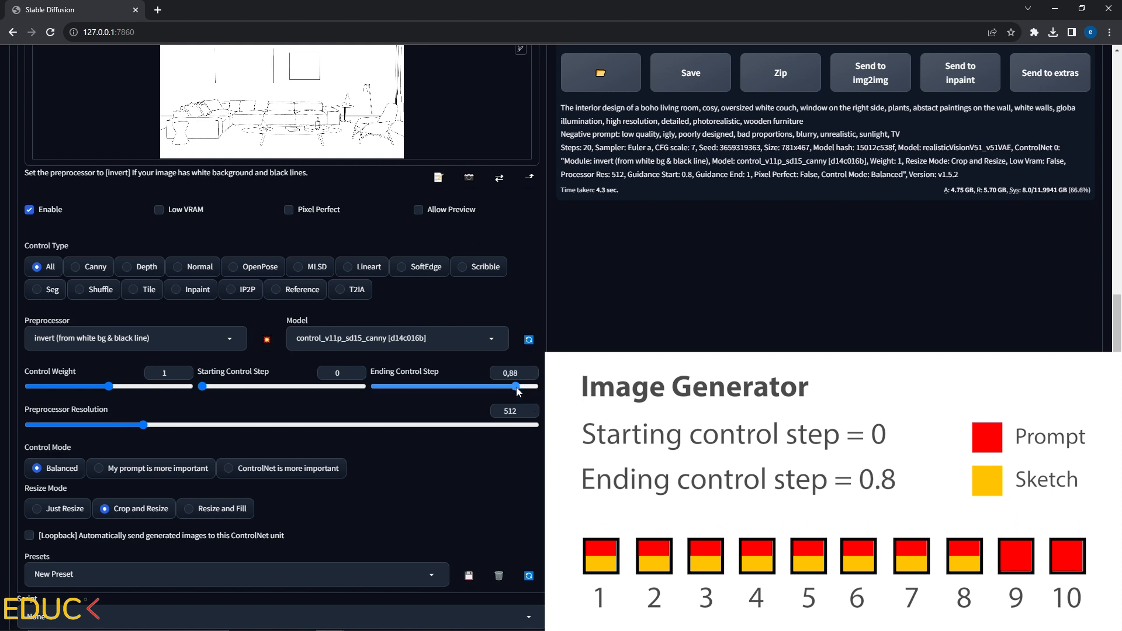
drag(519, 387, 506, 386)
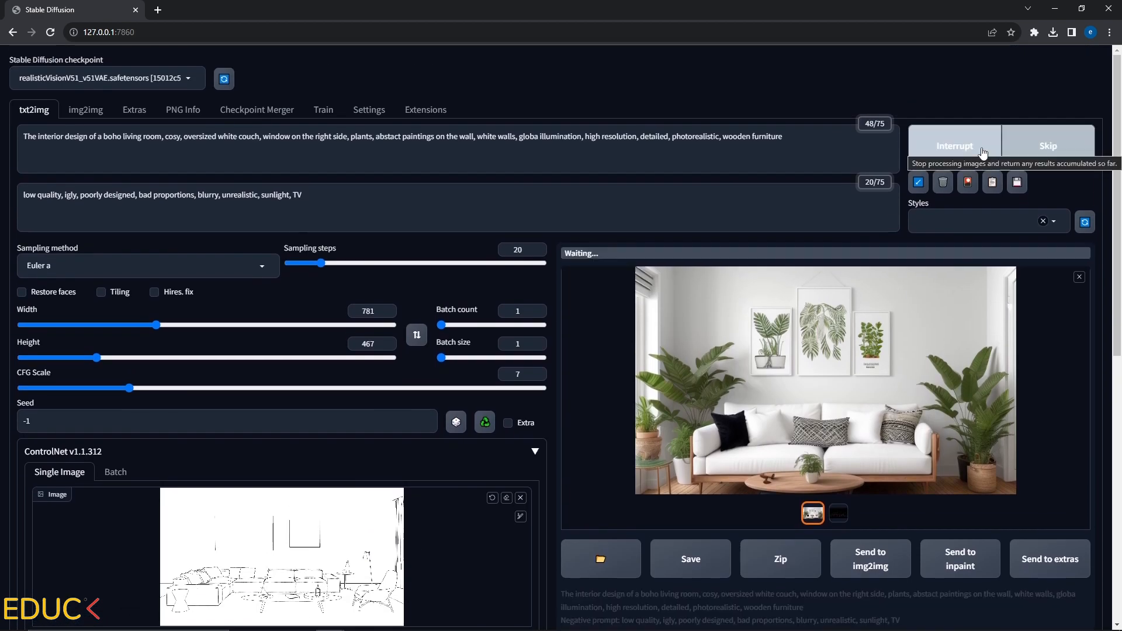
Preview the latest render full size, then generate with guidance ending at 0.7
click(823, 384)
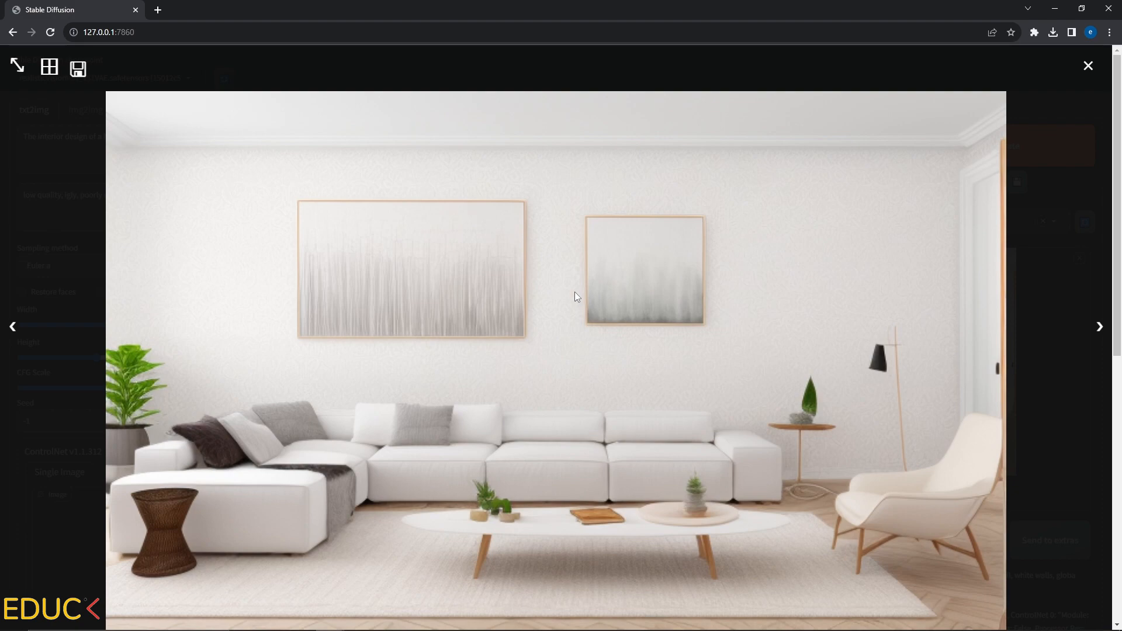
click(1087, 65)
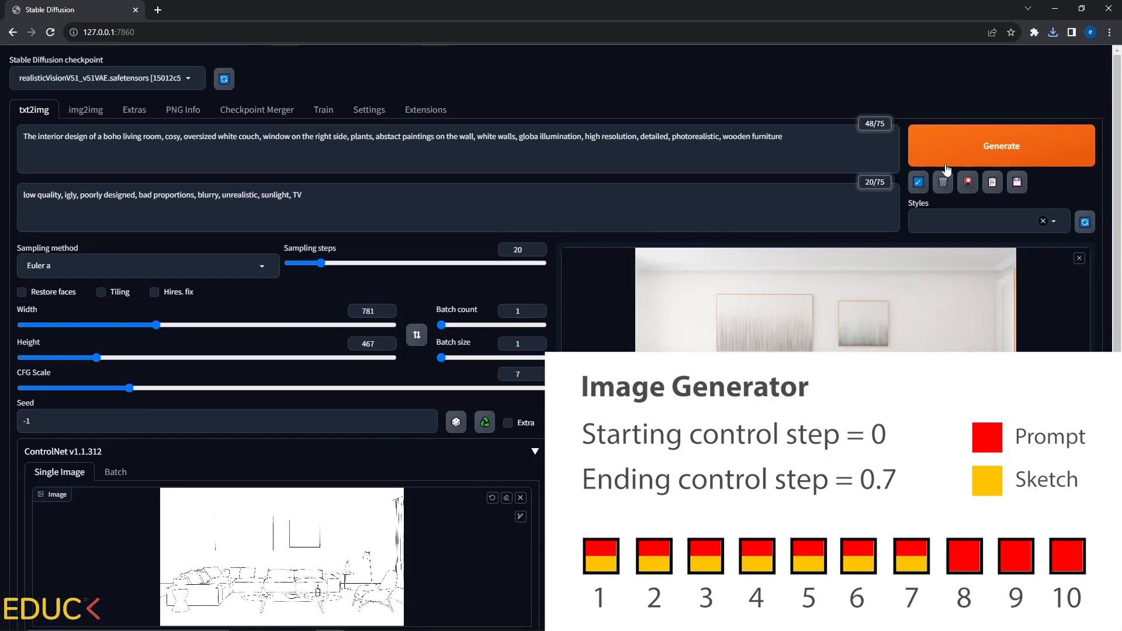
click(1001, 146)
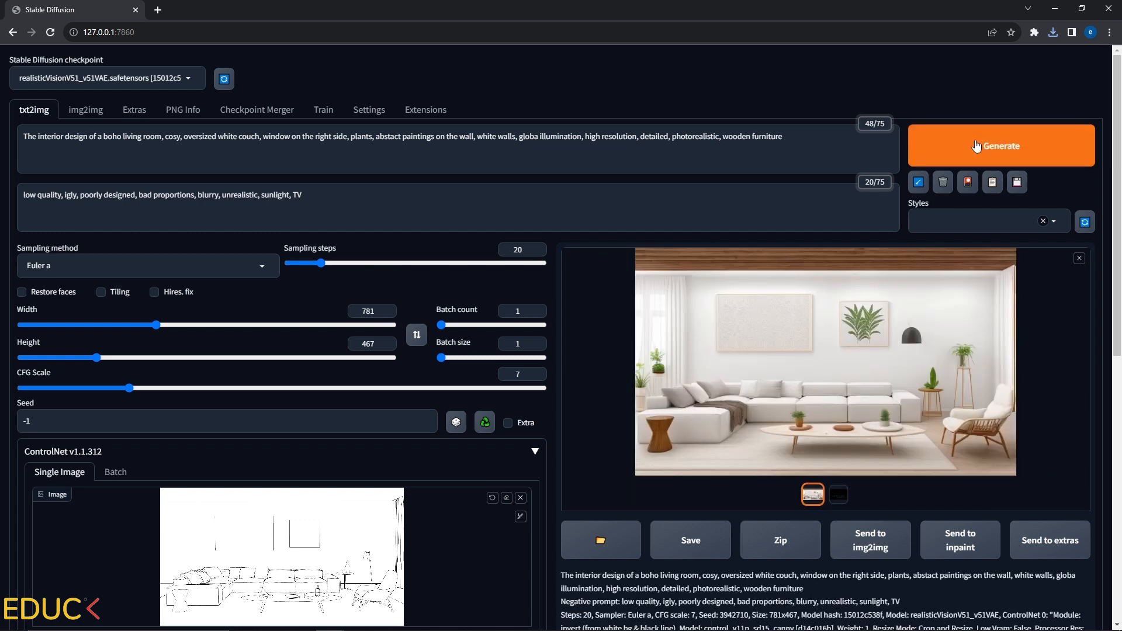
Raise Sampling steps from 20 to 60 and start a new render
drag(309, 263, 333, 262)
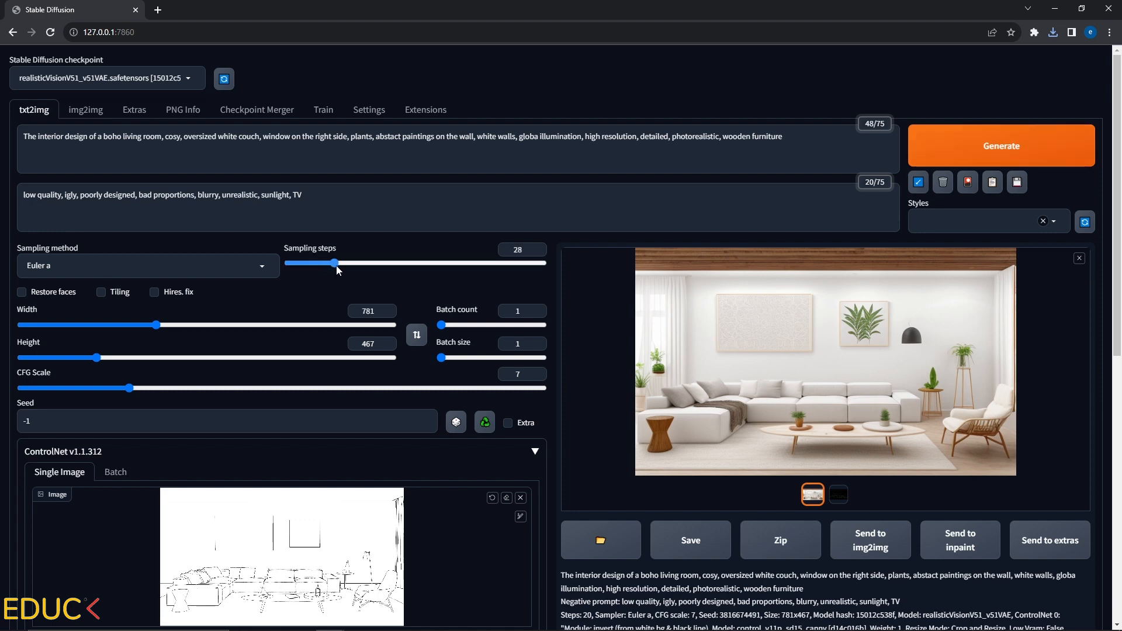
drag(331, 263, 390, 262)
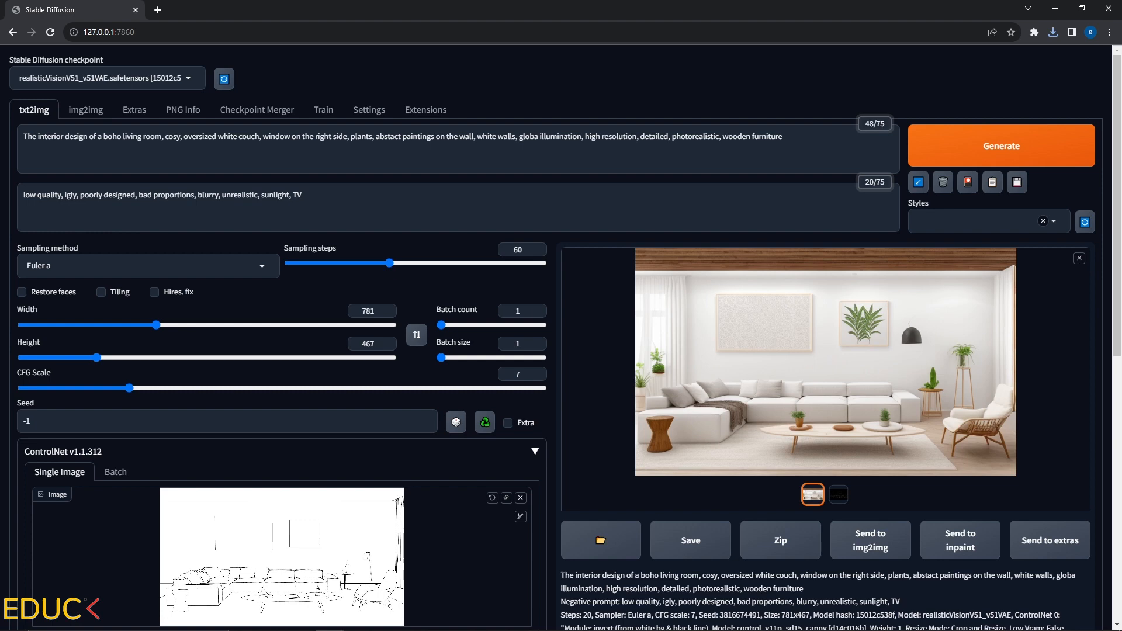
click(1001, 145)
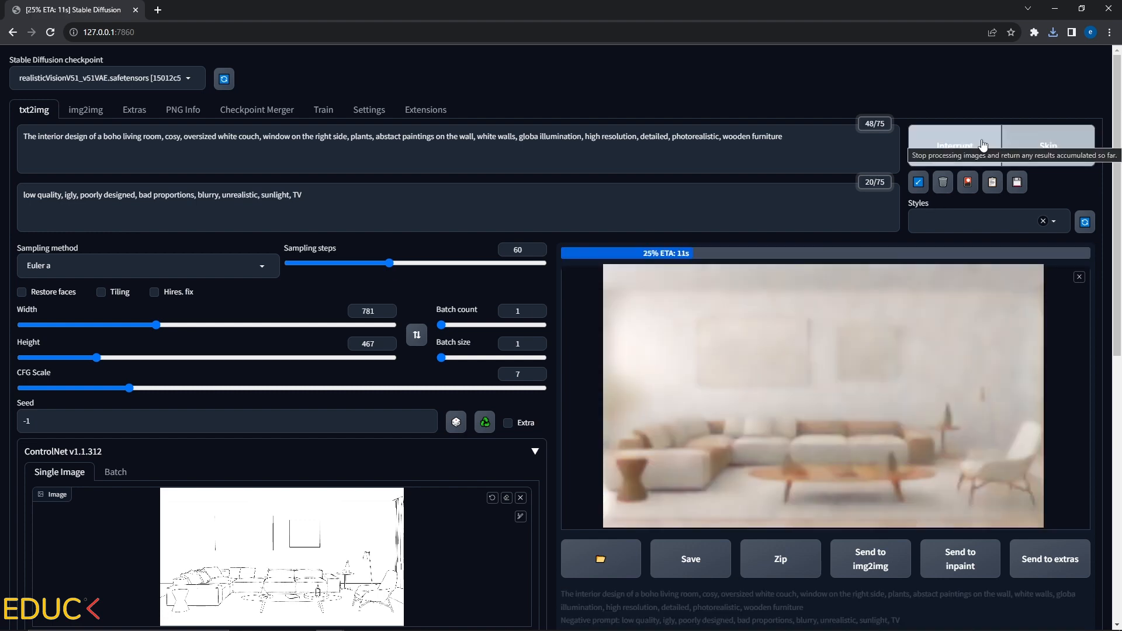